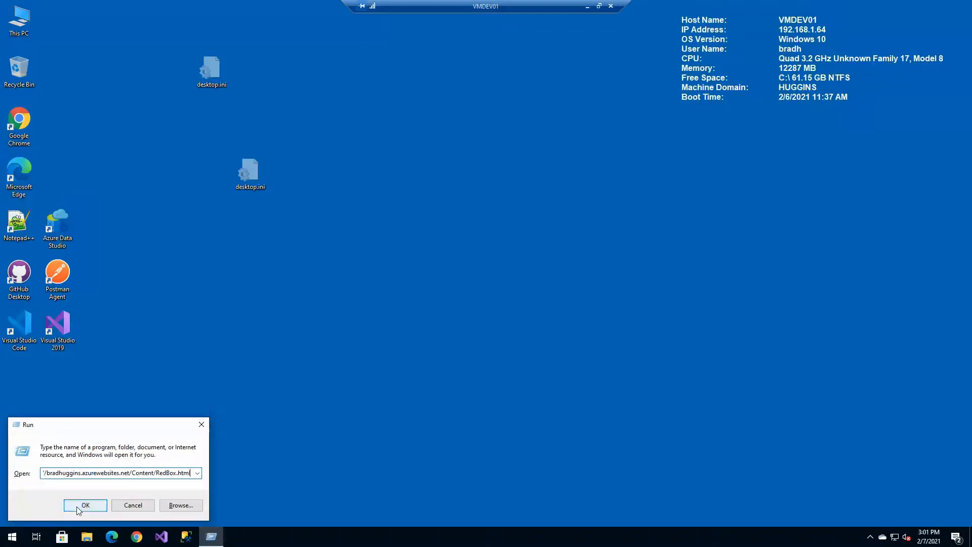
# - Load RedBox.html from the Azure site, review its page source, then close the source view
pyautogui.click(85, 504)
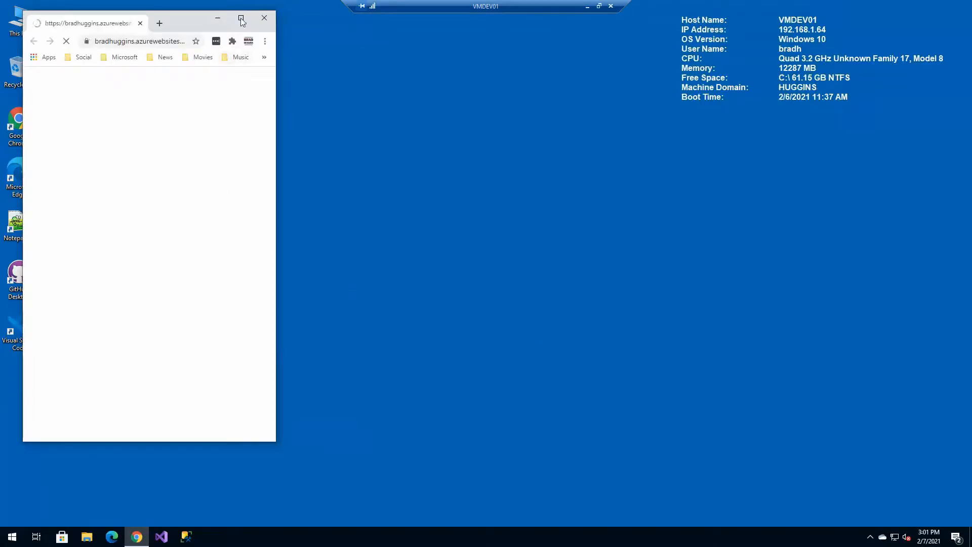
pyautogui.rightClick(131, 124)
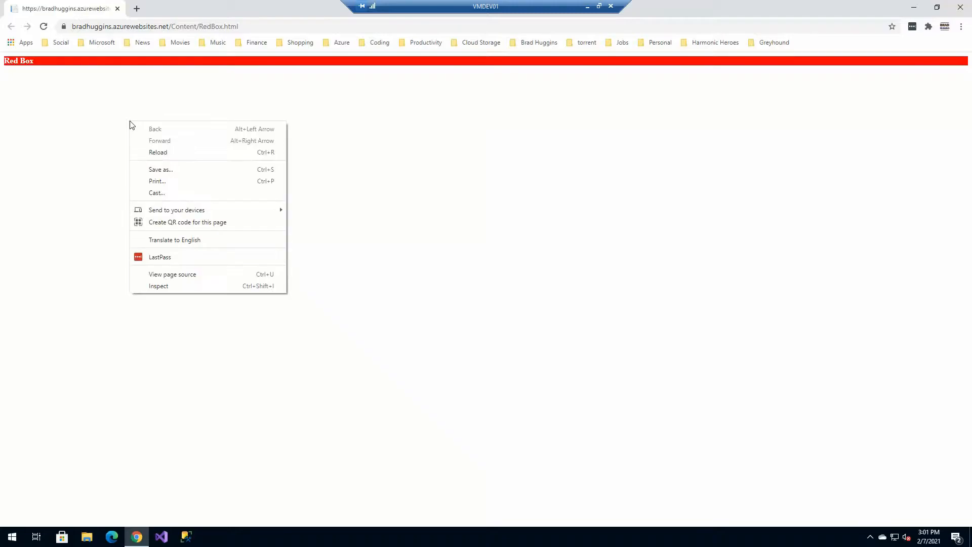
pyautogui.moveTo(180, 209)
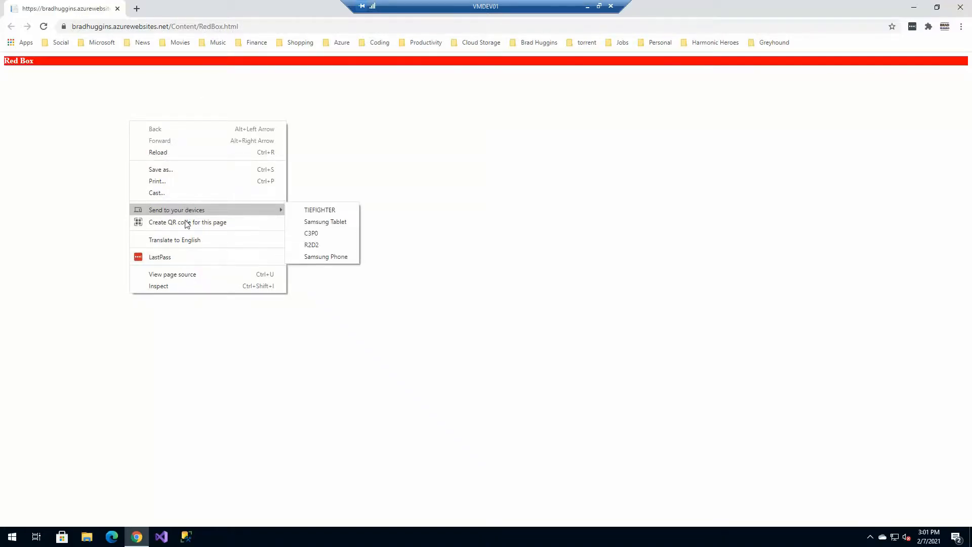
pyautogui.click(172, 274)
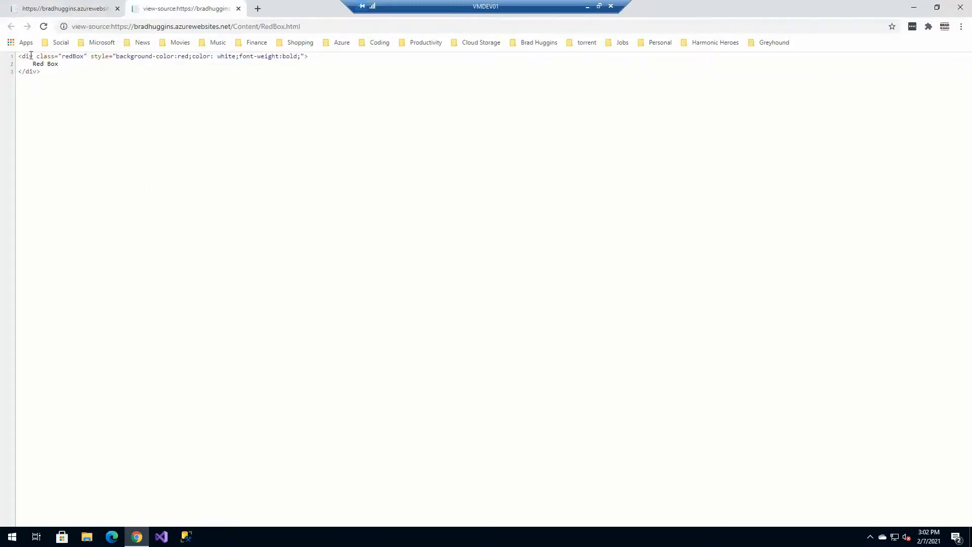
pyautogui.moveTo(113, 65)
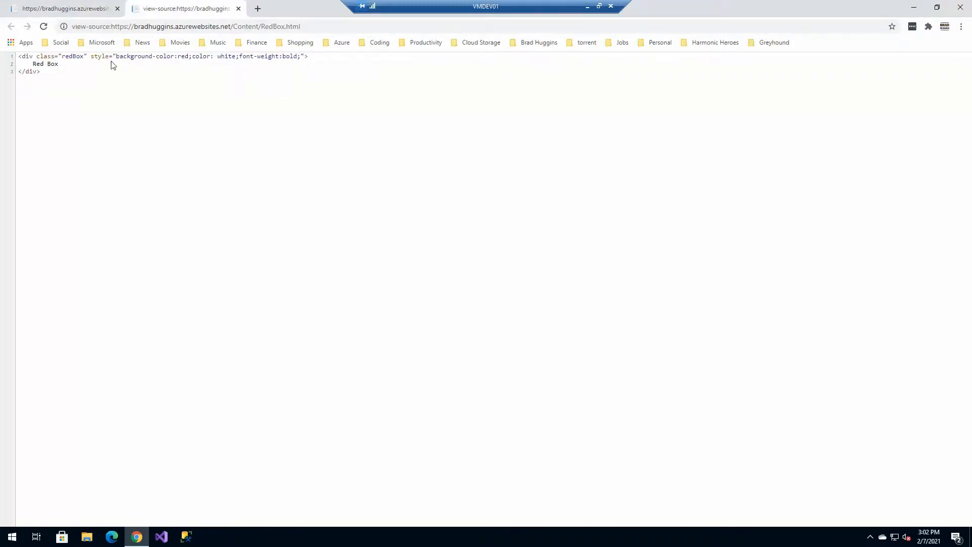
pyautogui.moveTo(49, 67)
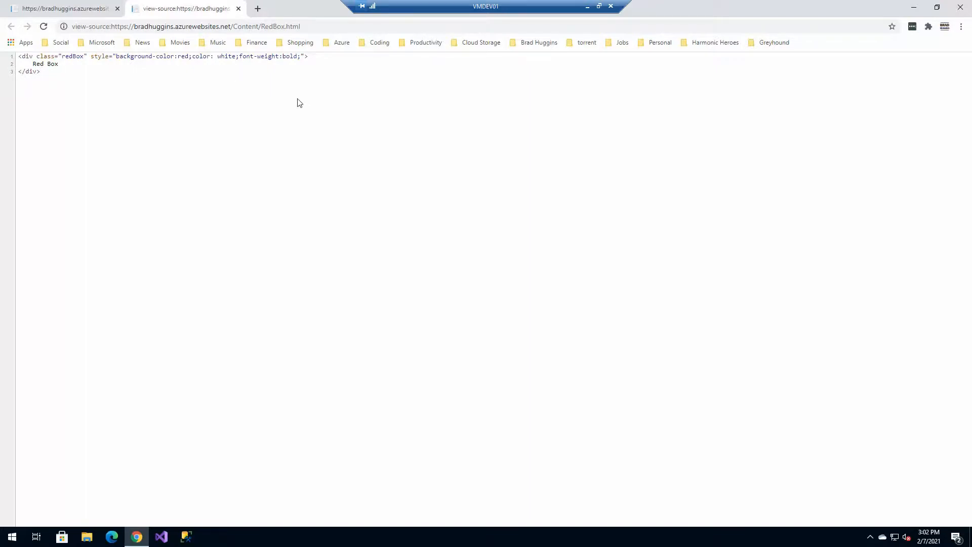
pyautogui.moveTo(185, 169)
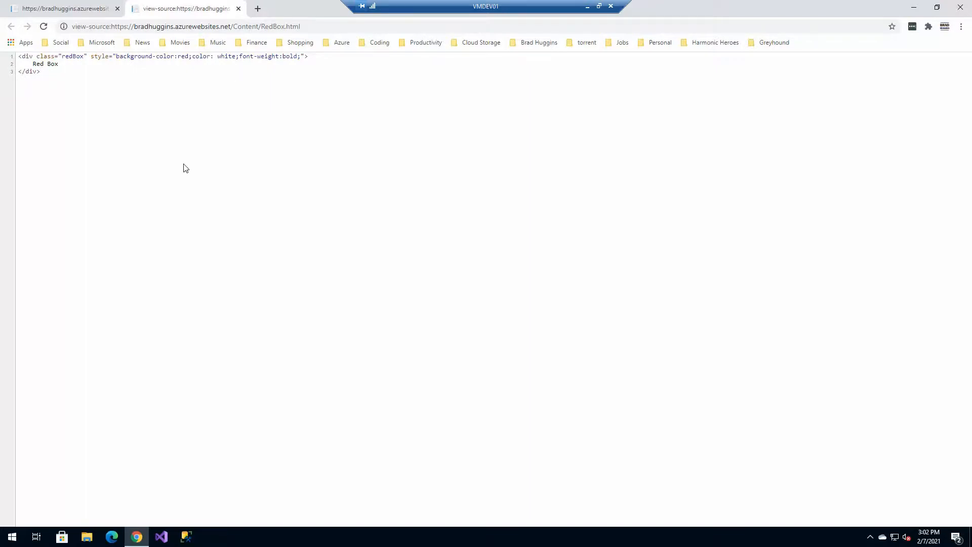
pyautogui.click(238, 9)
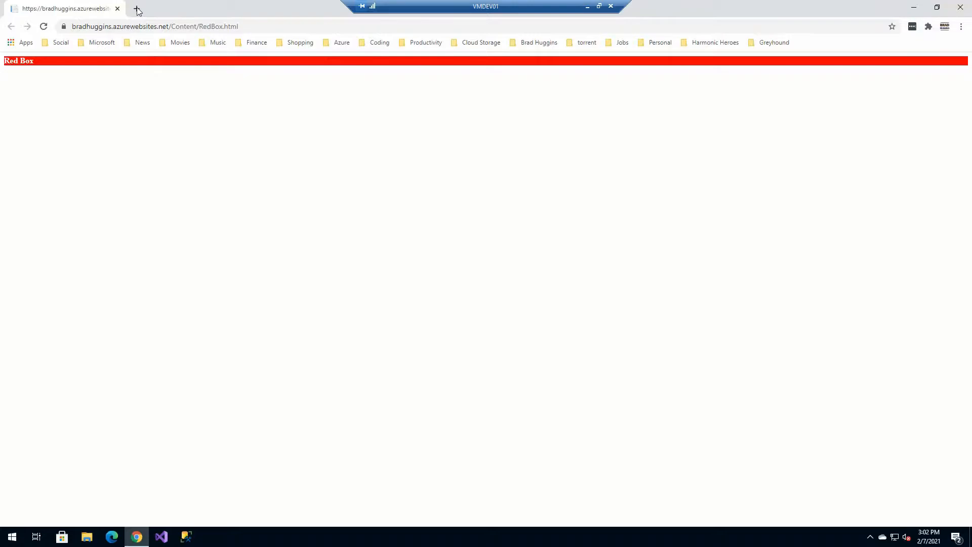
# - Open PlainHtmlJQueryPage.html in a new tab and view its page source
pyautogui.click(137, 8)
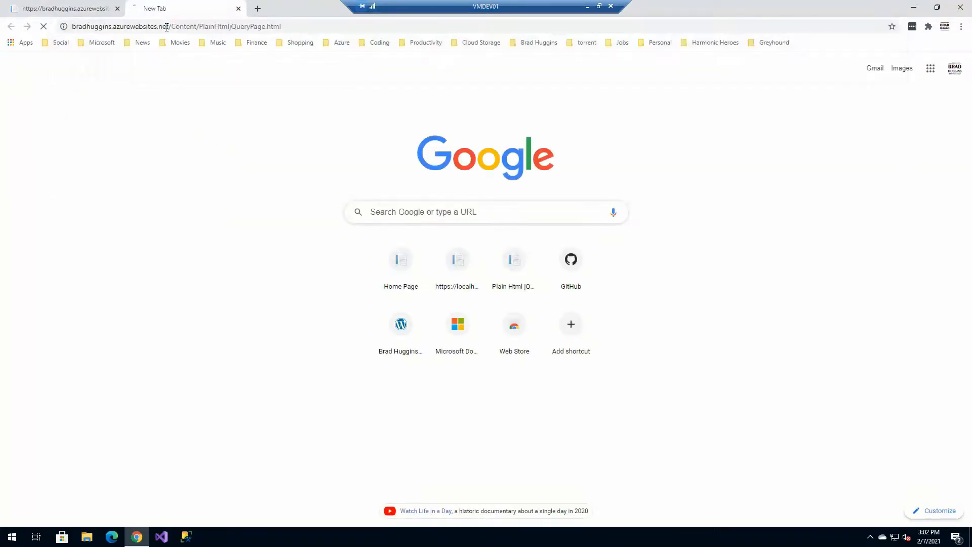
pyautogui.rightClick(295, 189)
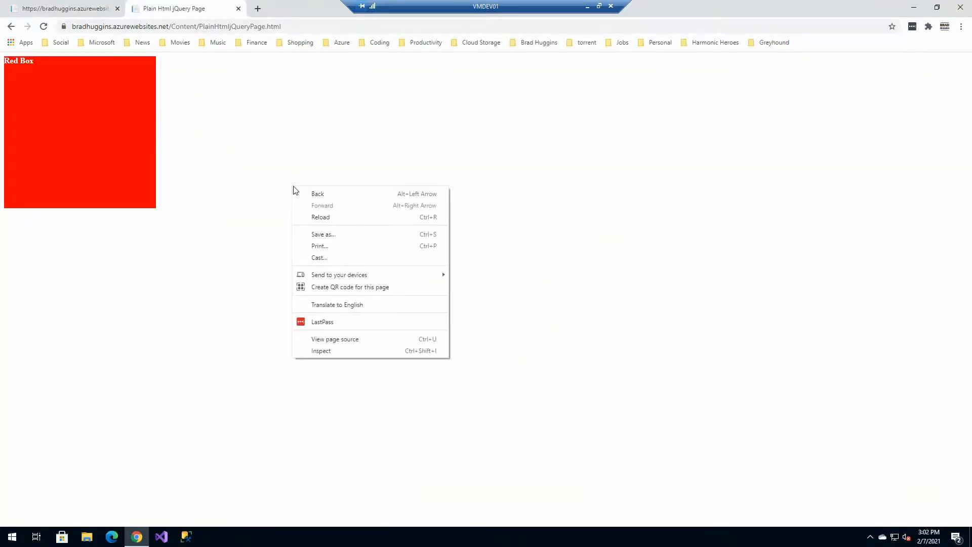
pyautogui.click(334, 338)
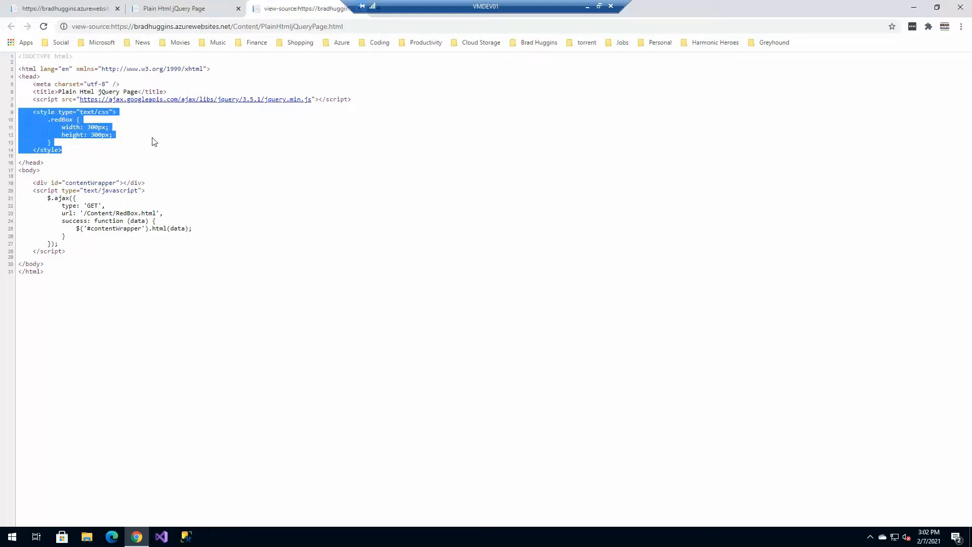
pyautogui.moveTo(153, 153)
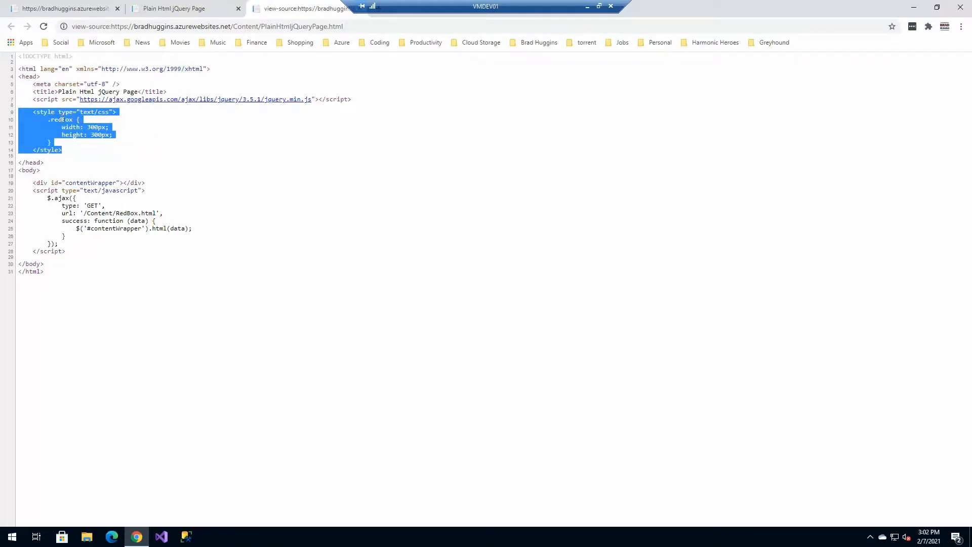
# - Highlight the contentWrapper div and the $.ajax success code, then return to the rendered page
pyautogui.click(33, 182)
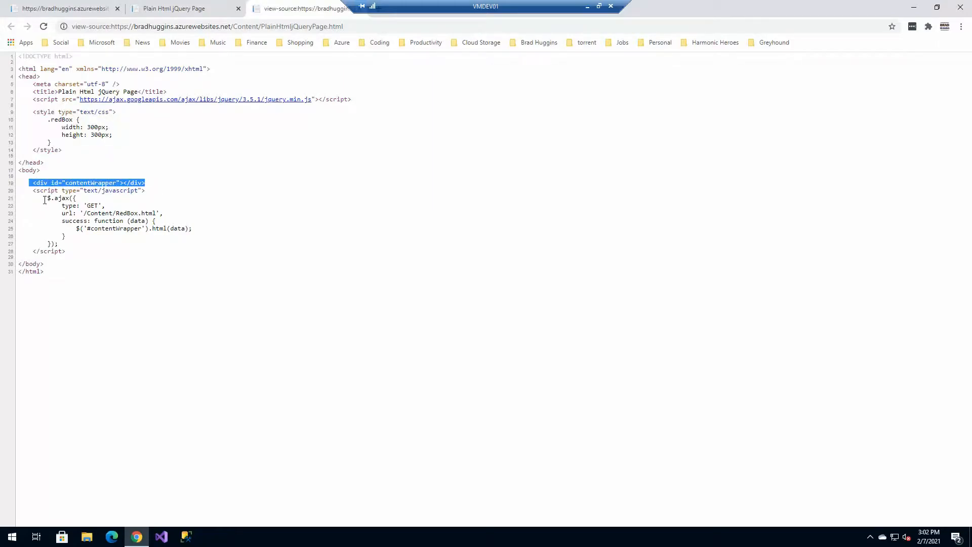
pyautogui.moveTo(43, 198); pyautogui.dragTo(156, 221)
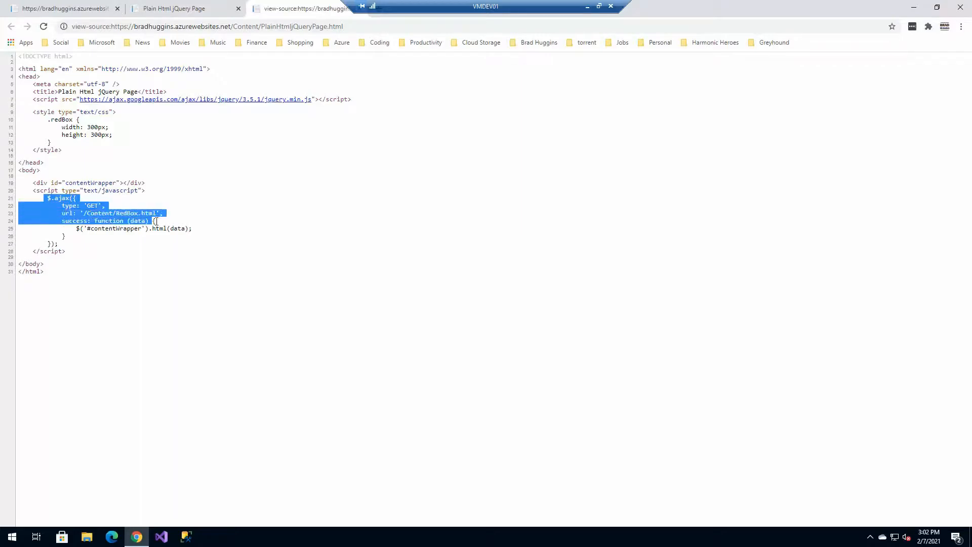
pyautogui.moveTo(155, 220); pyautogui.dragTo(193, 228)
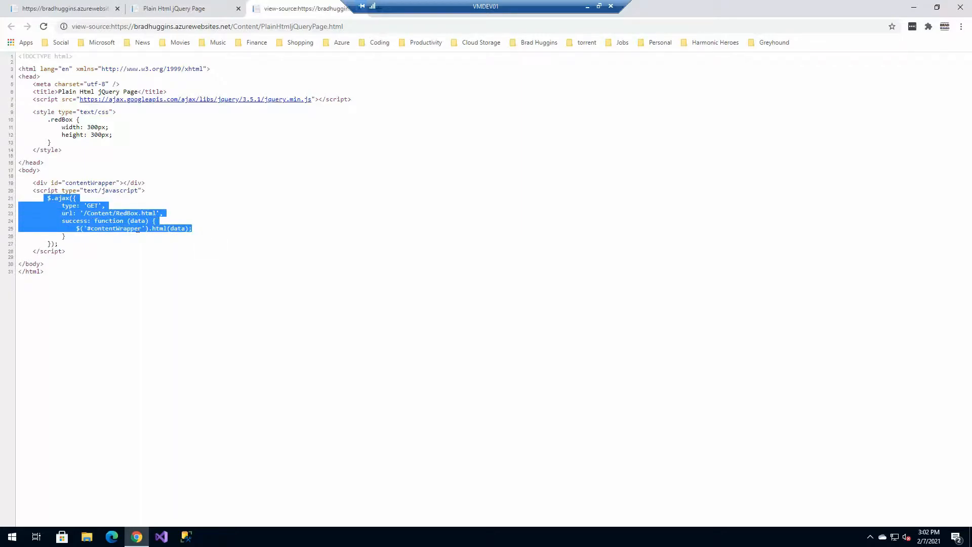
pyautogui.doubleClick(116, 228)
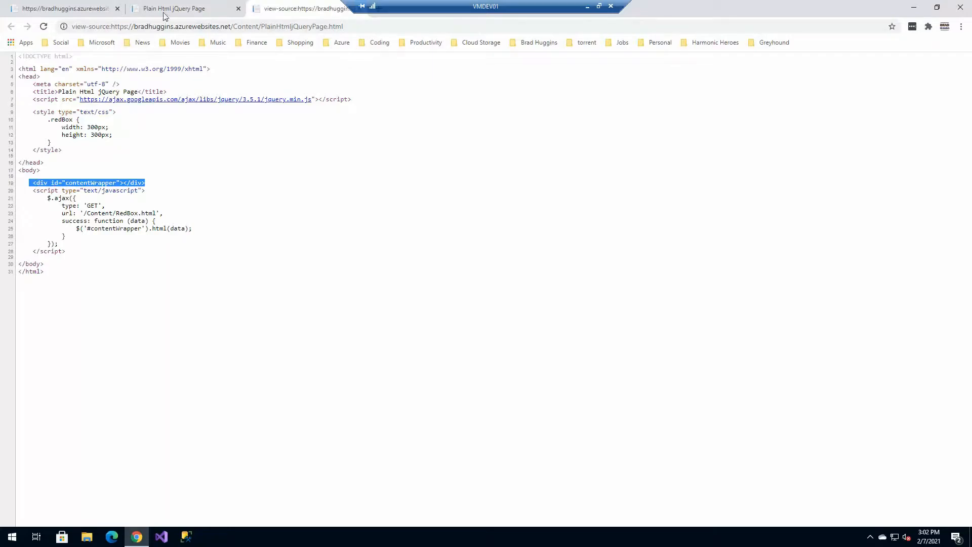
pyautogui.click(172, 8)
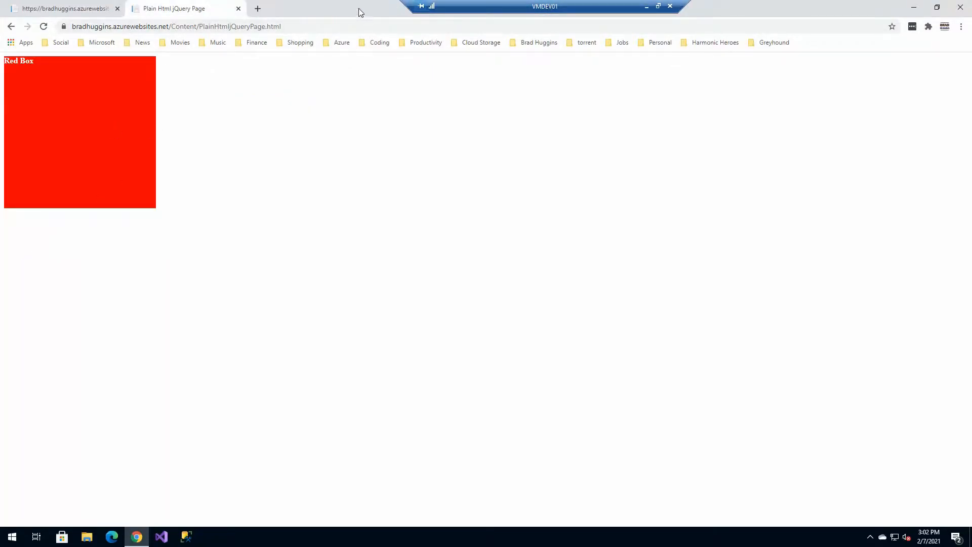
pyautogui.moveTo(347, 134)
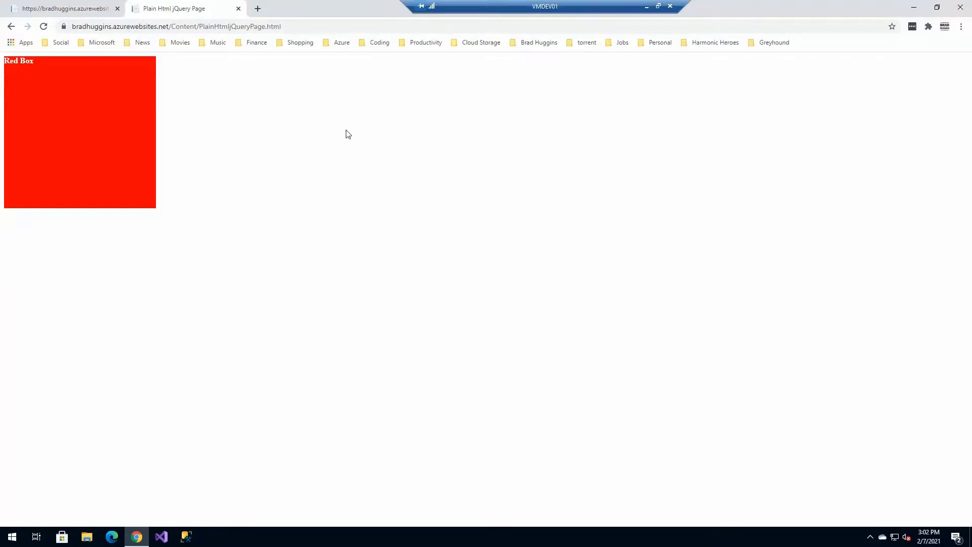
pyautogui.moveTo(161, 537)
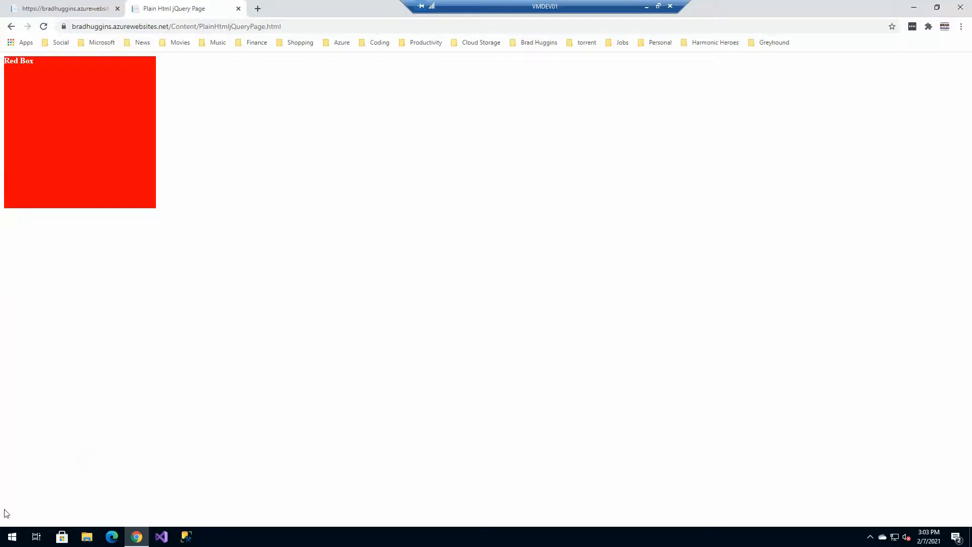
pyautogui.moveTo(408, 500)
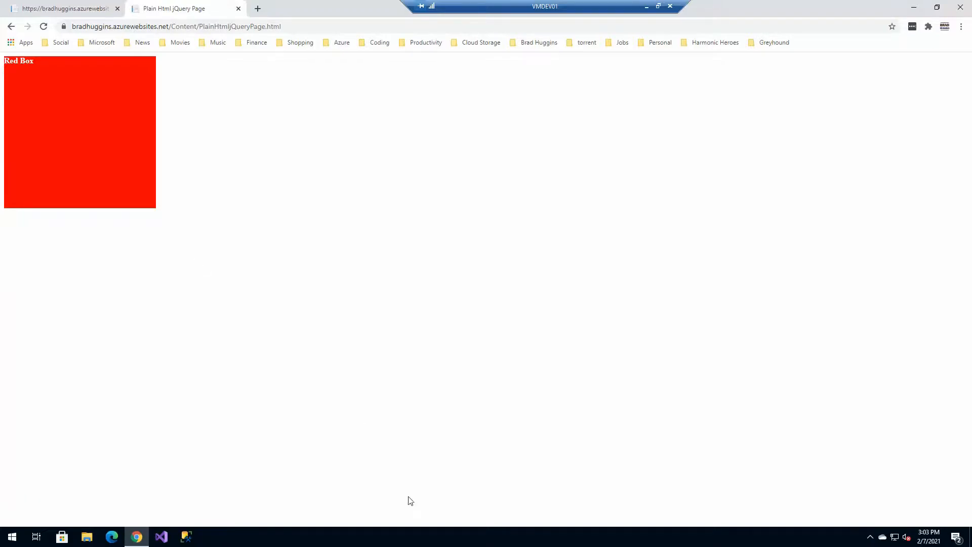
# - Launch Visual Studio 2019 and start a new ASP.NET Core Web Application project
pyautogui.rightClick(161, 537)
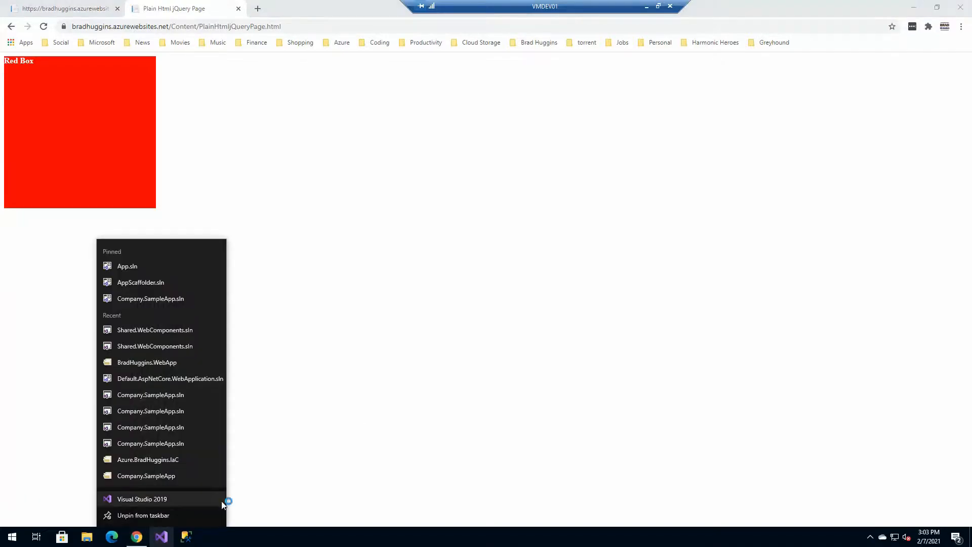
pyautogui.click(141, 498)
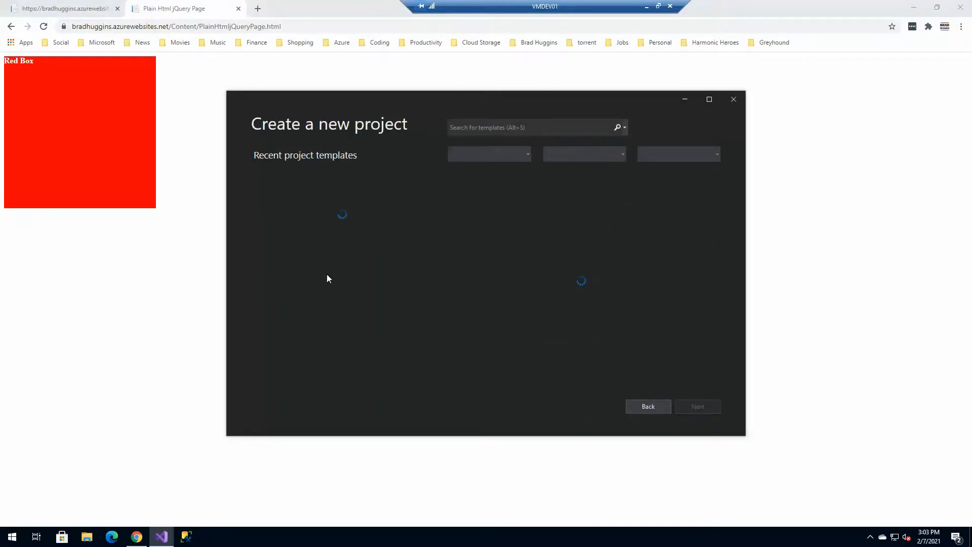
pyautogui.moveTo(339, 378)
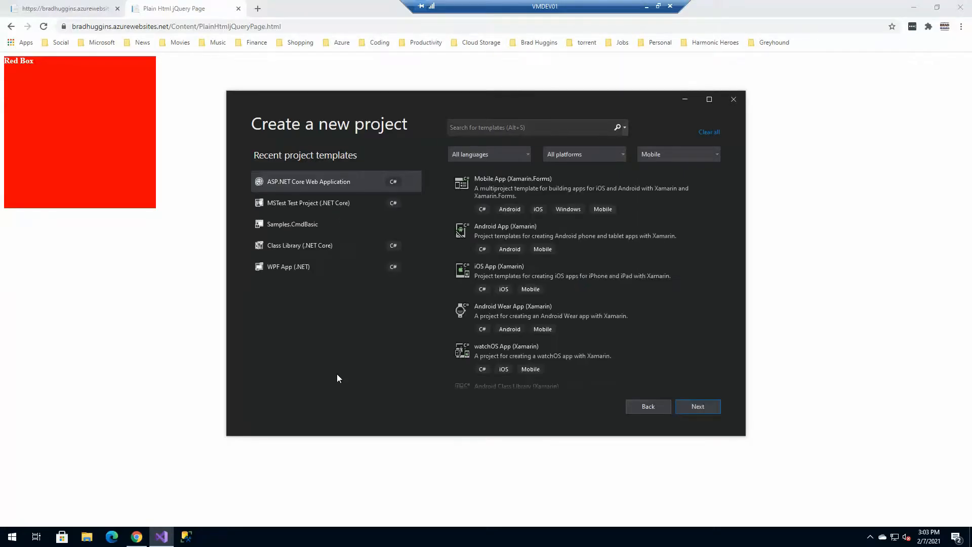
pyautogui.moveTo(337, 226)
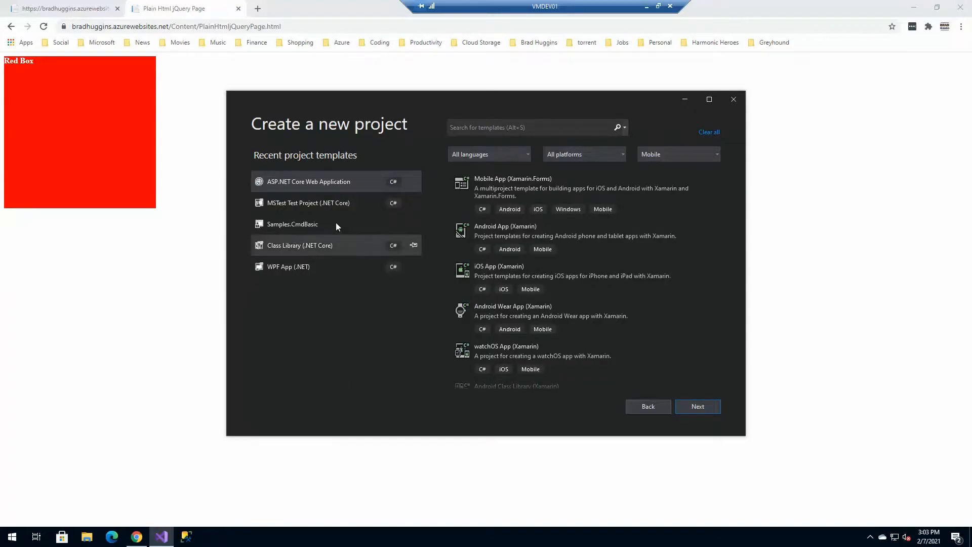
pyautogui.moveTo(16, 73)
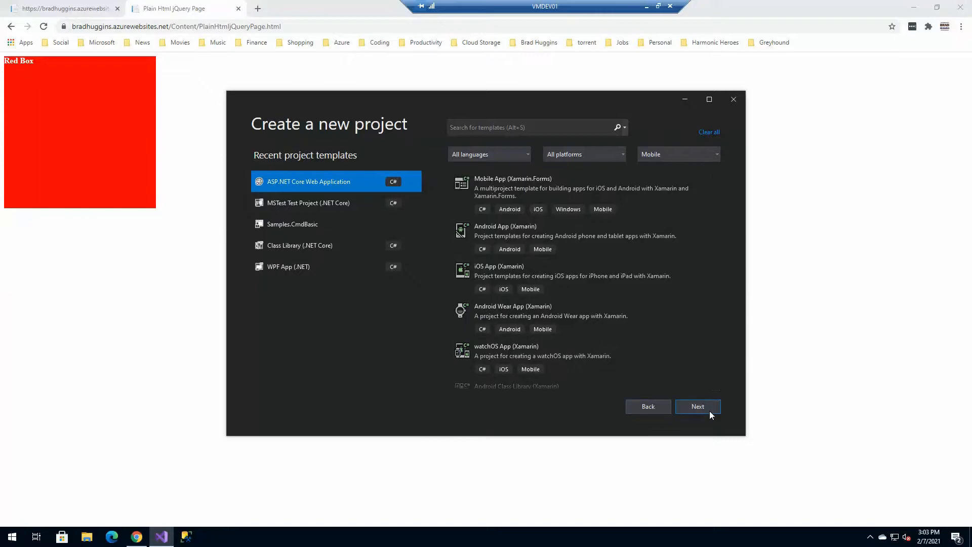
pyautogui.click(697, 406)
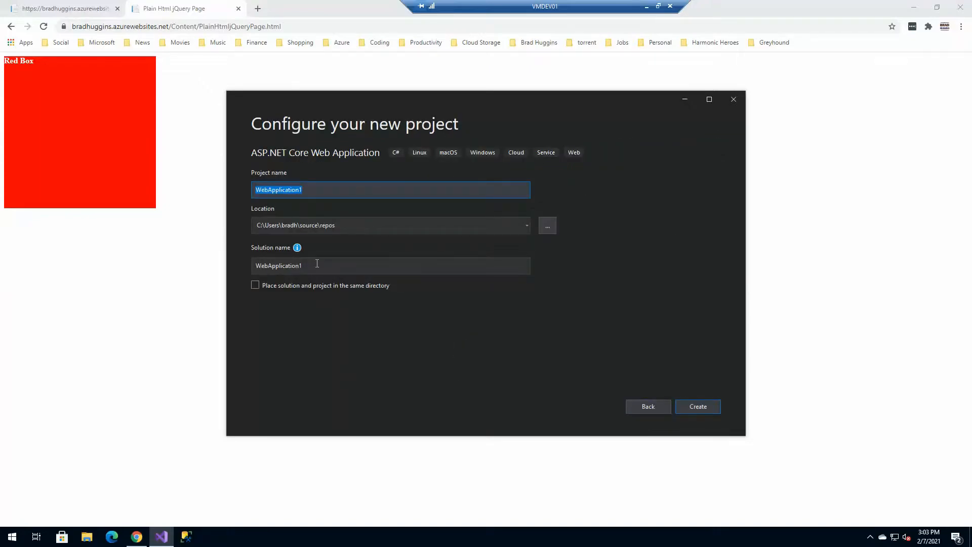
# - Name the project Shared.WebComponents and create it with the Model-View-Controller template
pyautogui.write('Share')
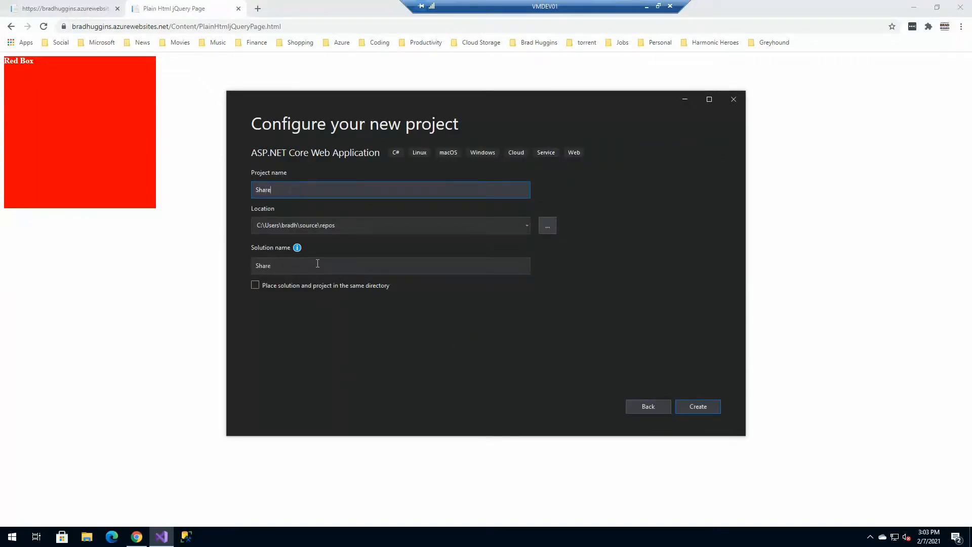
pyautogui.write('d.WebC')
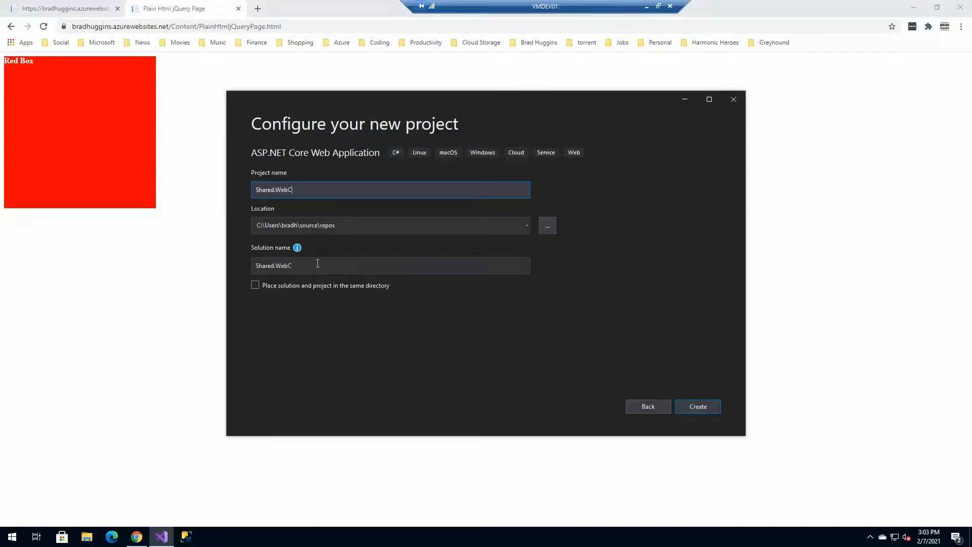
pyautogui.write('omponents')
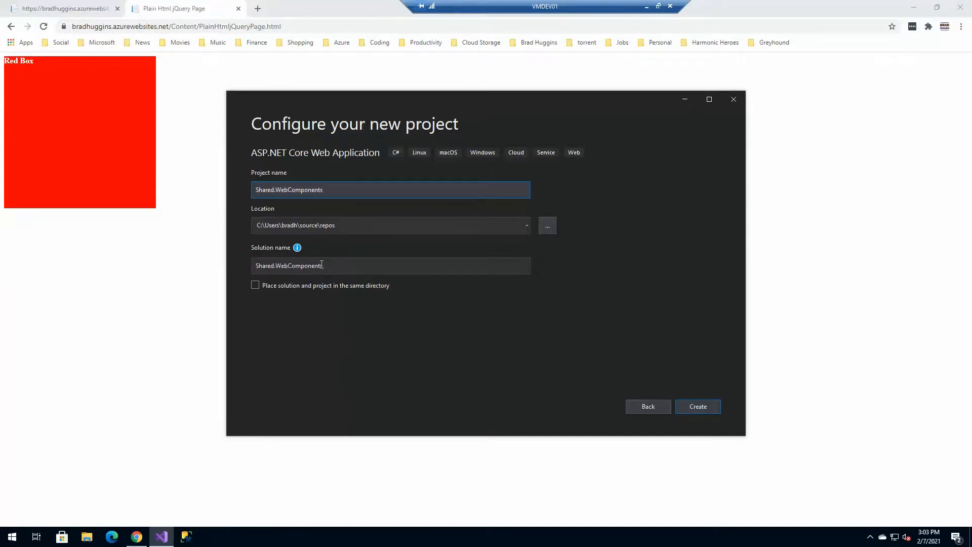
pyautogui.moveTo(695, 379)
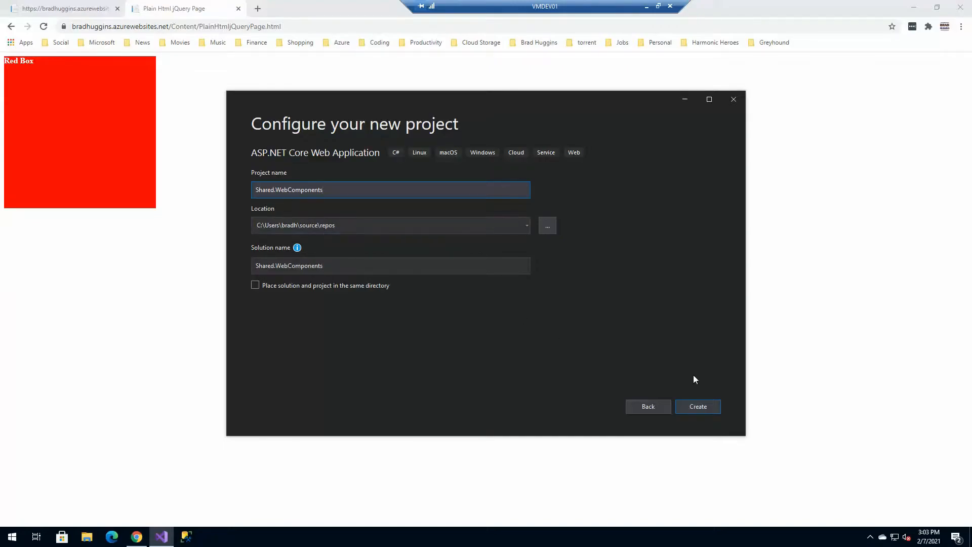
pyautogui.moveTo(575, 325)
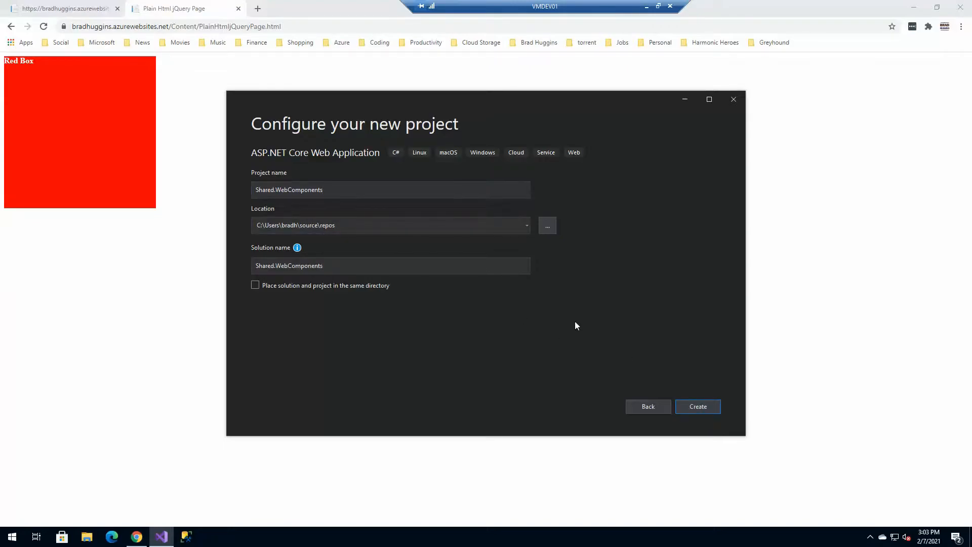
pyautogui.click(647, 406)
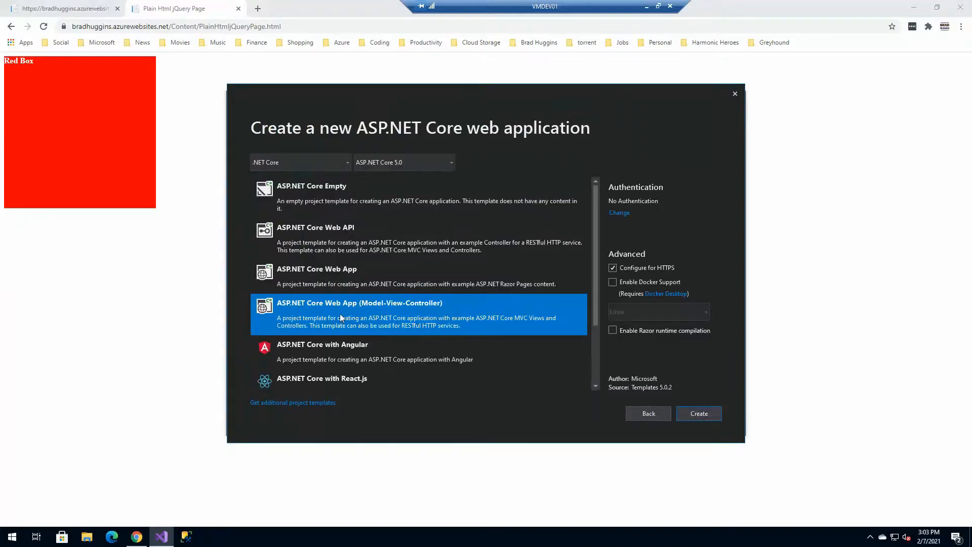
pyautogui.moveTo(693, 252)
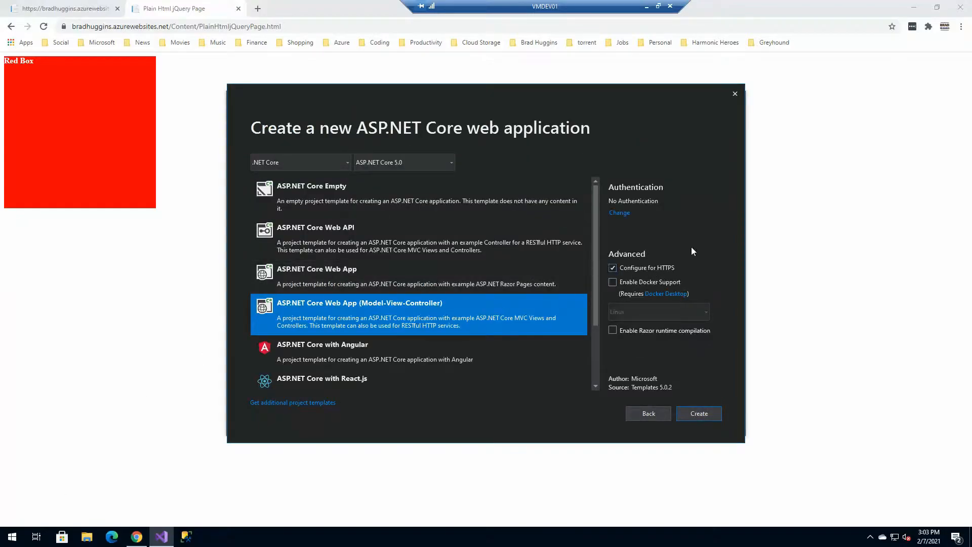
pyautogui.moveTo(338, 323)
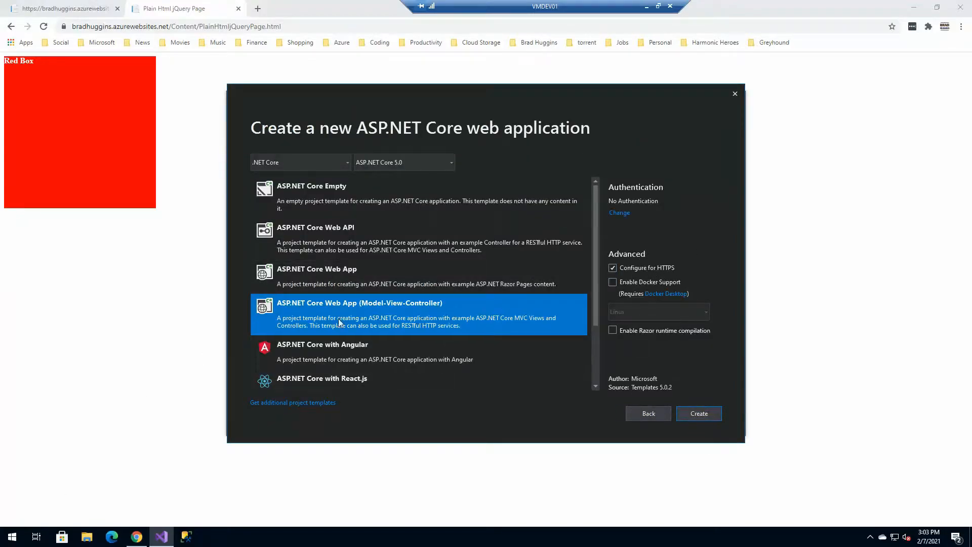
pyautogui.click(698, 414)
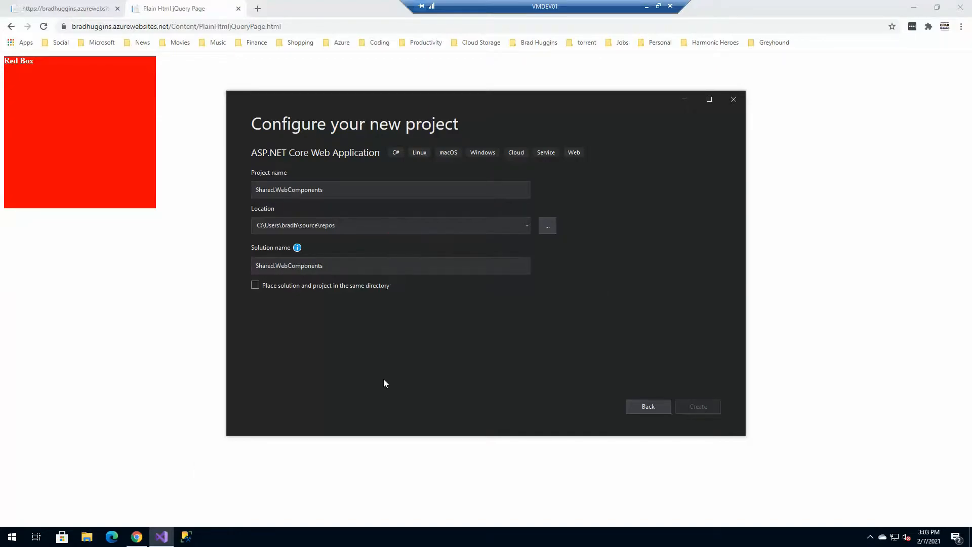
# - Expand wwwroot in Solution Explorer to show css, js, lib and favicon.ico, and bring up its folder actions
pyautogui.click(697, 406)
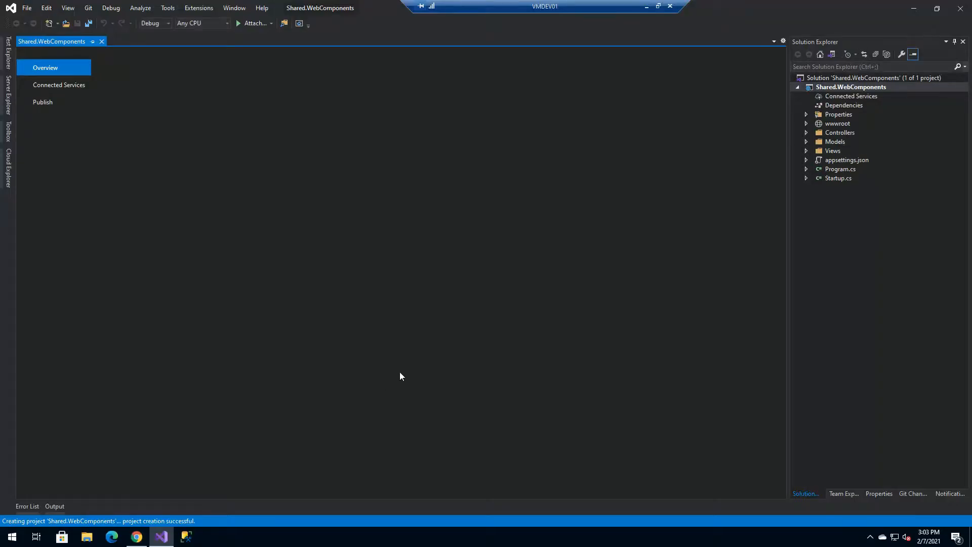
pyautogui.click(807, 123)
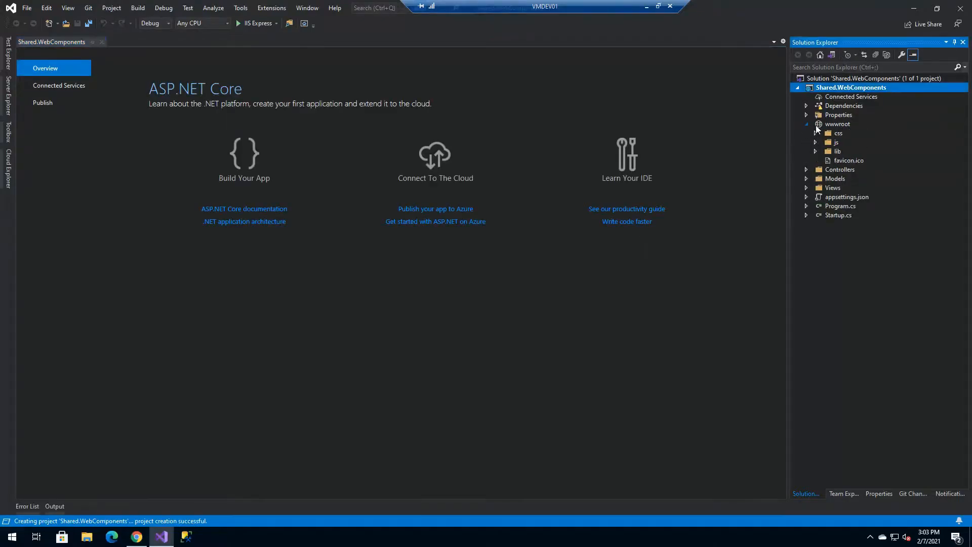
pyautogui.click(101, 41)
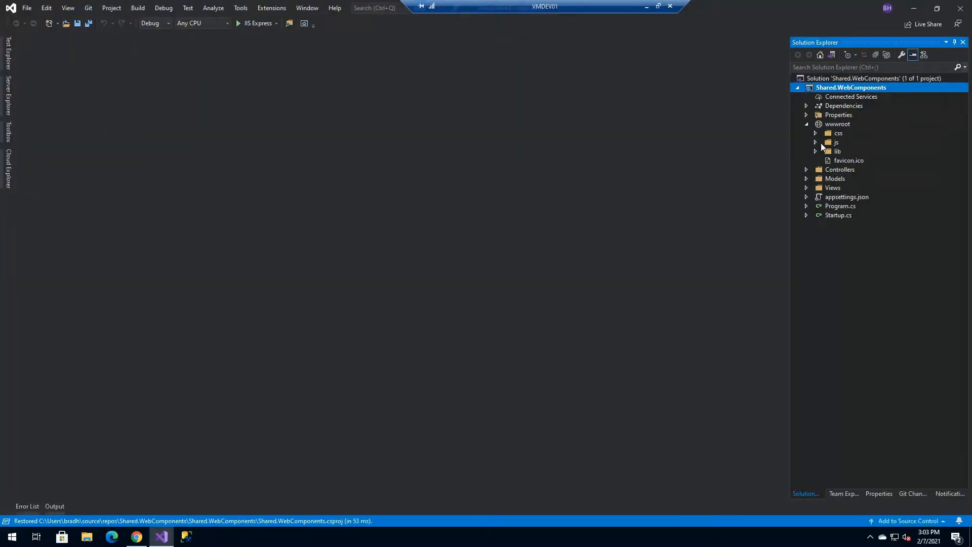
pyautogui.rightClick(838, 124)
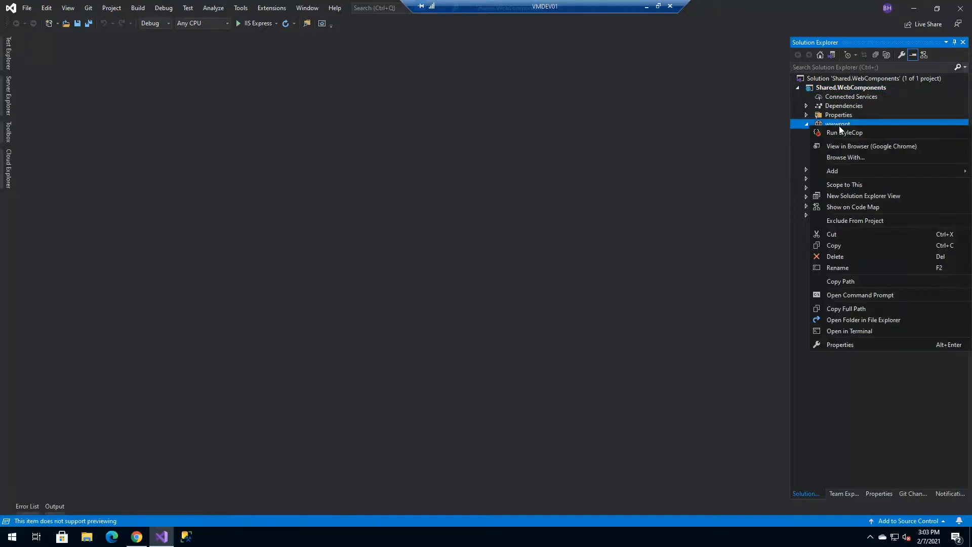
pyautogui.moveTo(864, 320)
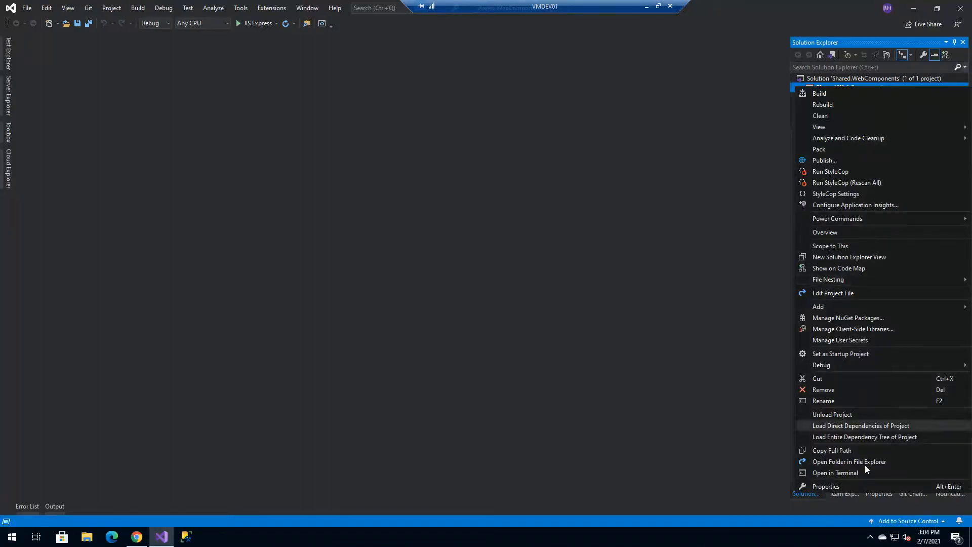
pyautogui.moveTo(864, 462)
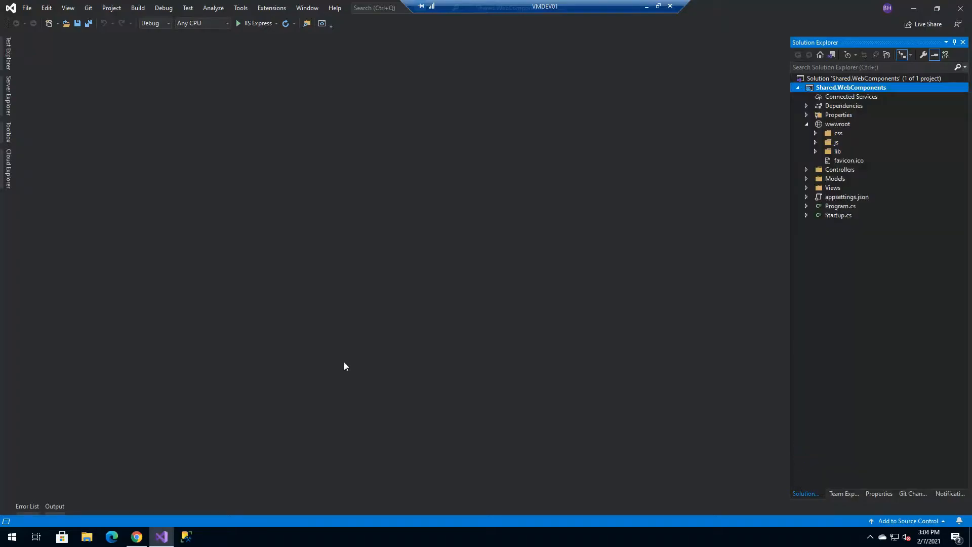
# - In File Explorer, place the Content folder with the HTML pages inside the project's wwwroot
pyautogui.click(86, 537)
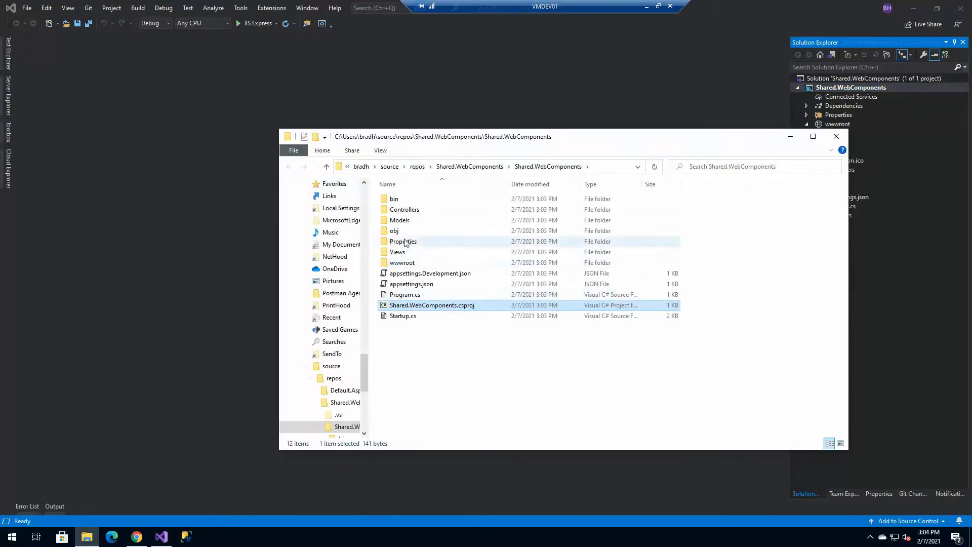
pyautogui.moveTo(404, 209)
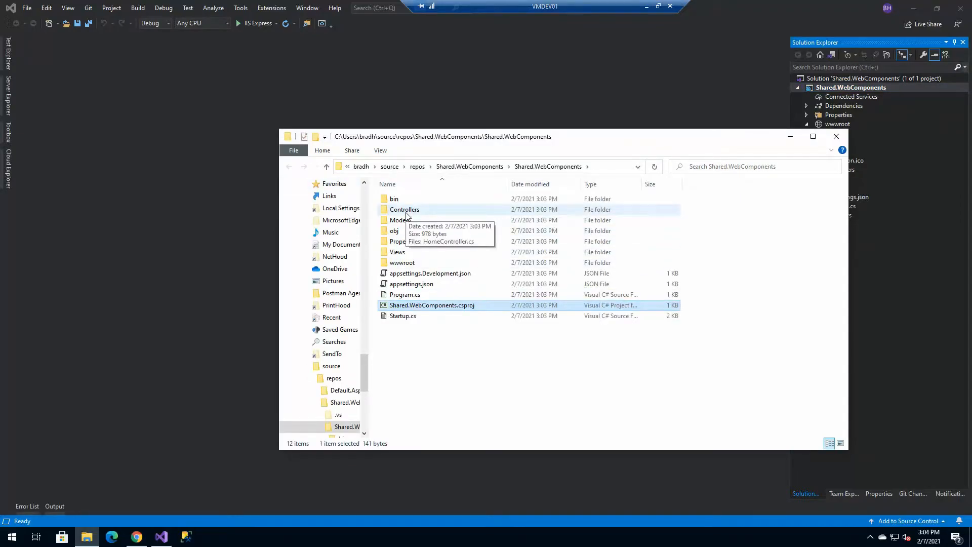
pyautogui.doubleClick(402, 263)
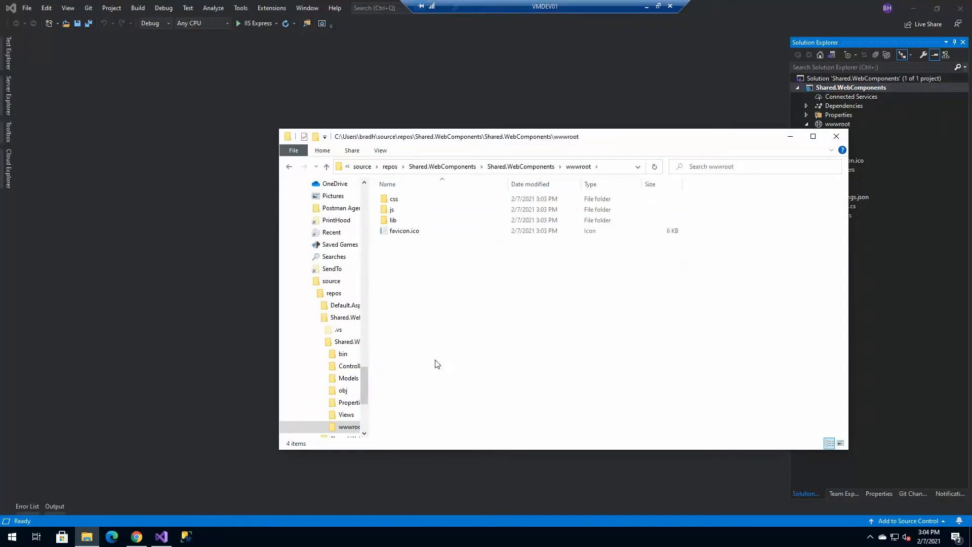
pyautogui.click(404, 241)
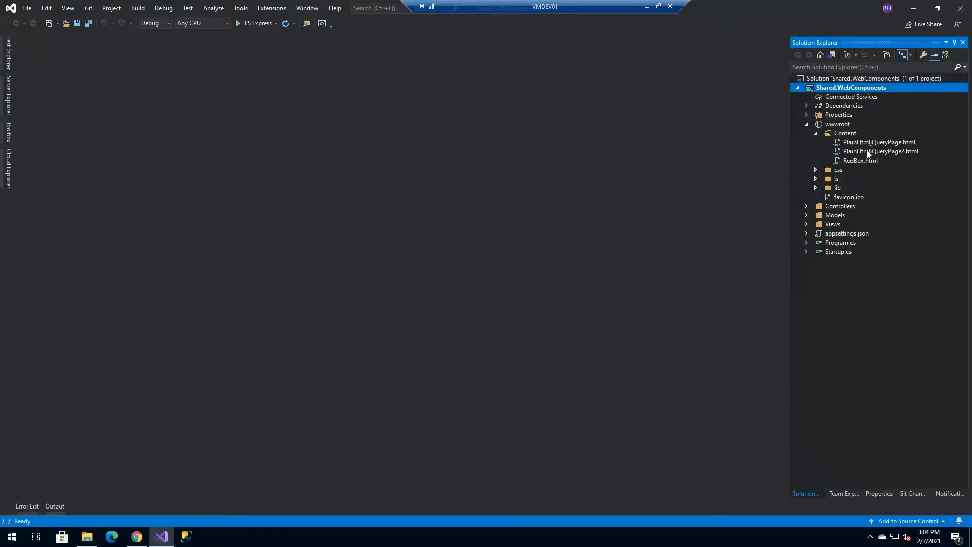
# - Open RedBox.html and PlainHtmljQueryPage.html from Content for editing and run the site
pyautogui.click(861, 160)
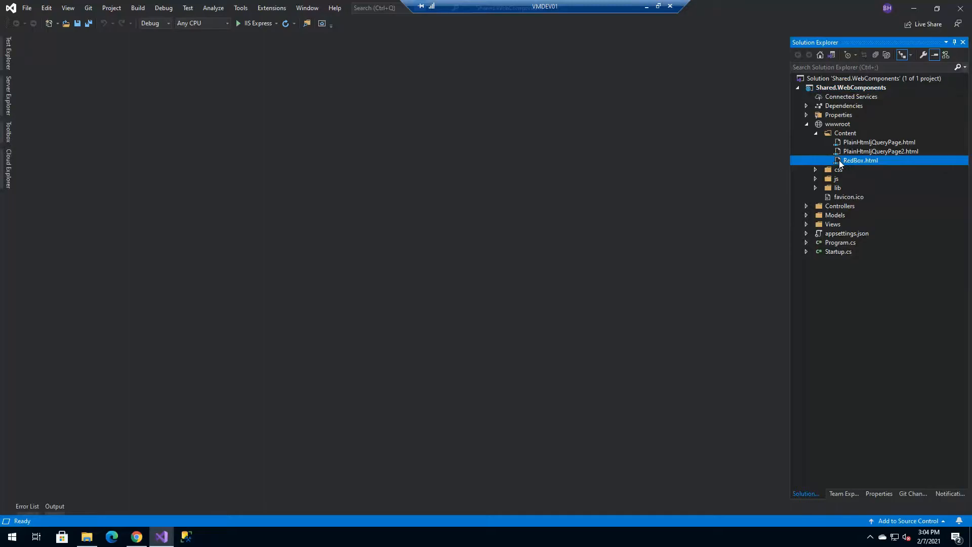
pyautogui.doubleClick(861, 160)
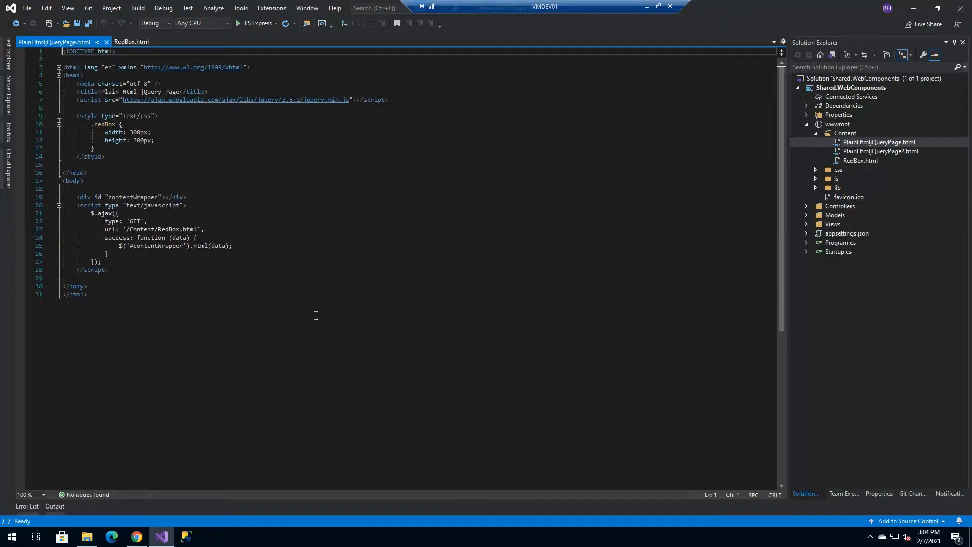
pyautogui.click(87, 294)
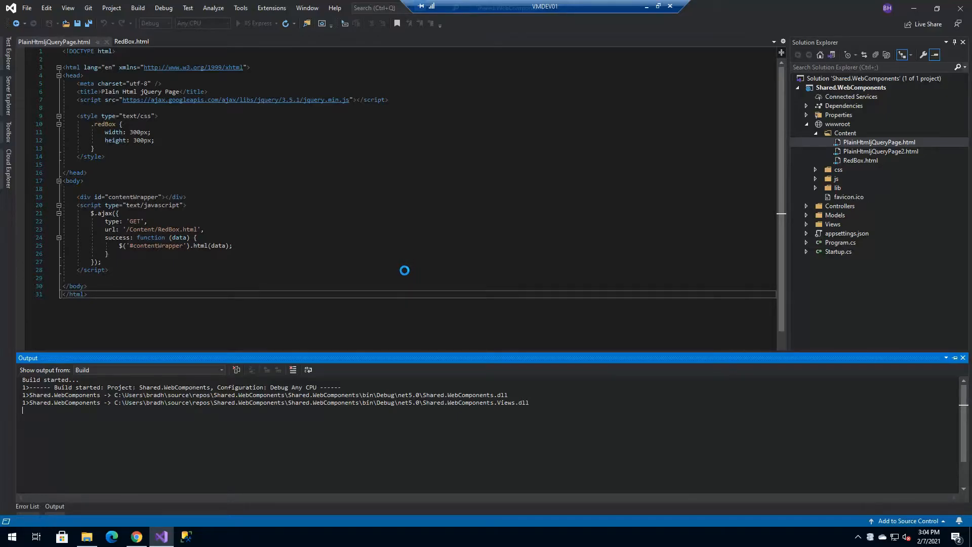
# - Browse to Content/PlainHtmljQueryPage.html on localhost to see the AJAX-loaded red box, then return to Visual Studio
pyautogui.click(135, 537)
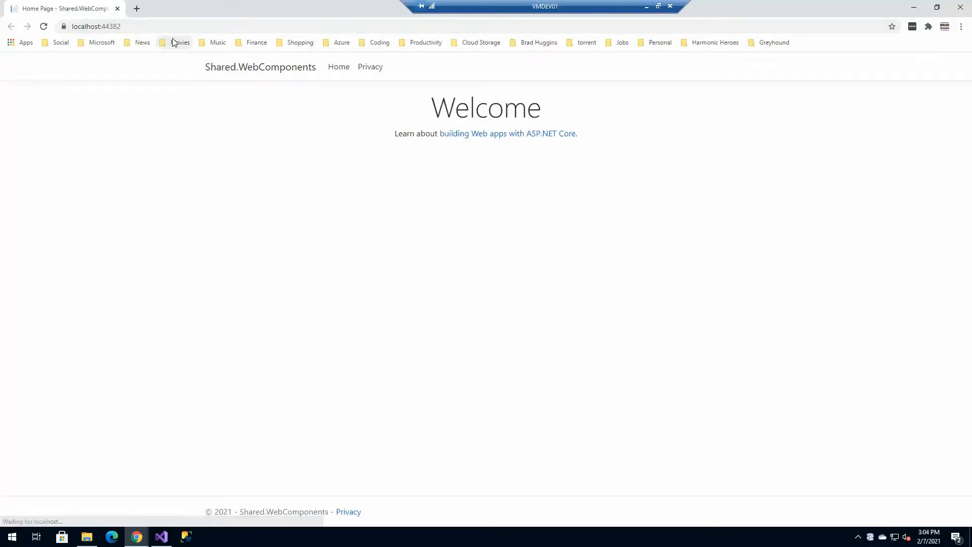
pyautogui.click(123, 27)
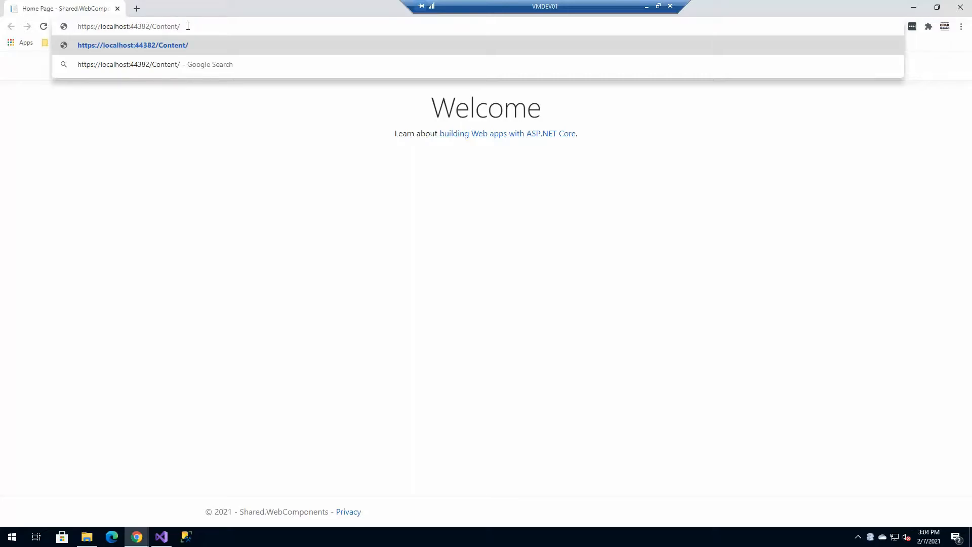
pyautogui.write('PlainHtml')
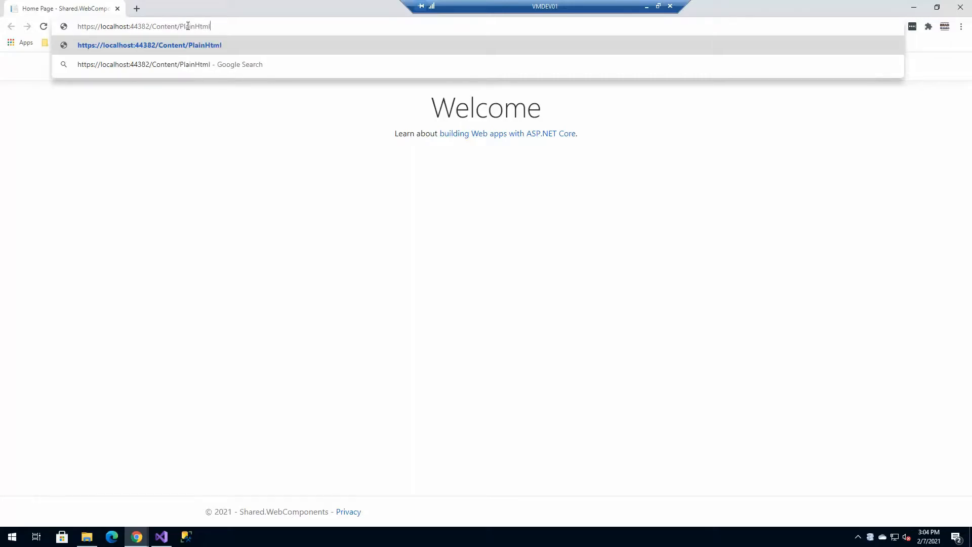
pyautogui.write('JqueryPage.html')
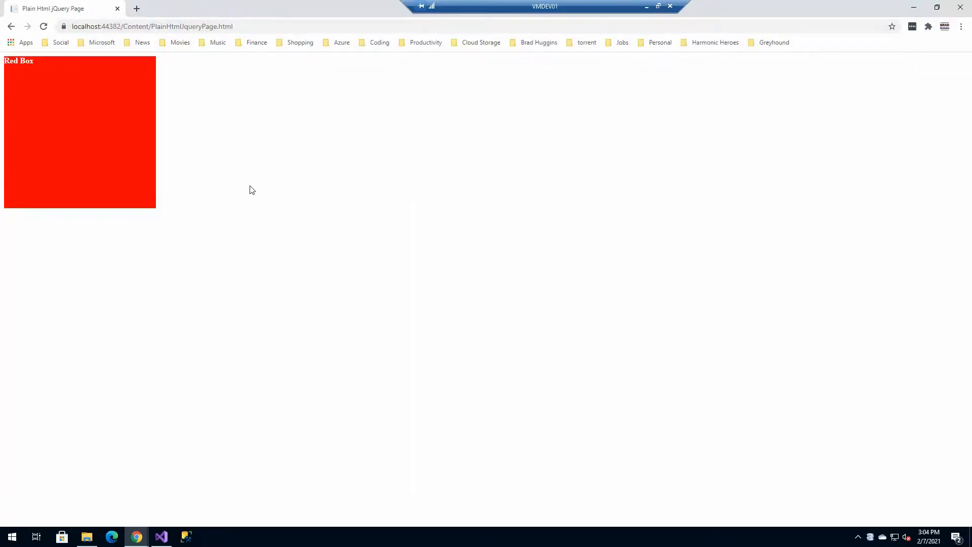
pyautogui.click(161, 537)
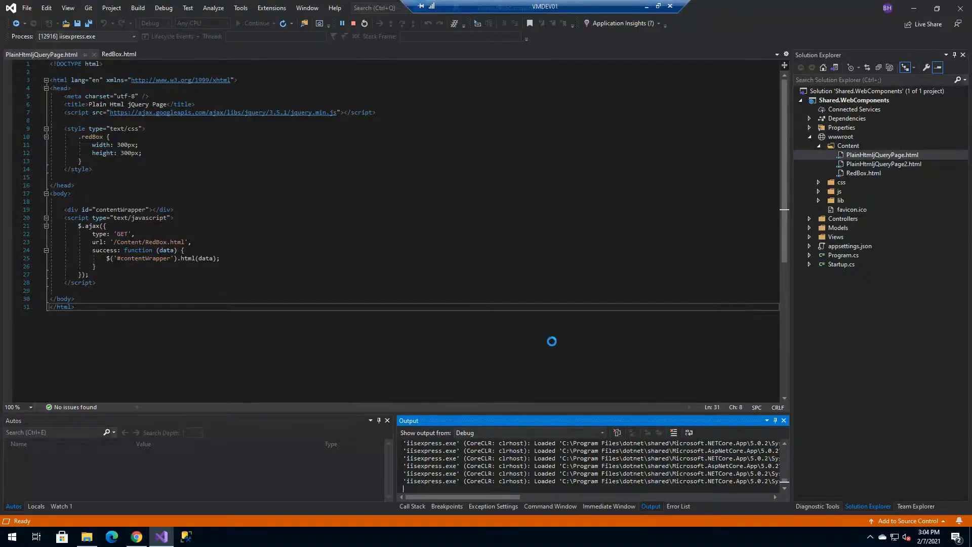
# - Stop the running site and open Views > Privacy.cshtml for the contentWrapper div and AJAX script
pyautogui.click(357, 23)
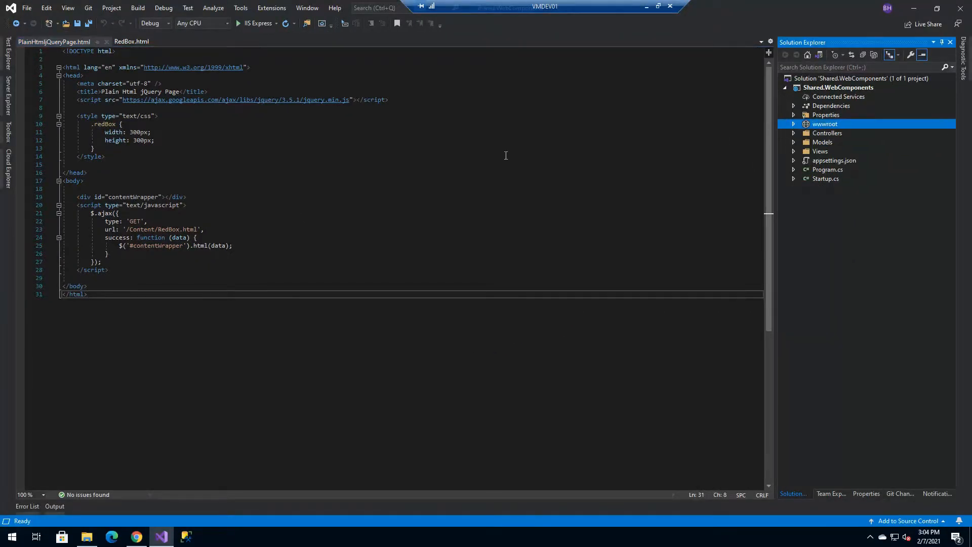
pyautogui.moveTo(424, 197)
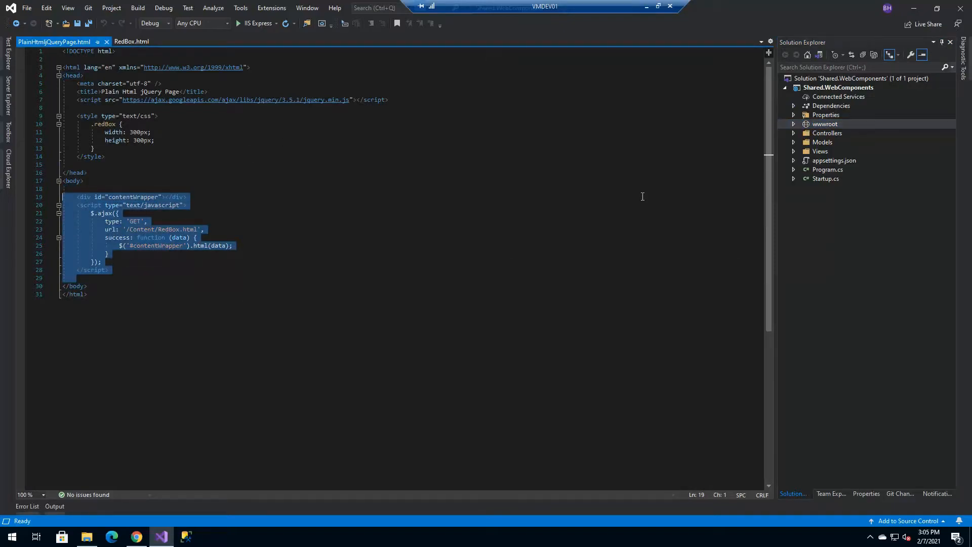
pyautogui.click(820, 151)
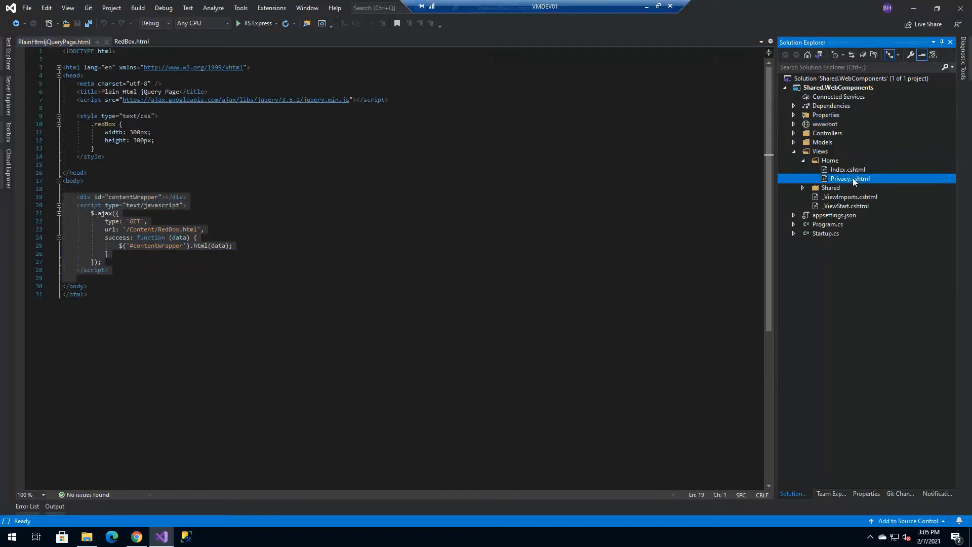
pyautogui.doubleClick(850, 178)
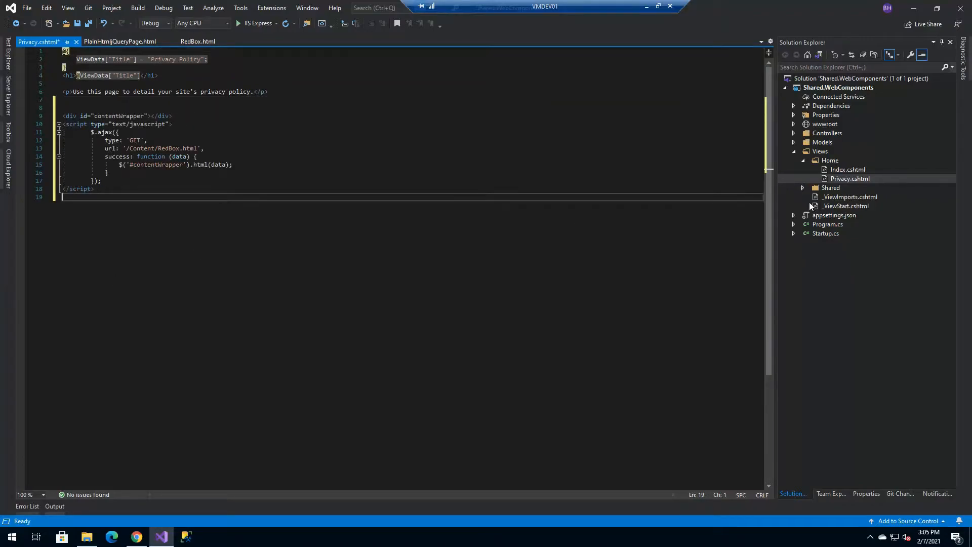
pyautogui.moveTo(809, 213)
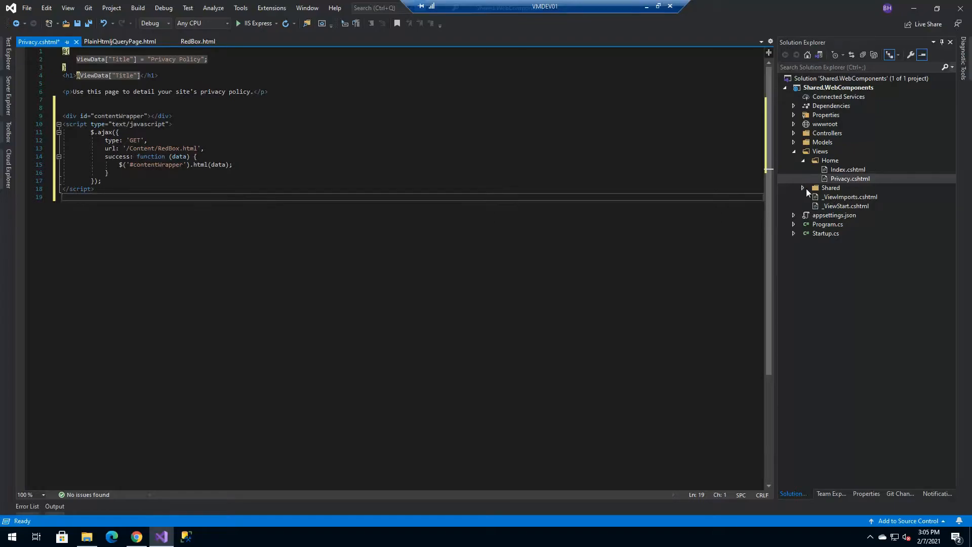
# - Open Views > Shared > _Layout.cshtml, the site's master layout
pyautogui.click(802, 189)
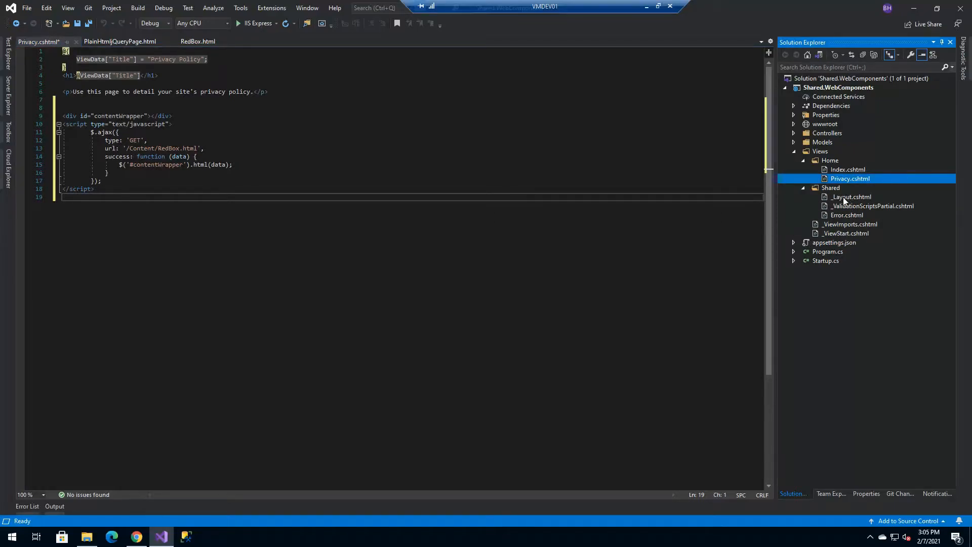
pyautogui.doubleClick(851, 197)
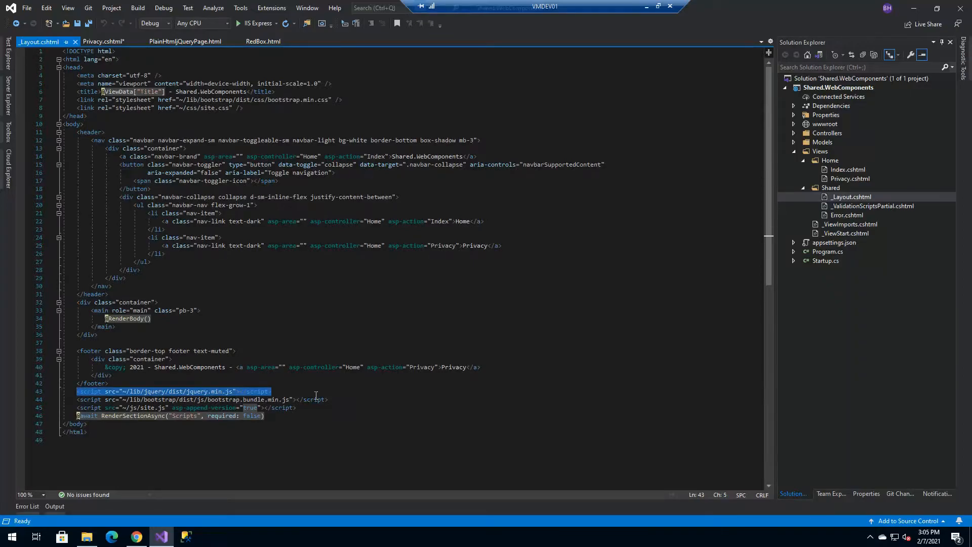
# - Move the jquery.min.js script tag into the layout head, compare with PlainHtmlJQueryPage.html, and rebuild
pyautogui.press('Delete')
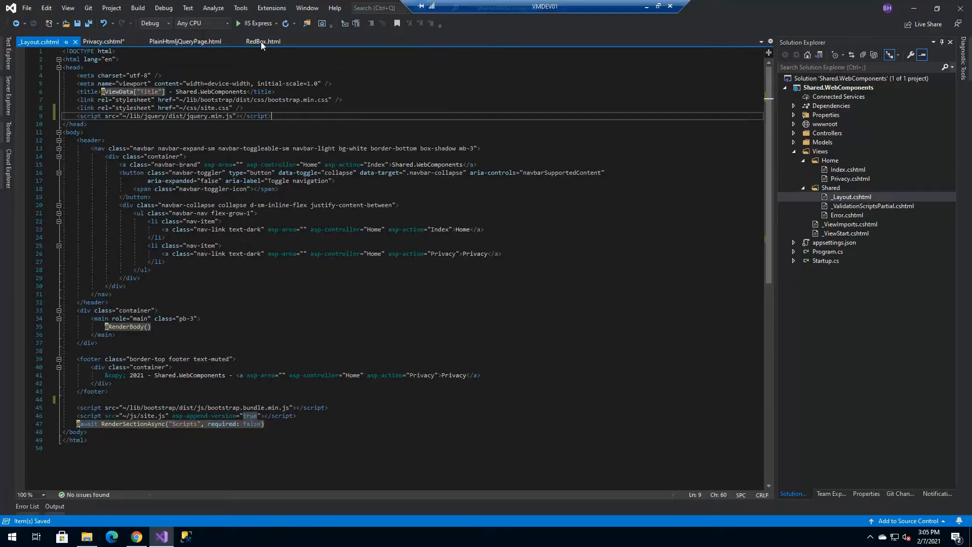
pyautogui.click(184, 41)
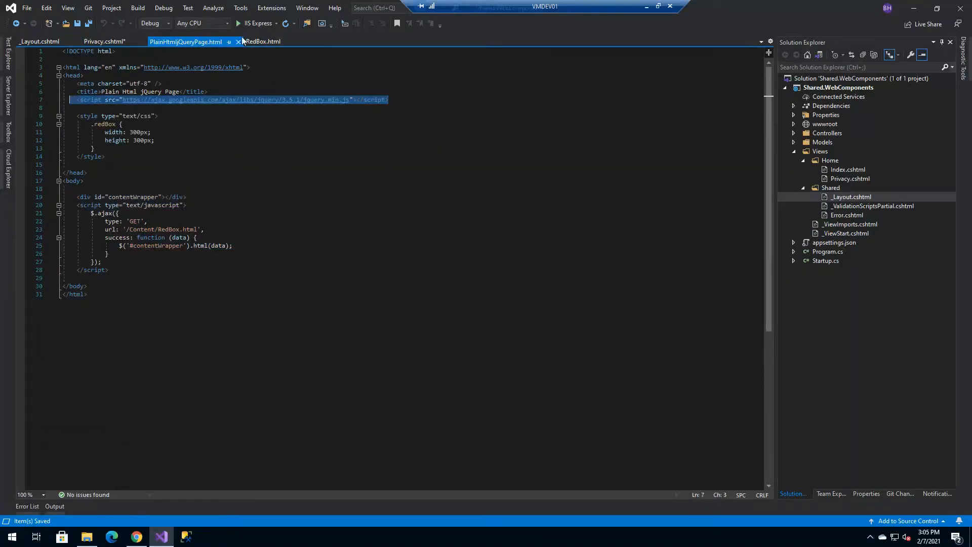
pyautogui.click(103, 42)
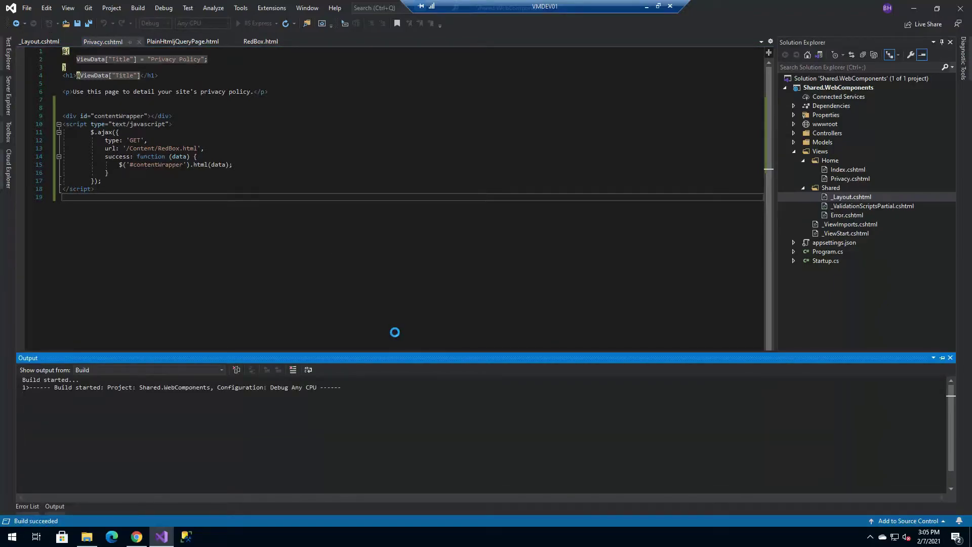
# - View the running site's Privacy page showing the AJAX-loaded Red Box, then return to Visual Studio
pyautogui.click(134, 537)
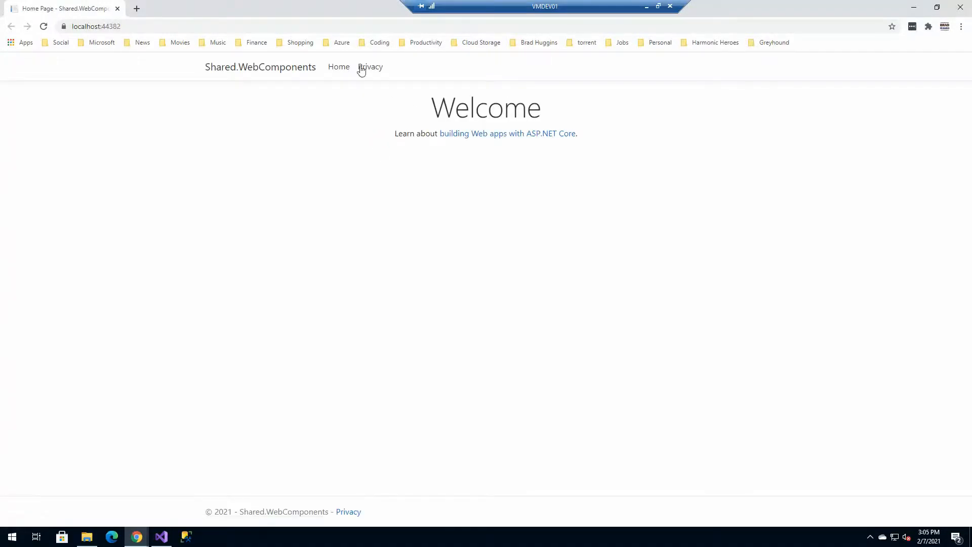
pyautogui.click(370, 67)
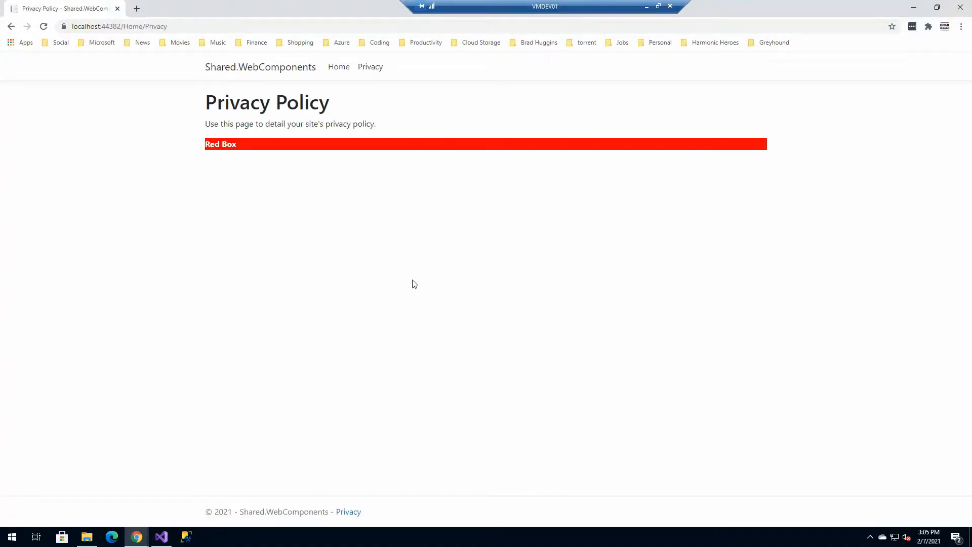
pyautogui.click(161, 537)
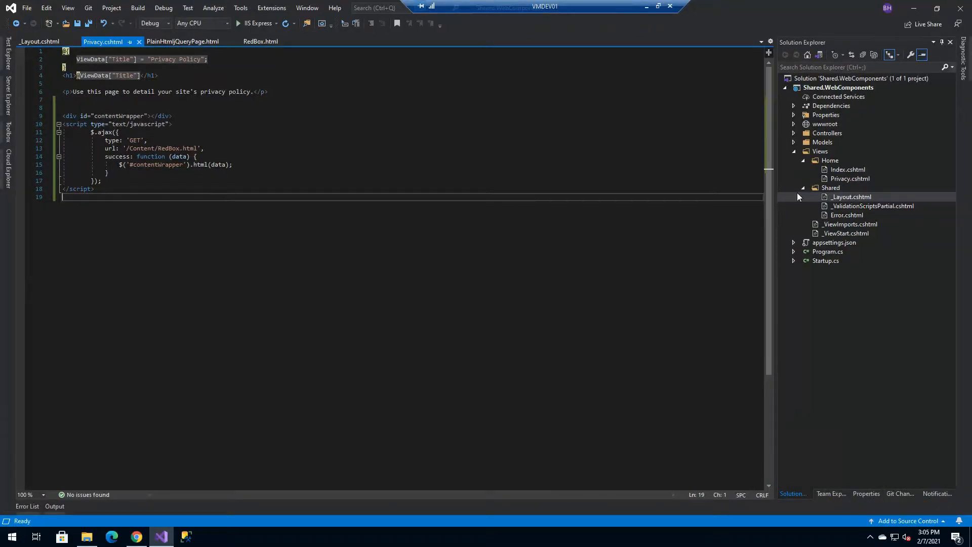
# - Tidy Solution Explorer and bring up the Add Controller actions for the Controllers folder
pyautogui.click(801, 187)
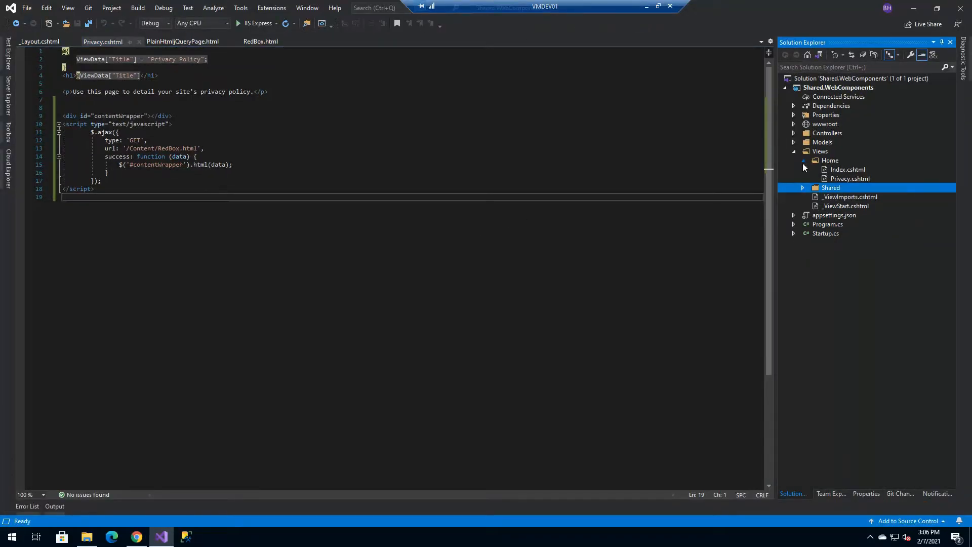
pyautogui.click(796, 133)
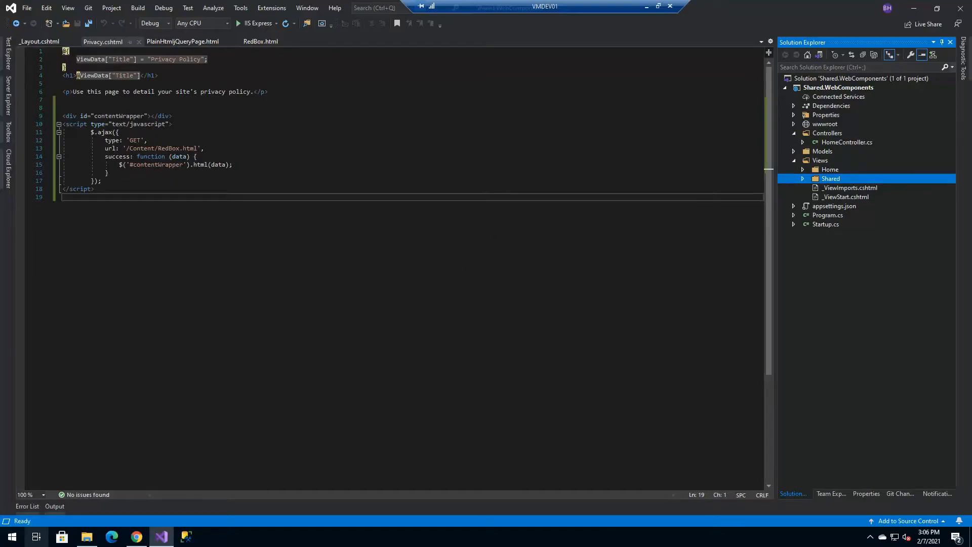
pyautogui.moveTo(36, 537)
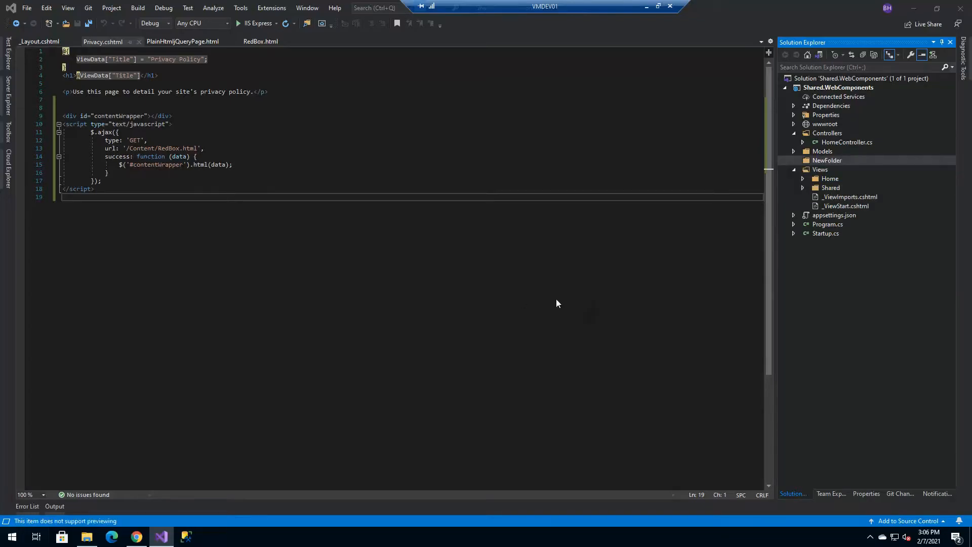
pyautogui.rightClick(827, 132)
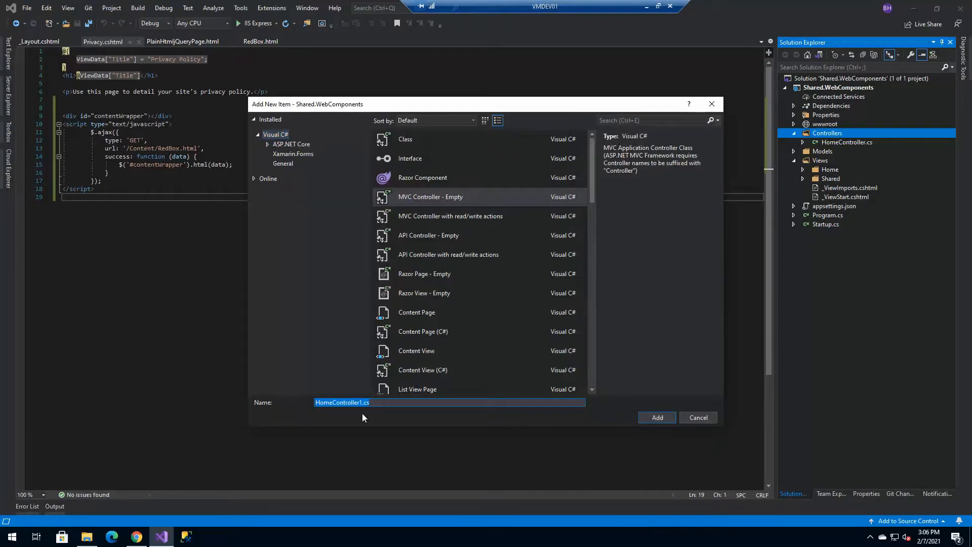
# - Name the empty MVC controller ComponentsController.cs and add it to the project
pyautogui.write('Como')
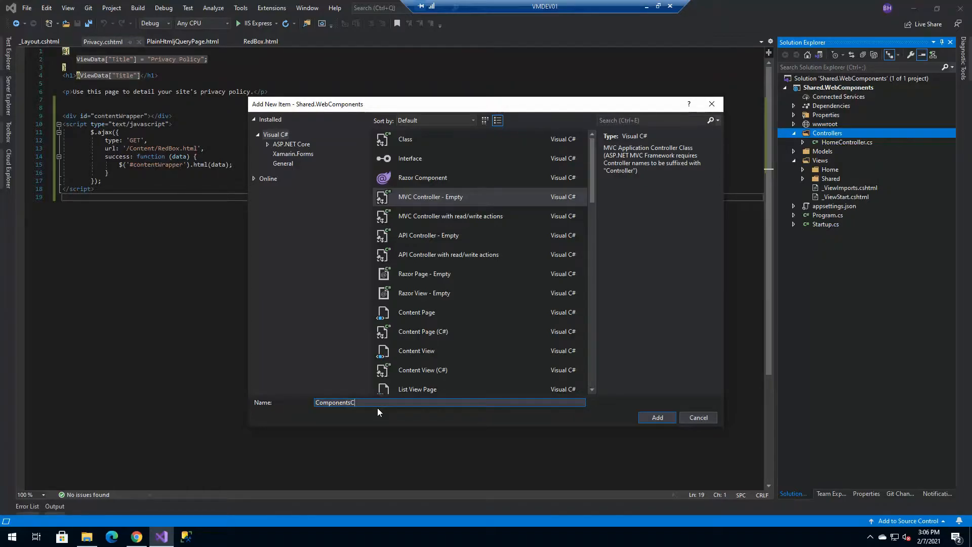
pyautogui.write('ontroller')
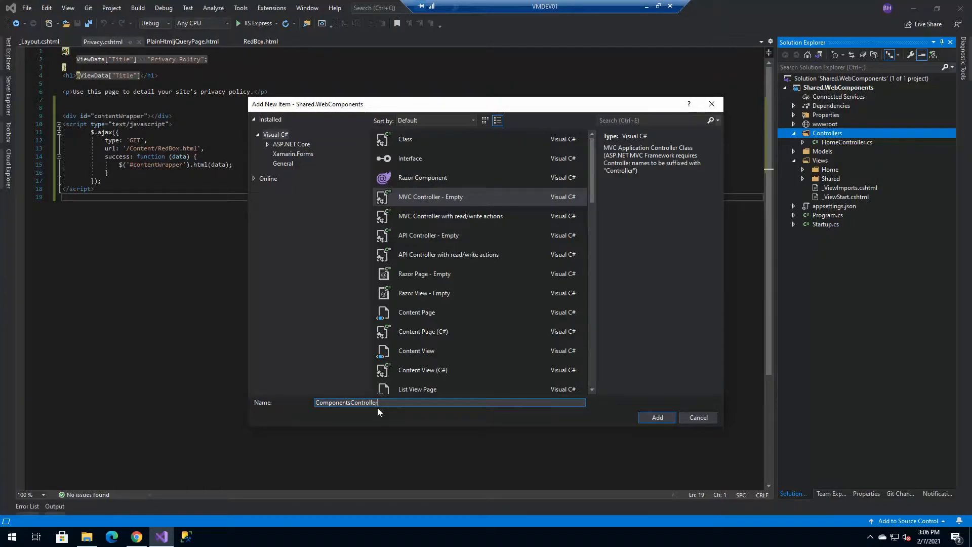
pyautogui.click(657, 417)
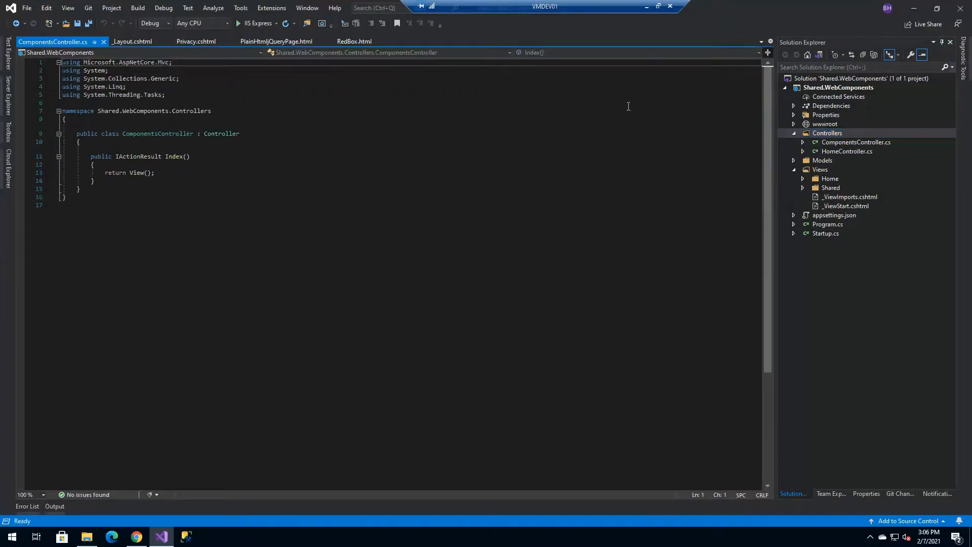
# - Rename Index to a BlueBox action returning PartialView(), save, and start a new folder under Views
pyautogui.click(62, 62)
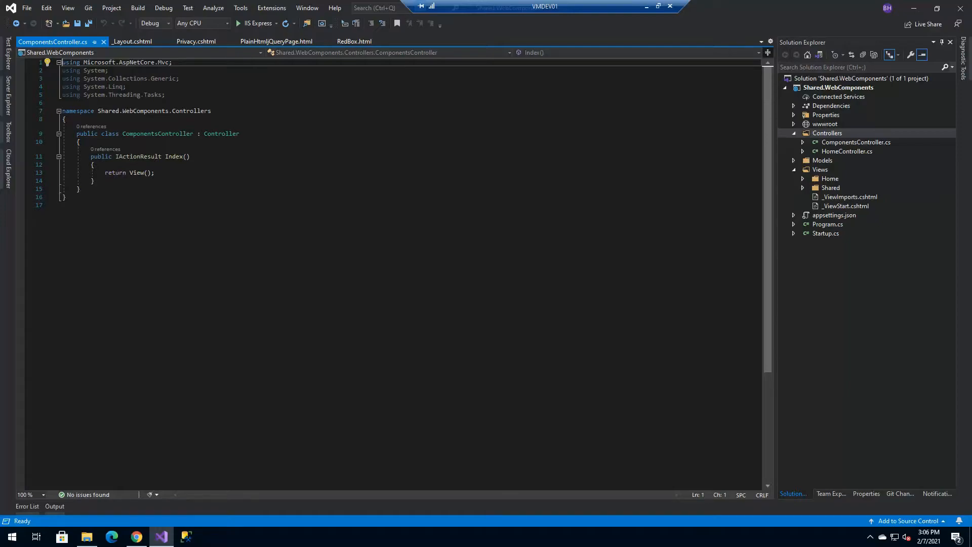
pyautogui.click(92, 181)
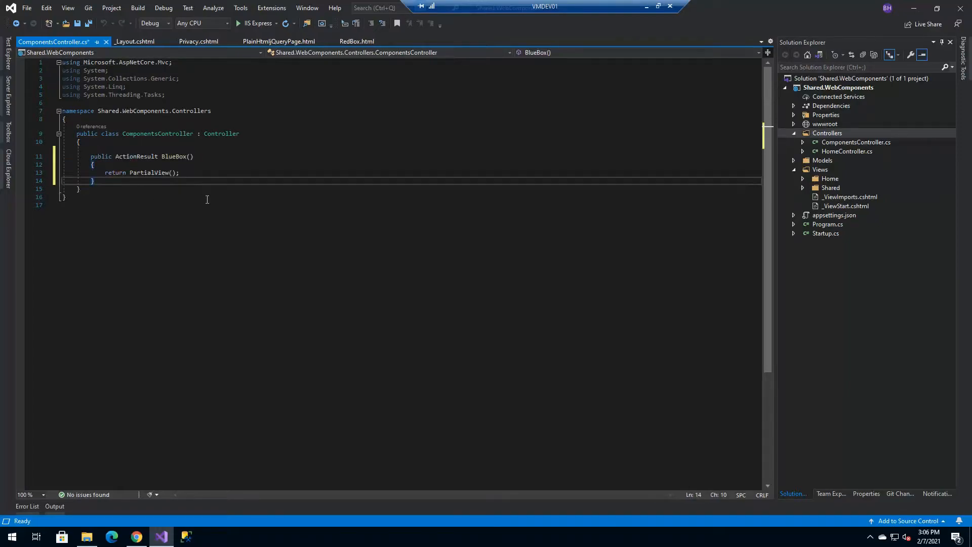
pyautogui.press('ctrl+s')
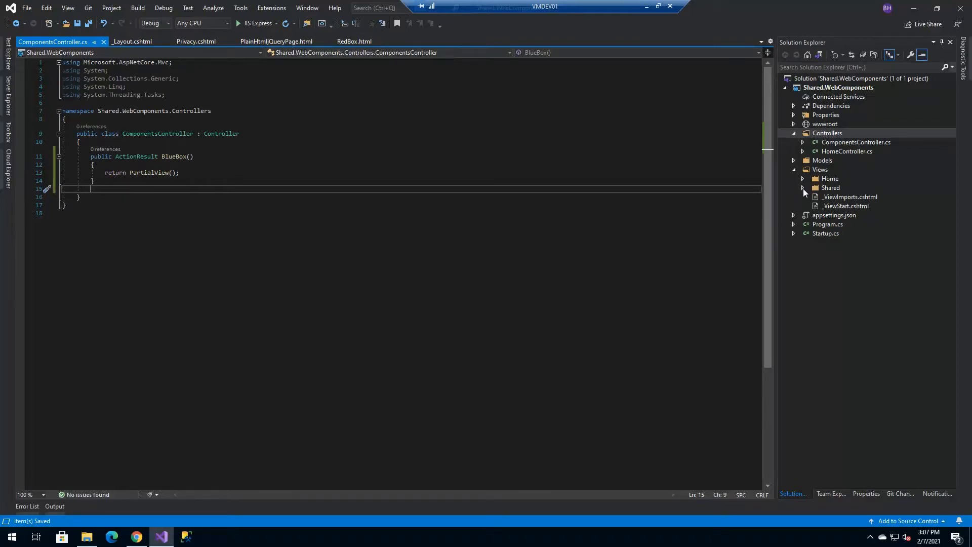
pyautogui.click(831, 188)
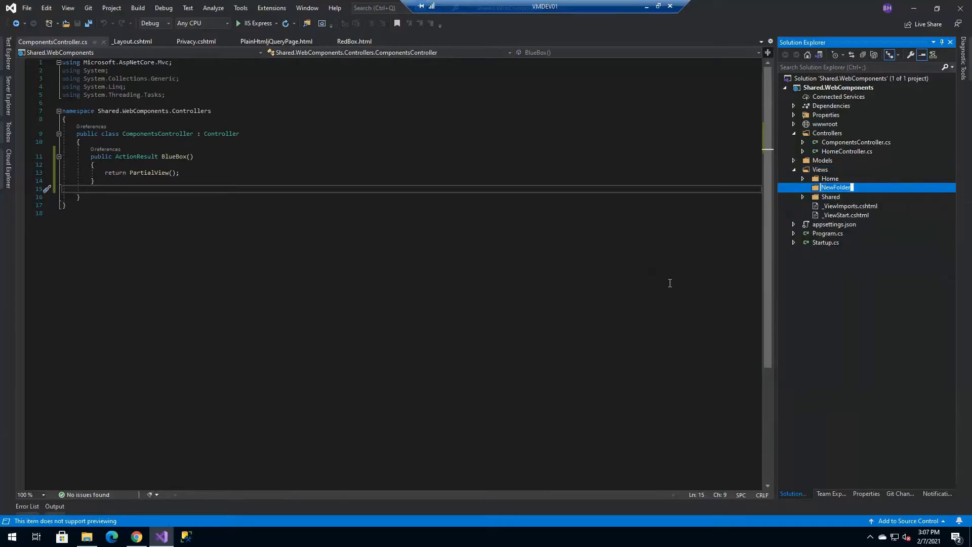
# - Name the folder Components and copy BlueBox.cshtml into Views/Components via File Explorer
pyautogui.write('Comp')
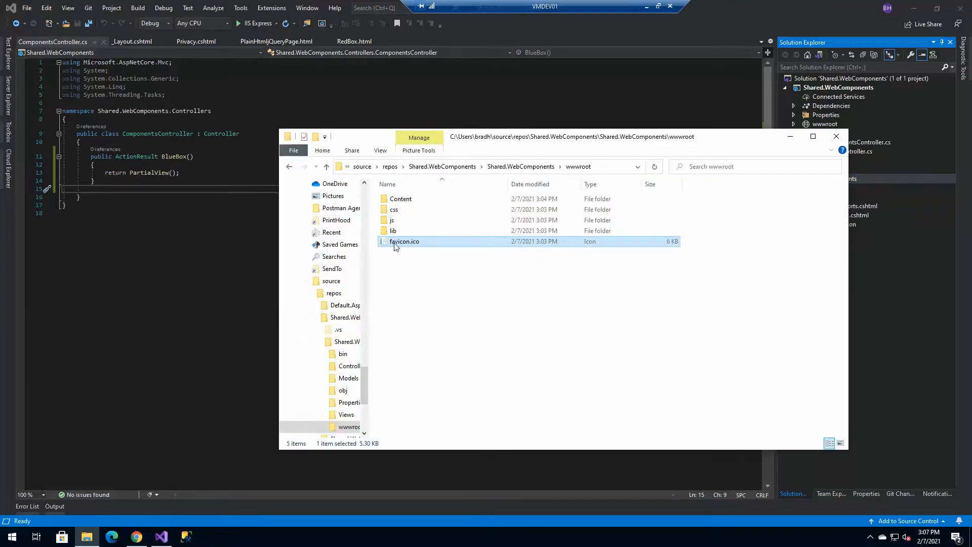
pyautogui.click(347, 414)
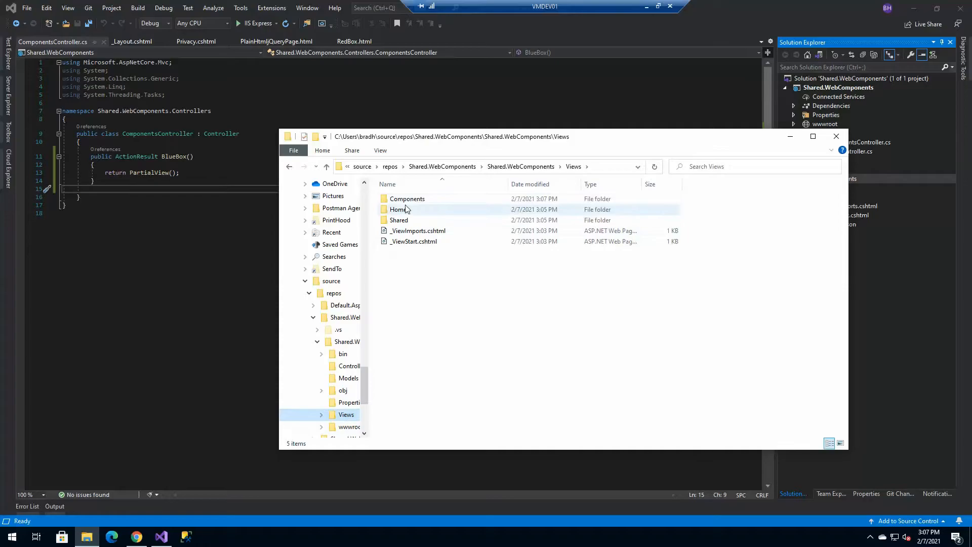
pyautogui.doubleClick(407, 198)
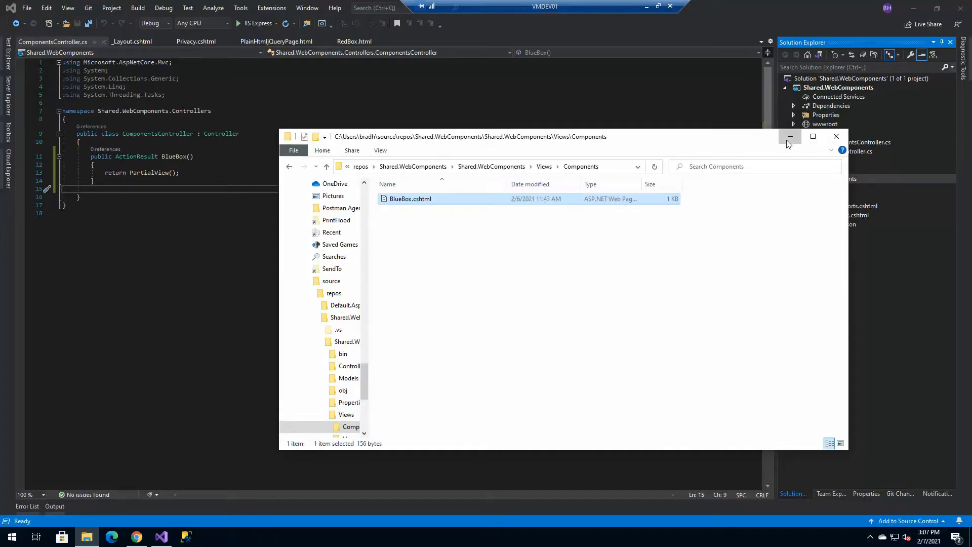
pyautogui.click(790, 136)
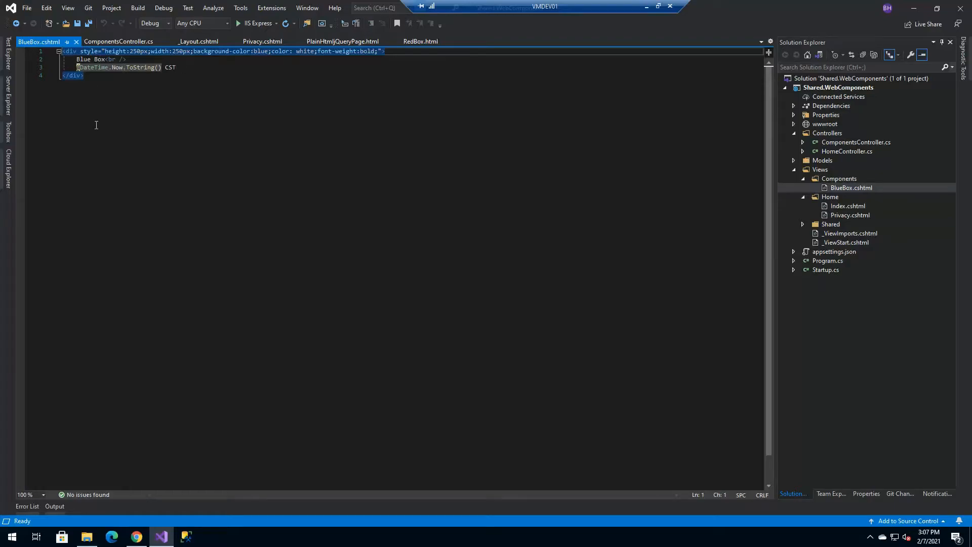
pyautogui.moveTo(210, 510)
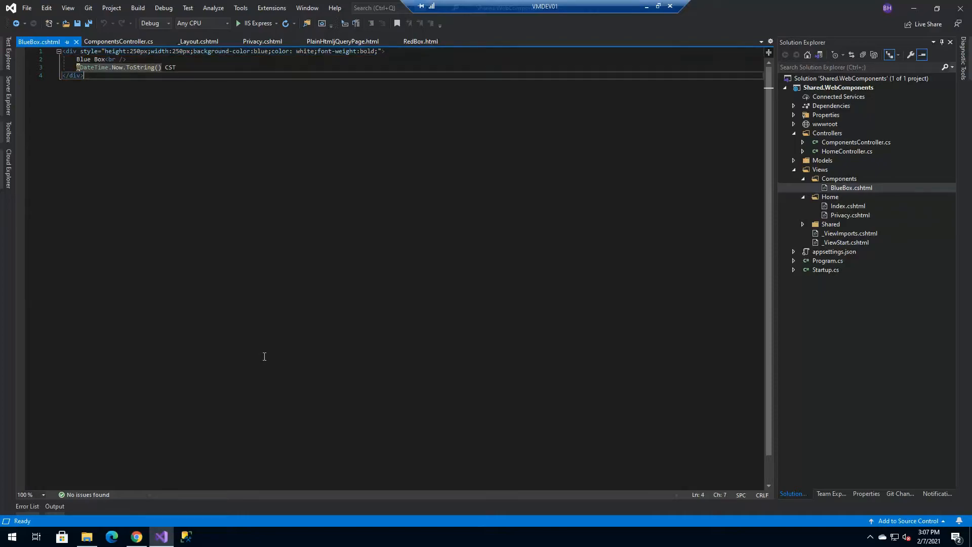
pyautogui.moveTo(219, 89)
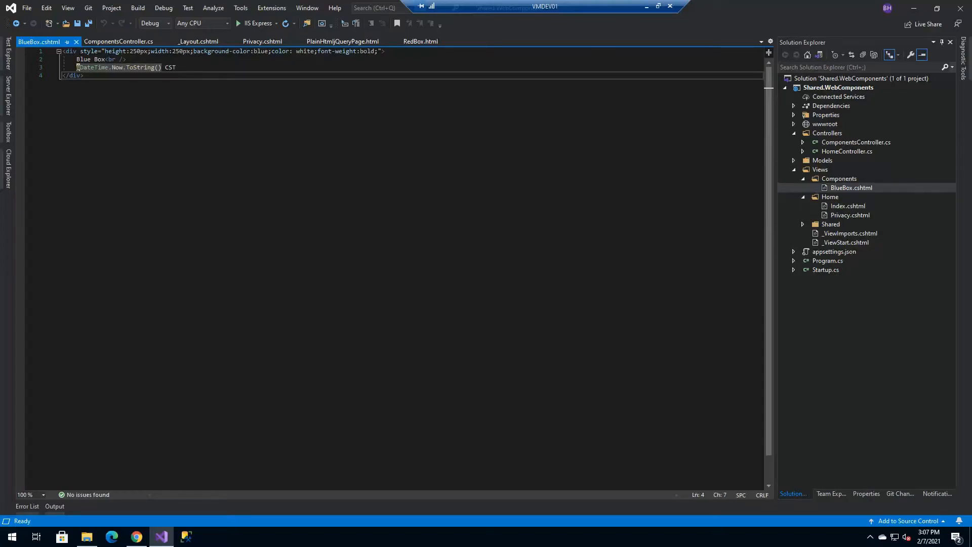
pyautogui.moveTo(850, 211)
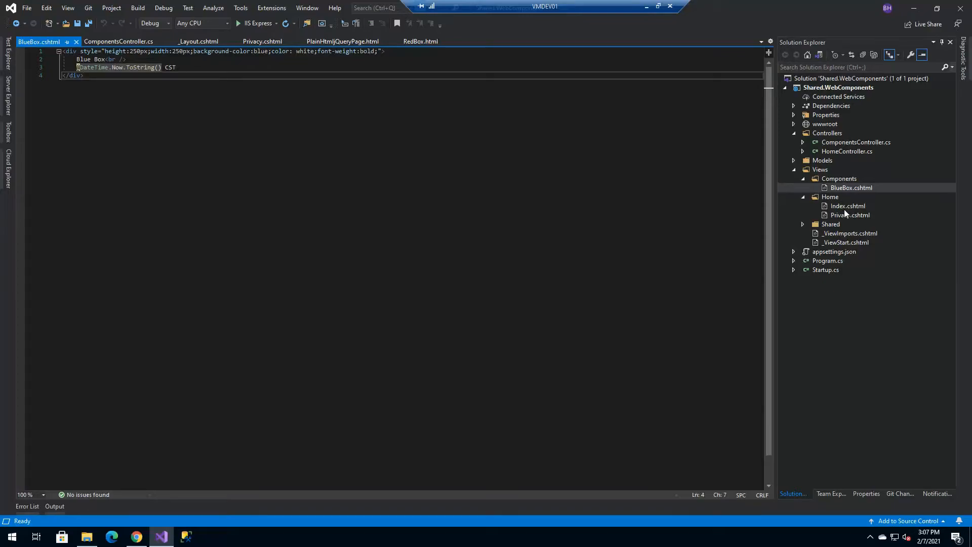
# - Give Home's Index.cshtml a divBlueBox div with AJAX loading ~/Components/BlueBox, and save it
pyautogui.doubleClick(848, 206)
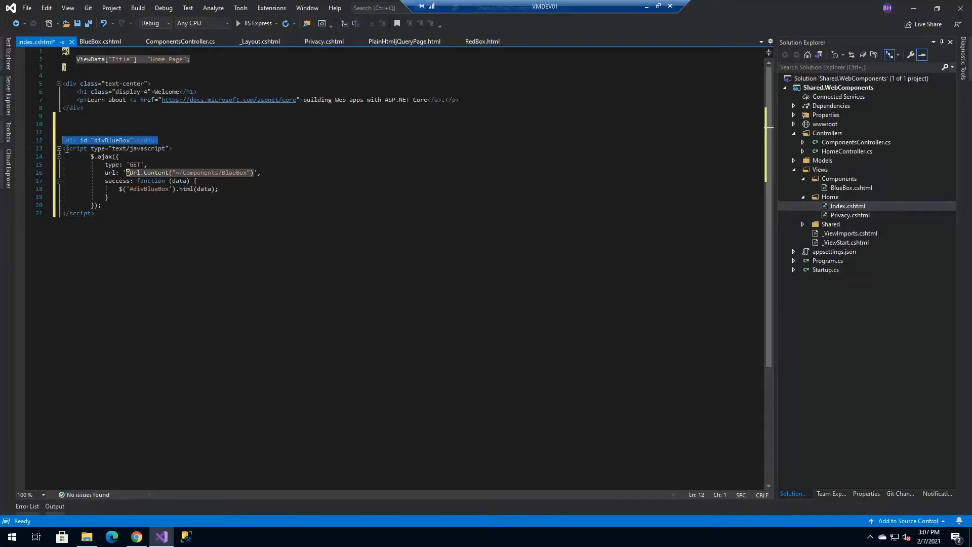
pyautogui.click(120, 220)
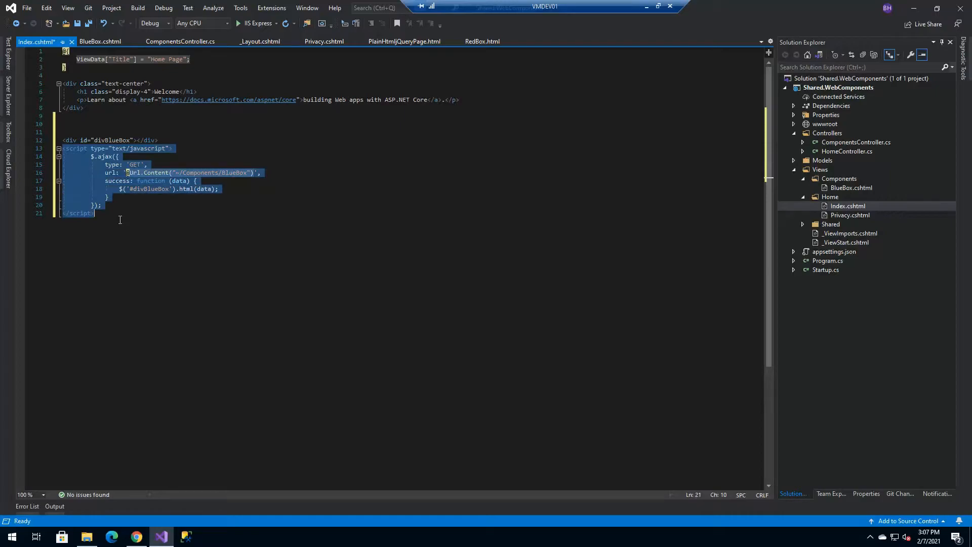
pyautogui.click(248, 172)
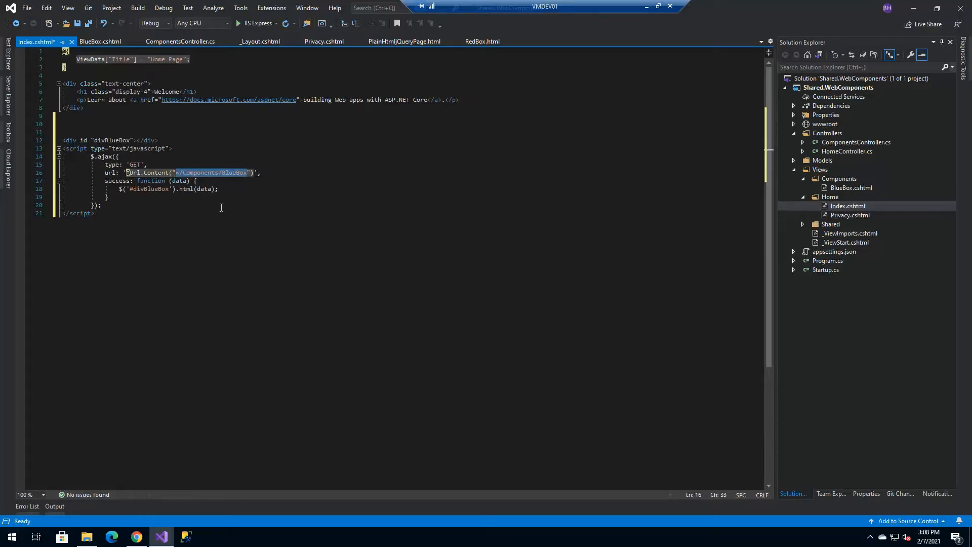
pyautogui.moveTo(173, 247)
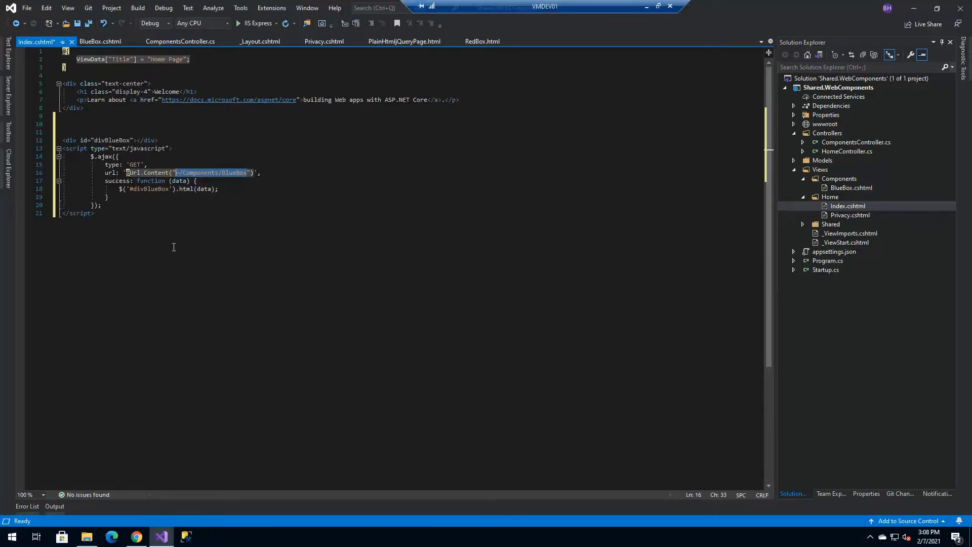
pyautogui.moveTo(205, 179)
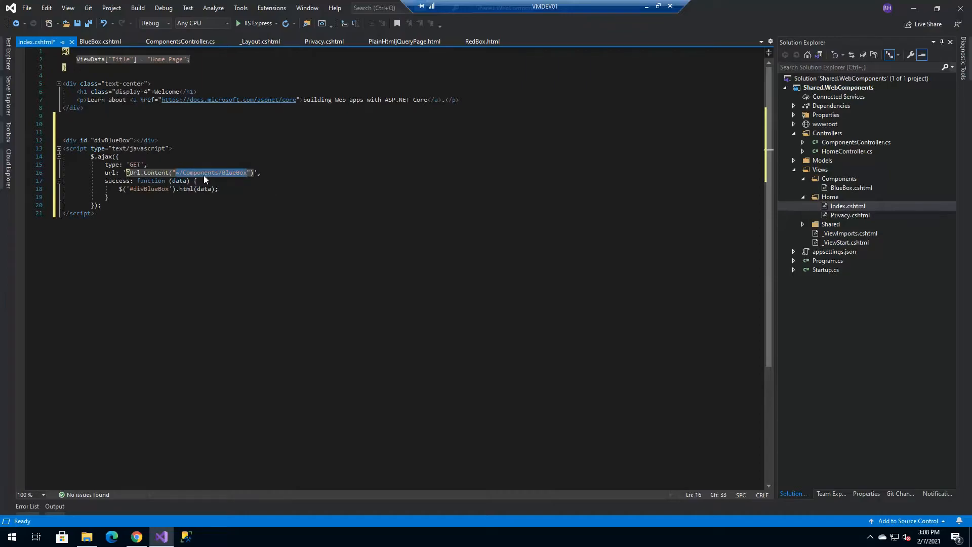
pyautogui.moveTo(281, 228)
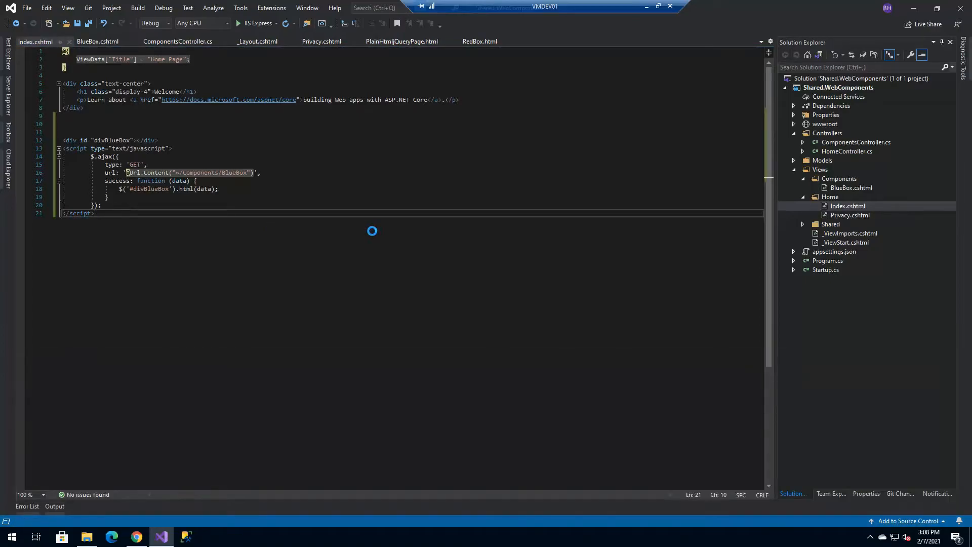
pyautogui.click(135, 536)
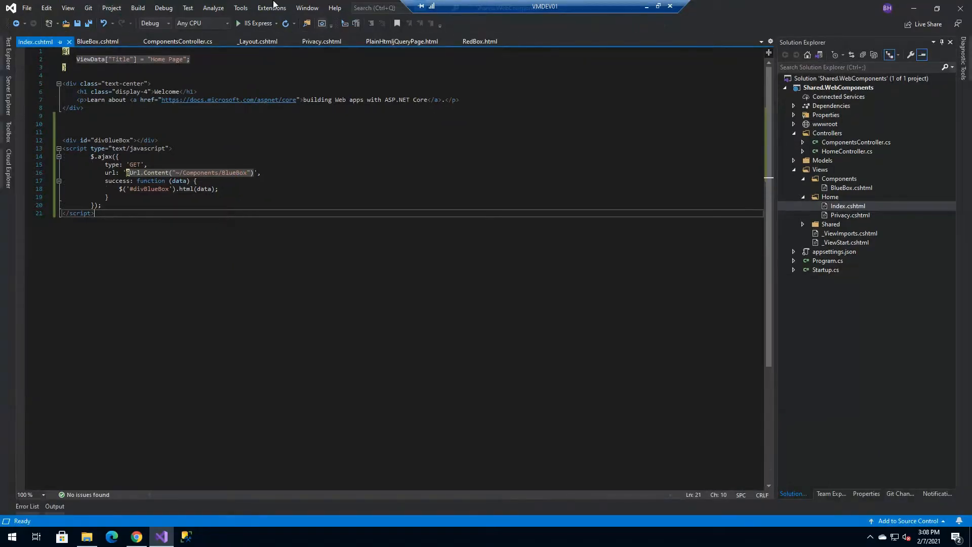
# - Close all open documents and expand the Shared views folder in Solution Explorer
pyautogui.click(307, 7)
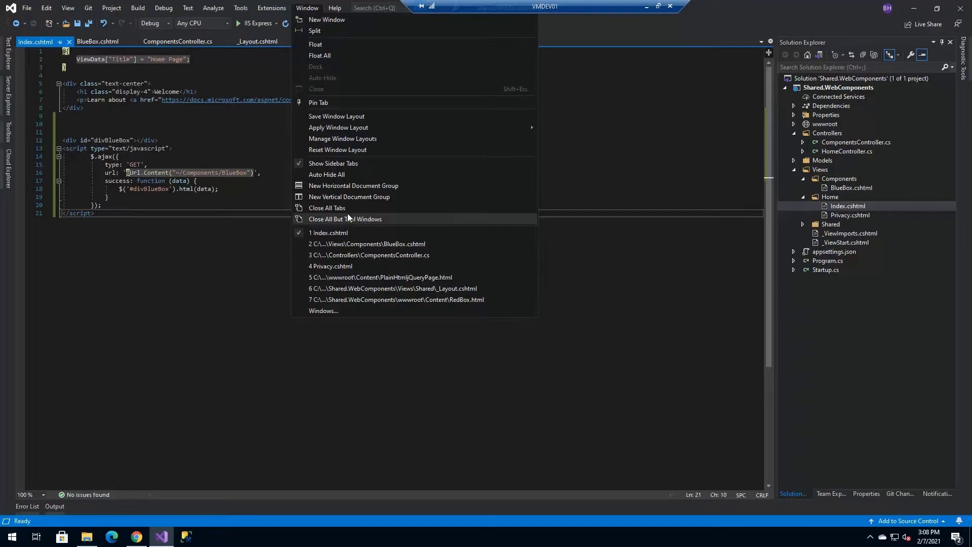
pyautogui.click(327, 207)
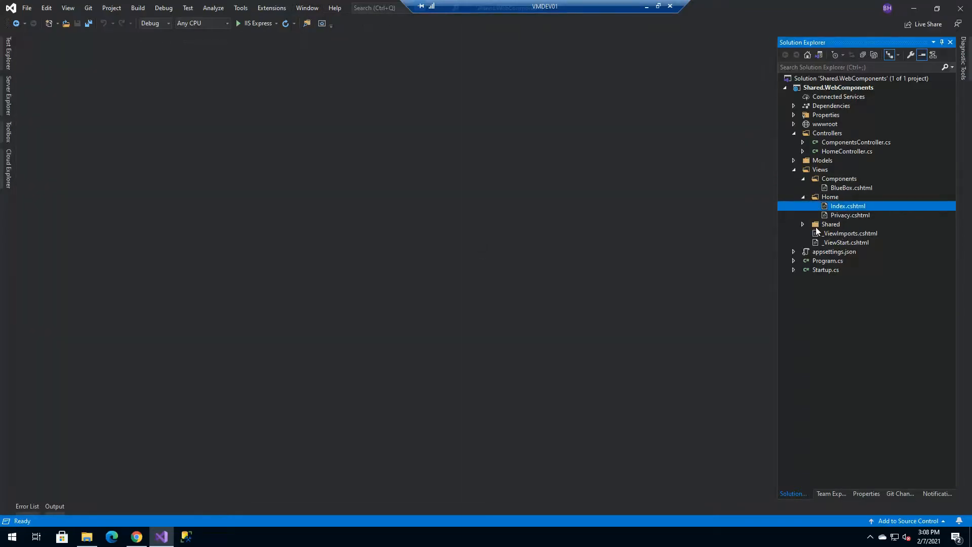
pyautogui.click(803, 196)
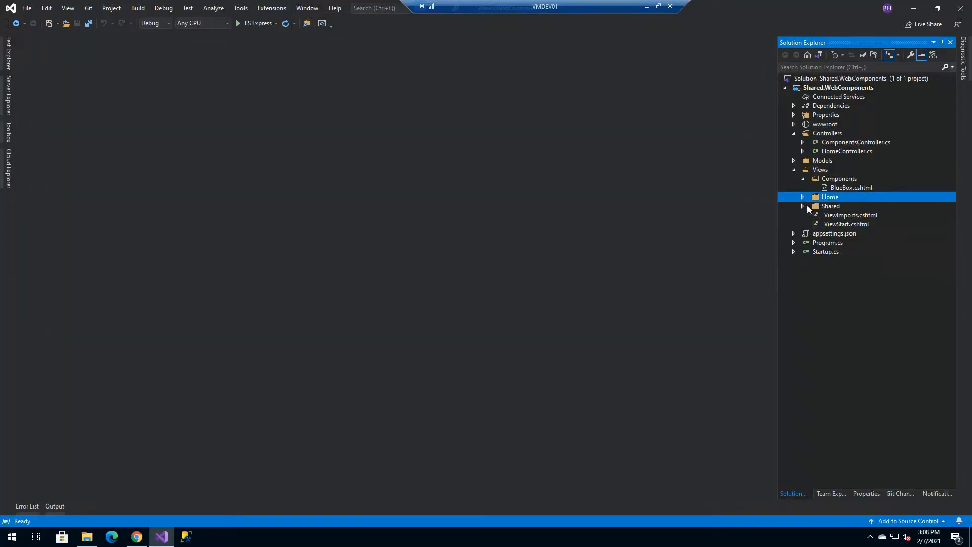
pyautogui.click(803, 206)
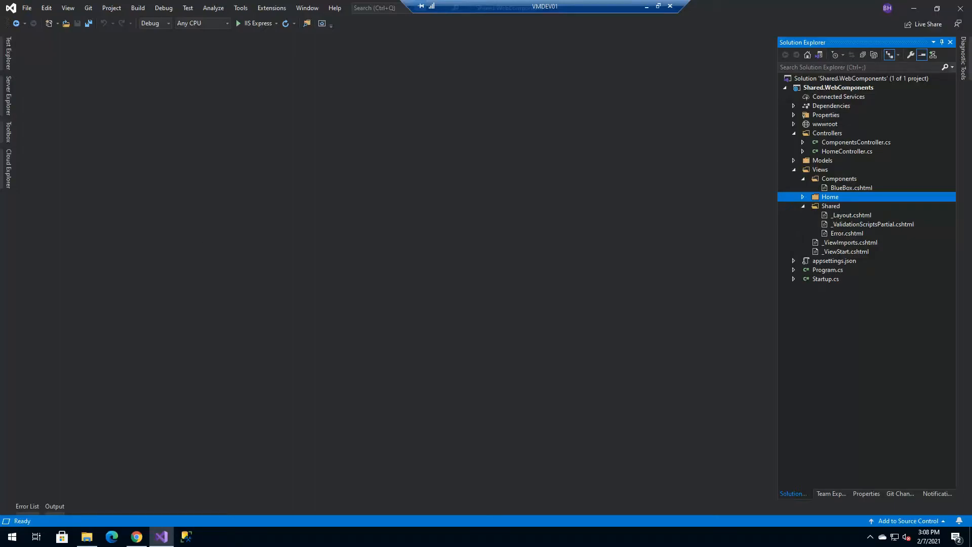
pyautogui.moveTo(669, 234)
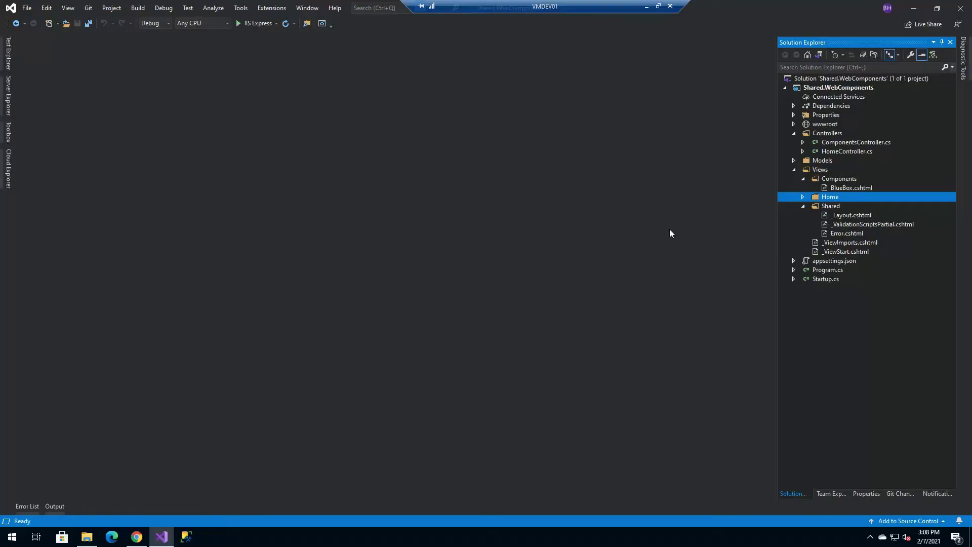
# - Copy _MasterLayout.cshtml into Views/Shared via File Explorer and return to Visual Studio
pyautogui.click(87, 537)
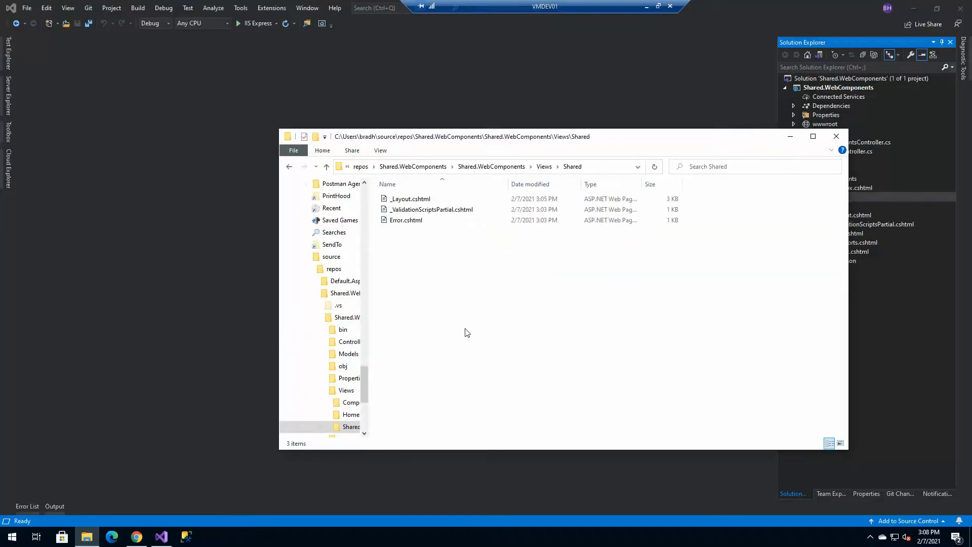
pyautogui.click(836, 135)
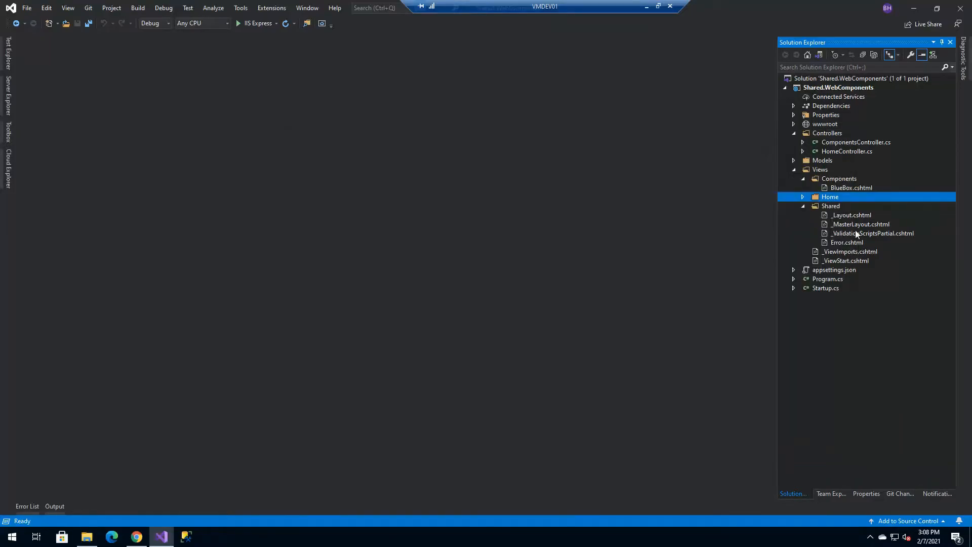
# - Set Layout = "_MasterLayout" in _ViewStart.cshtml and save it
pyautogui.doubleClick(847, 260)
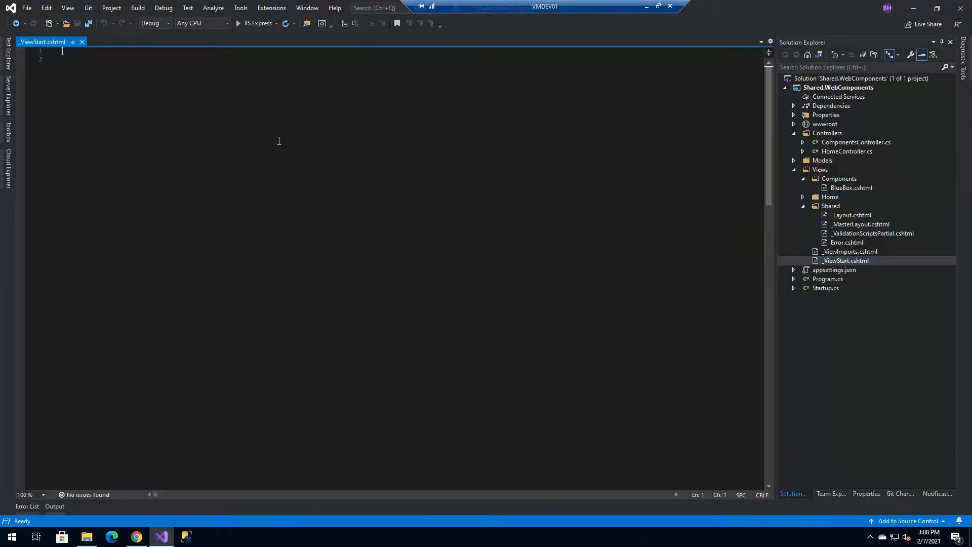
pyautogui.write('@{')
pyautogui.click(402, 59)
pyautogui.write('Layout = "_MasterLayout";')
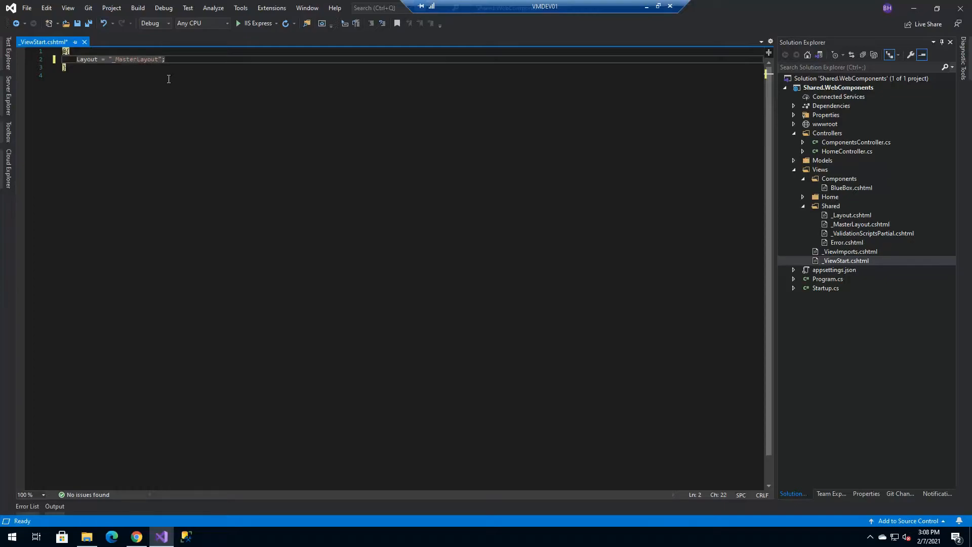
pyautogui.press('ctrl+s')
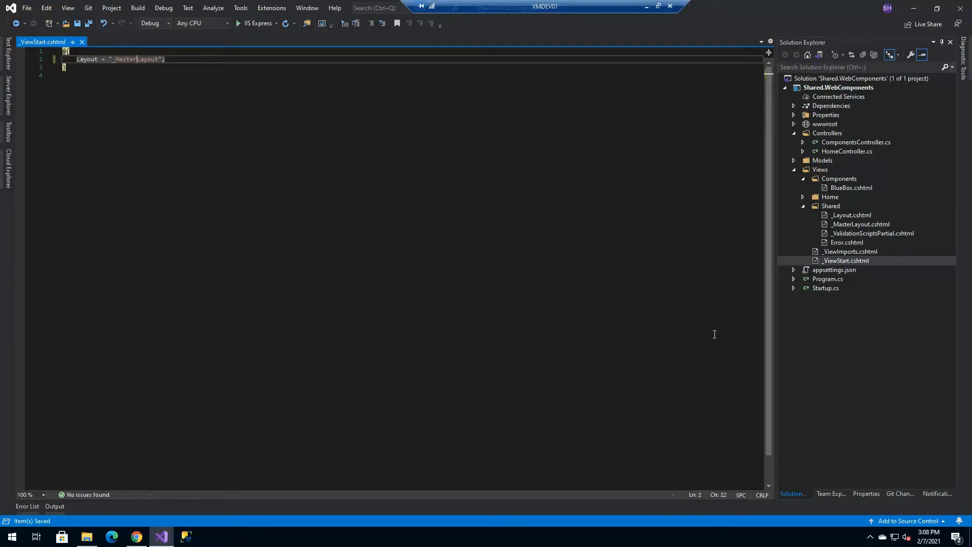
pyautogui.moveTo(133, 233)
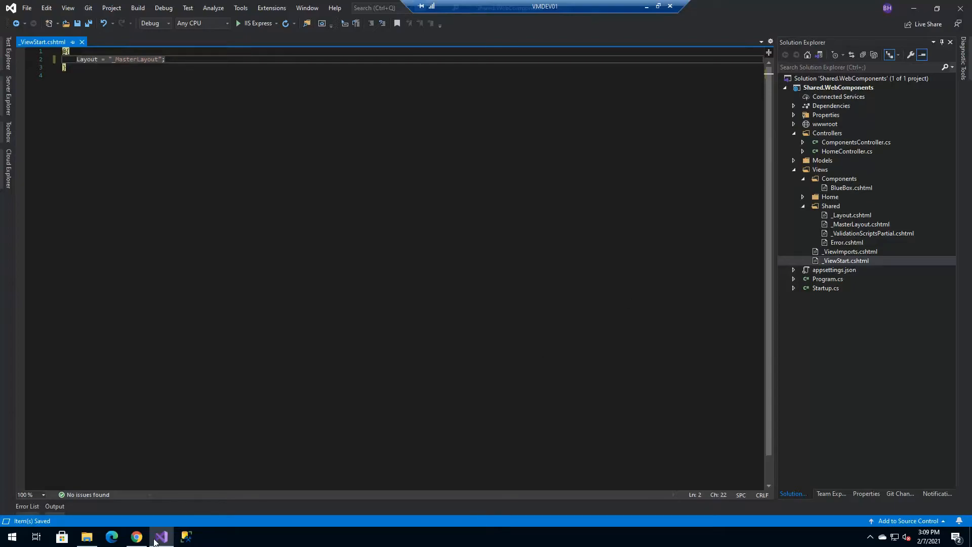
# - Paste Footer and HeaderMenu views into Components and replace ComponentsController.cs with the copied version
pyautogui.click(87, 537)
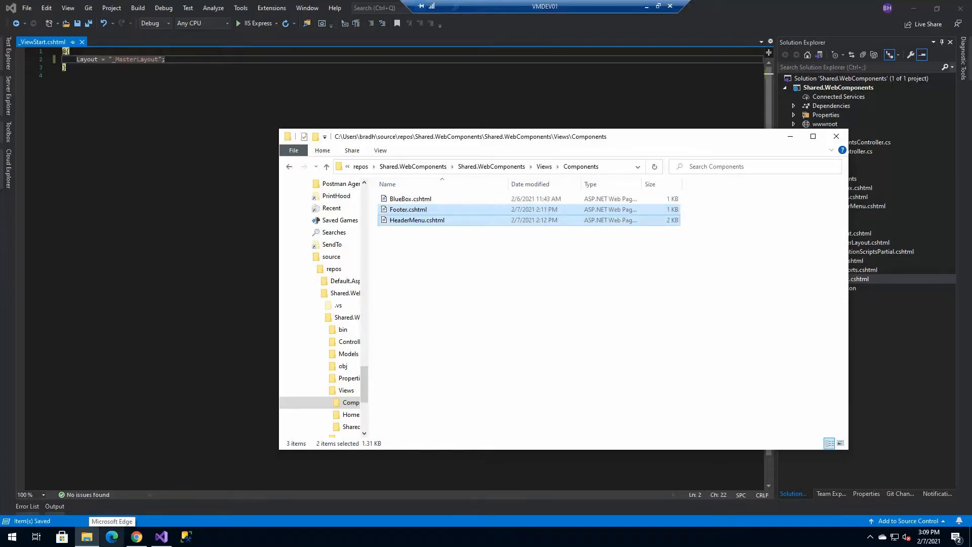
pyautogui.moveTo(354, 346)
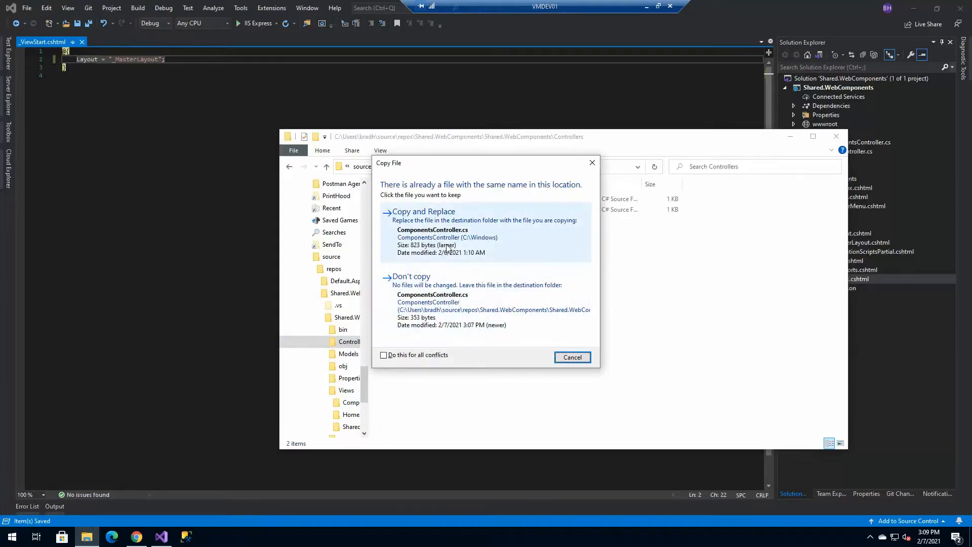
pyautogui.click(423, 210)
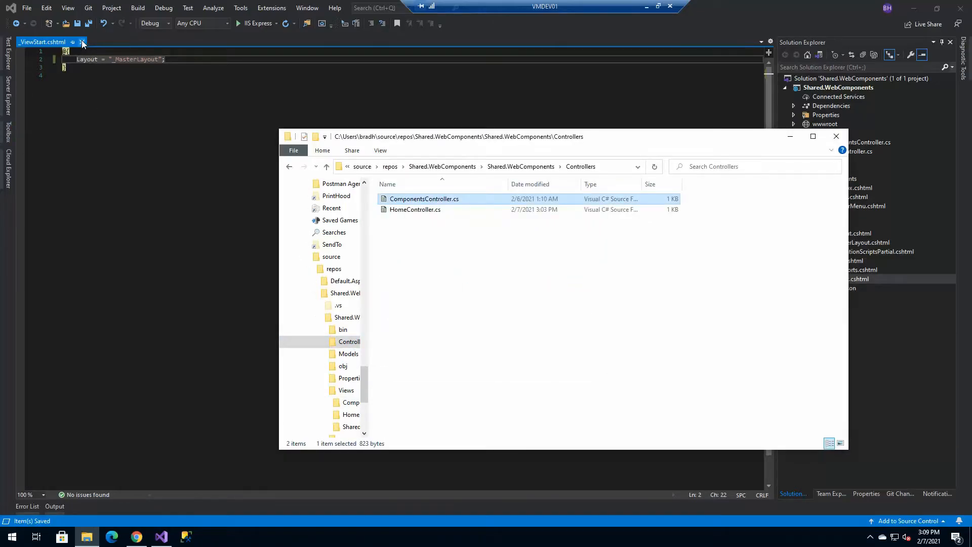
pyautogui.doubleClick(425, 199)
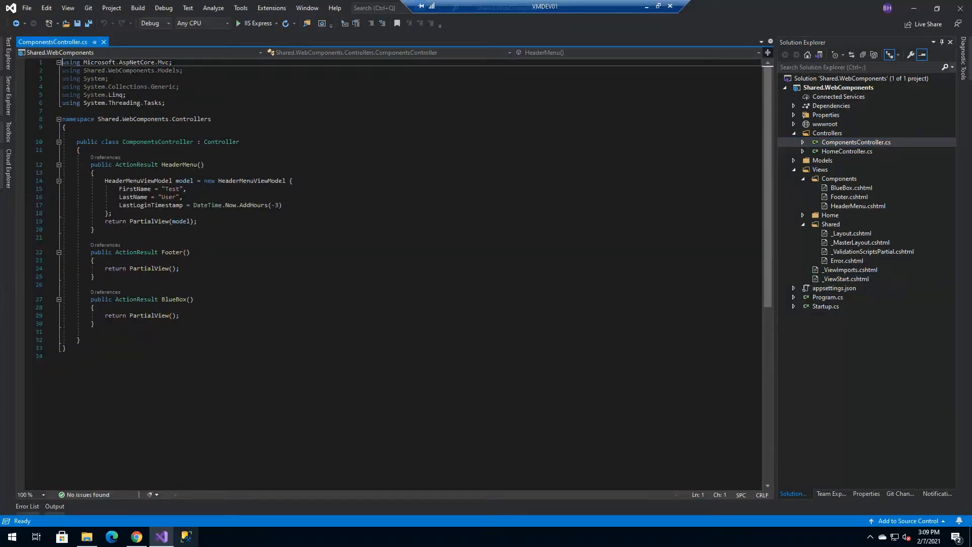
# - Copy HeaderMenuViewModel.cs into the Models folder via File Explorer
pyautogui.click(88, 537)
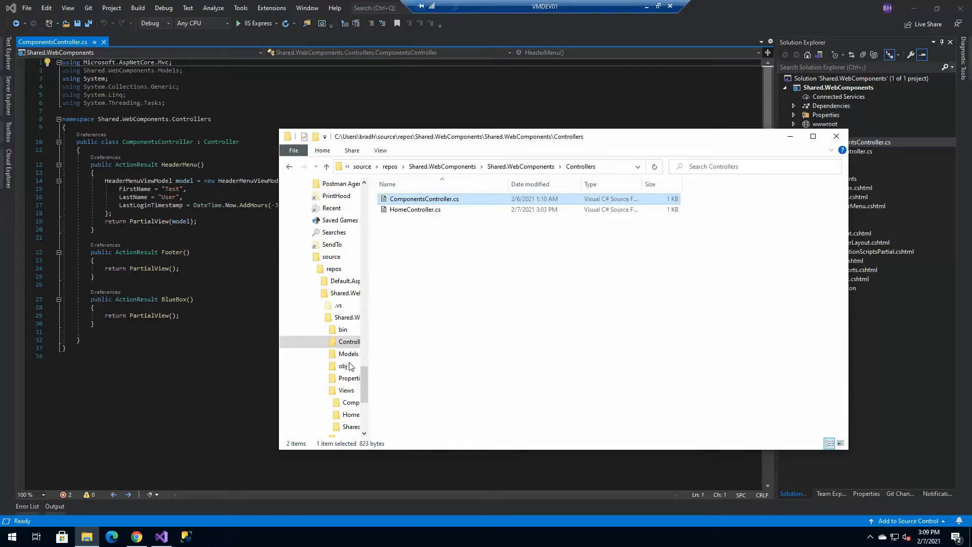
pyautogui.click(350, 354)
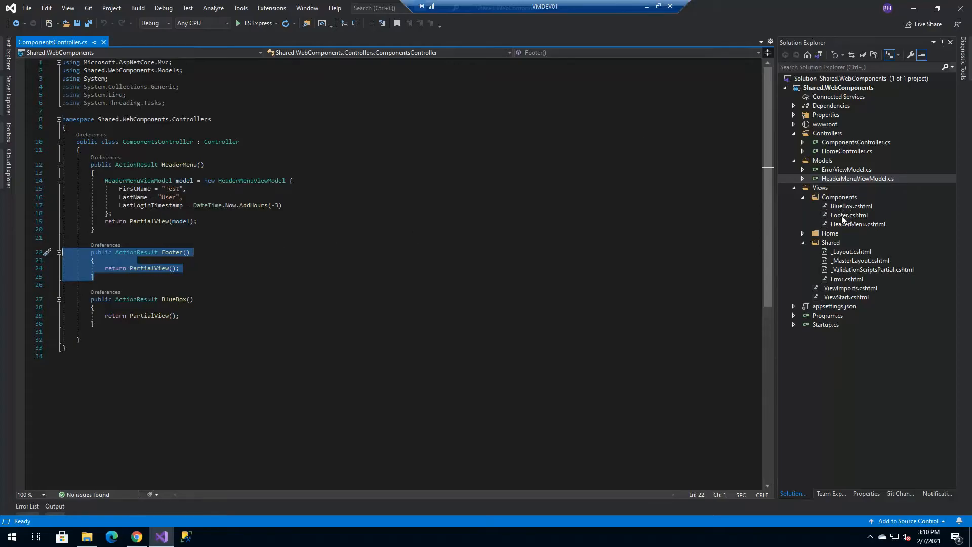
# - Open the shared _Layout.cshtml file in the editor
pyautogui.click(851, 251)
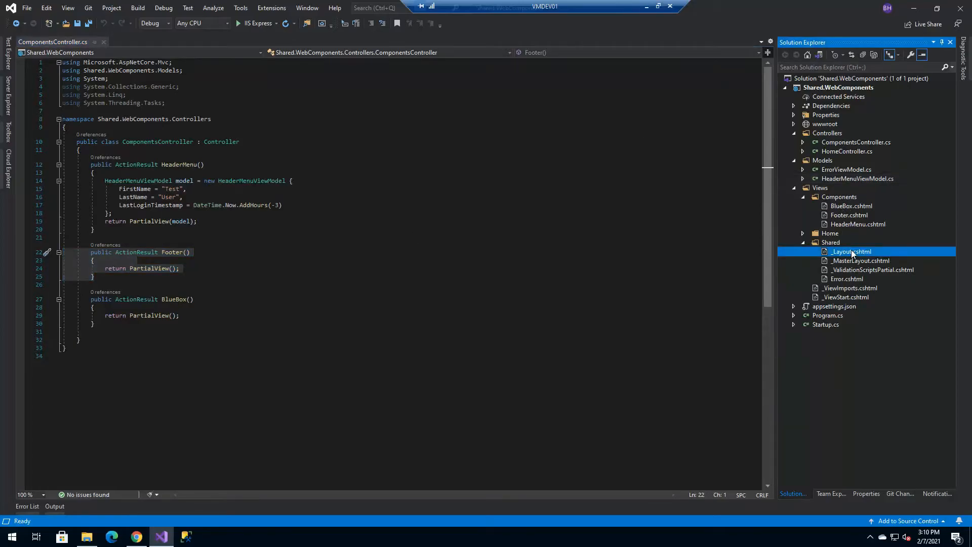
pyautogui.doubleClick(850, 251)
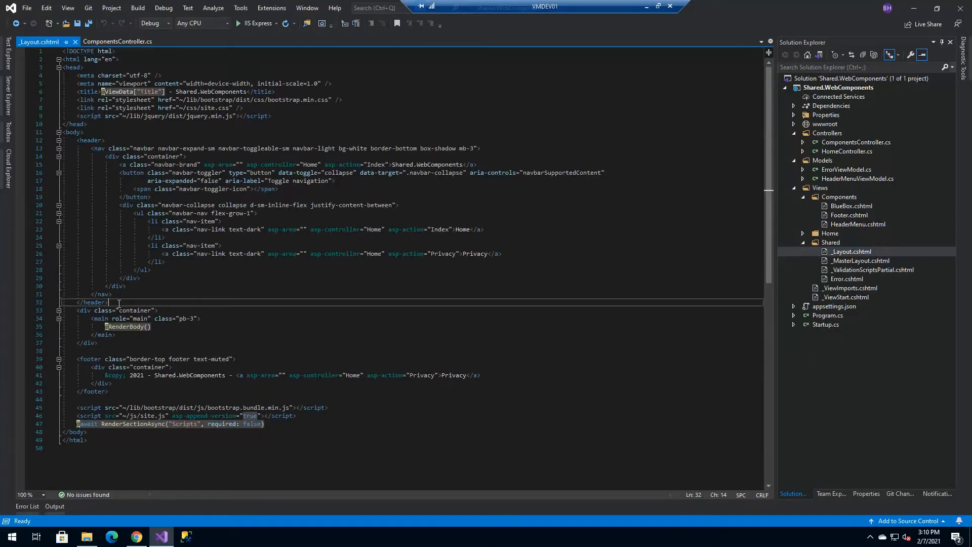
pyautogui.click(84, 132)
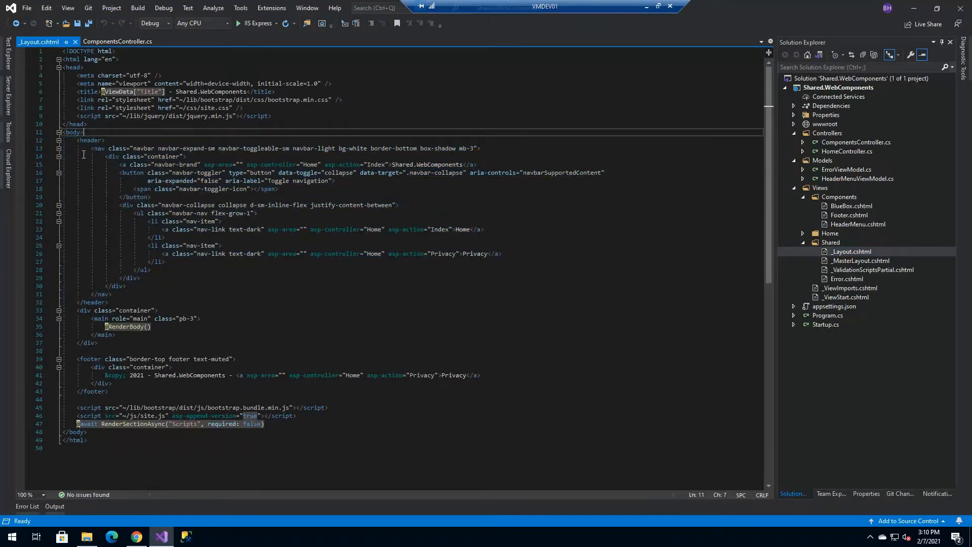
# - Fold and unfold the navbar and footer container regions to review the layout markup
pyautogui.click(59, 148)
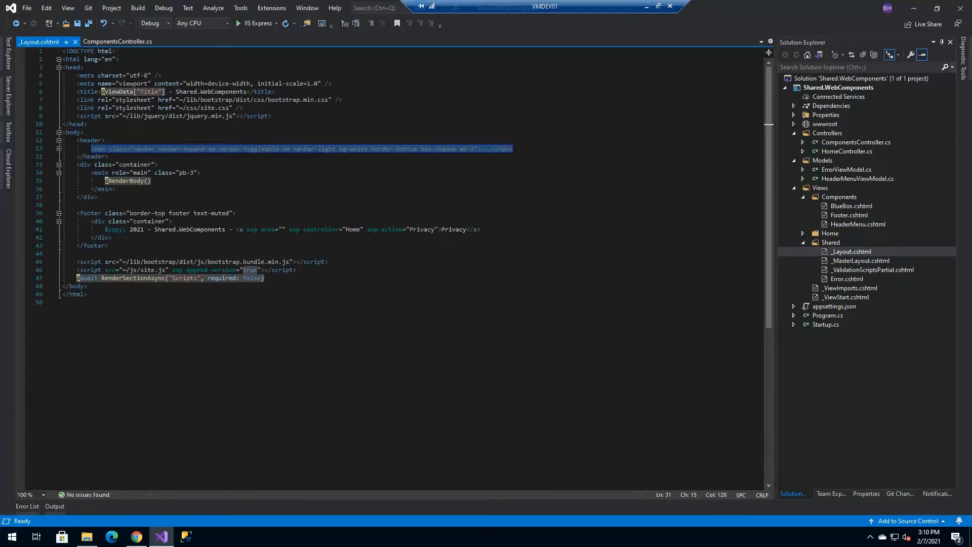
pyautogui.click(59, 222)
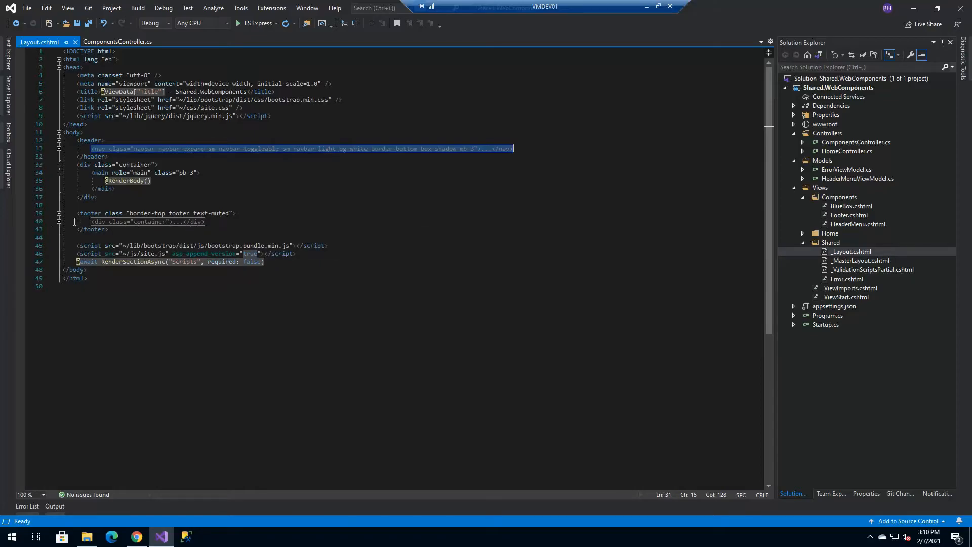
pyautogui.click(59, 222)
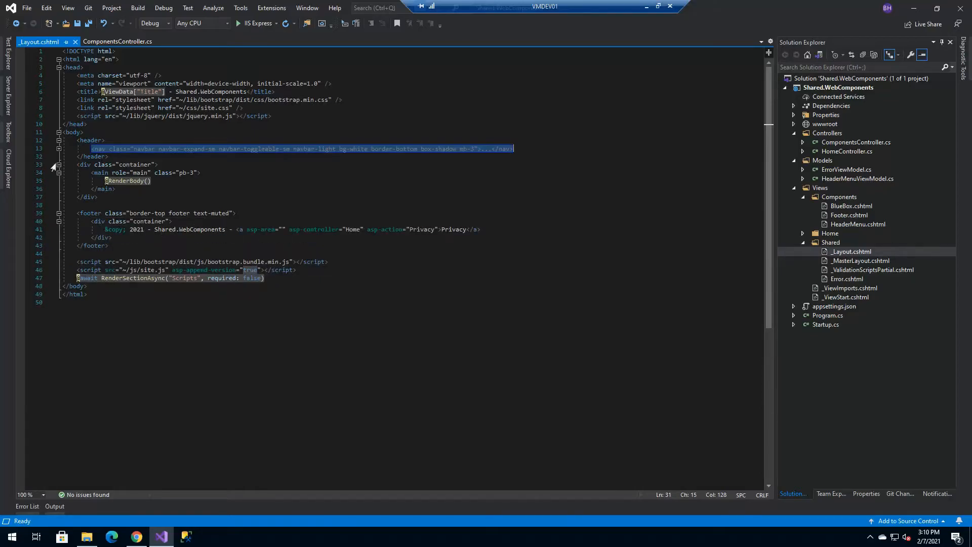
pyautogui.click(60, 148)
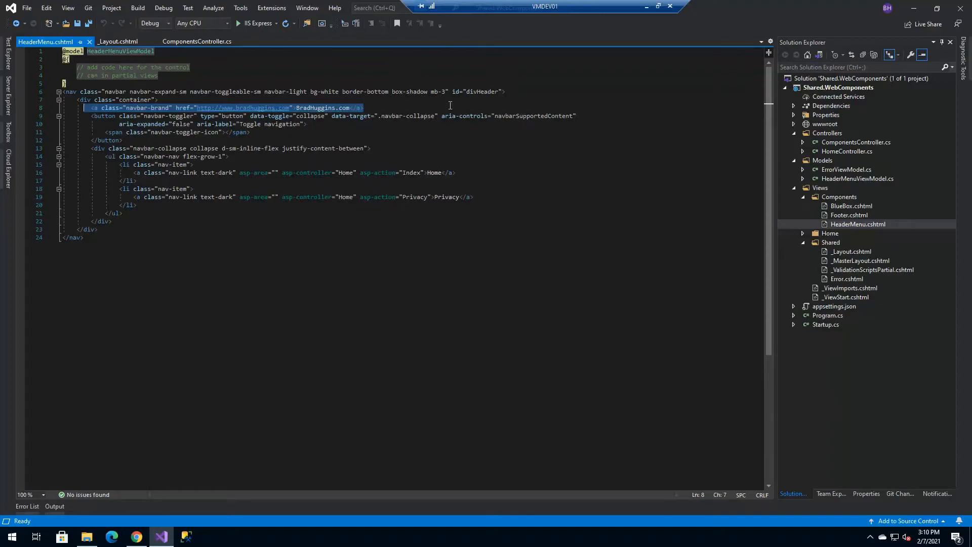
# - Open Views/Components/Footer.cshtml to review its copyright markup
pyautogui.click(850, 215)
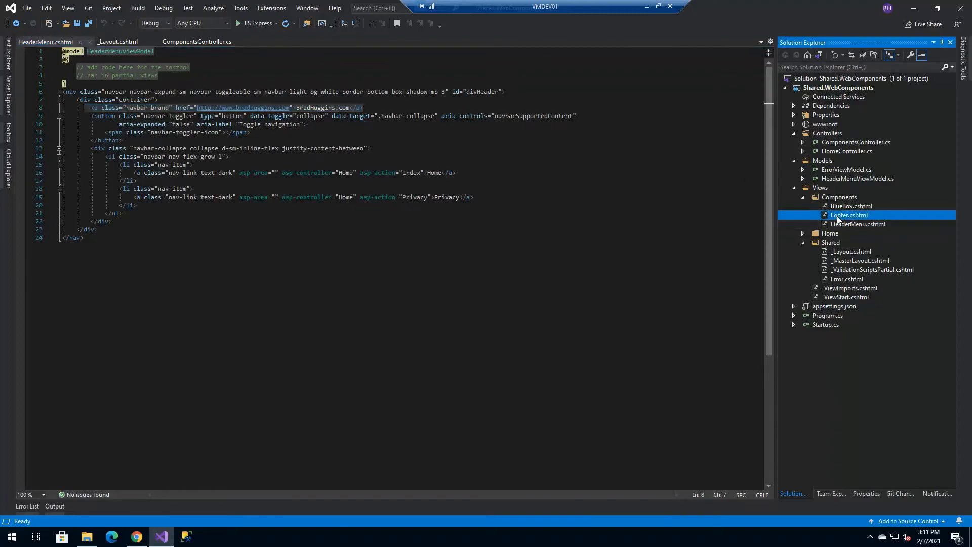
pyautogui.doubleClick(850, 215)
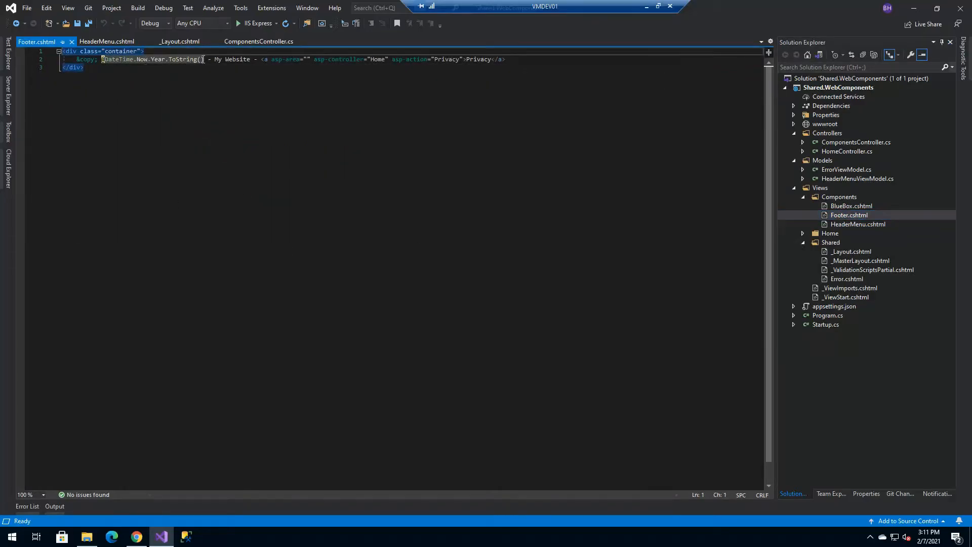
pyautogui.moveTo(255, 61)
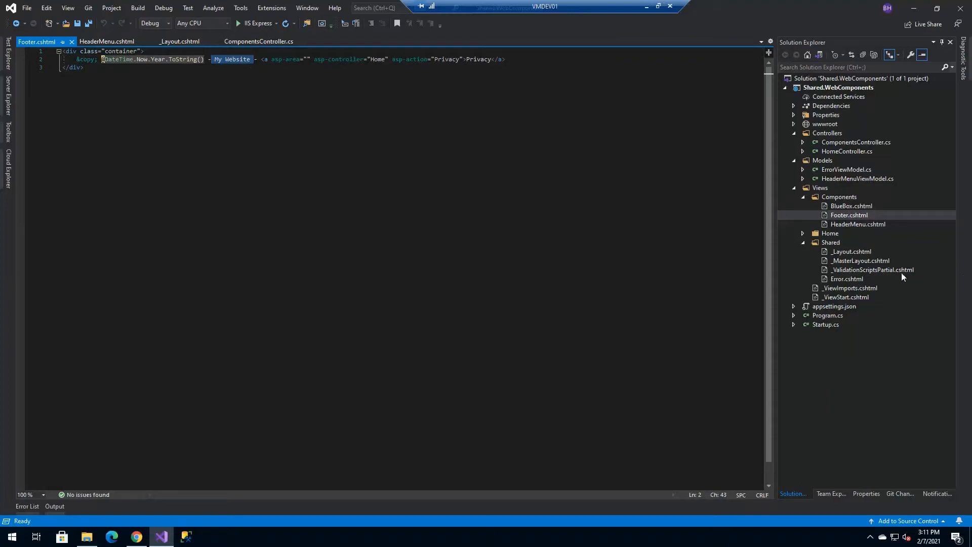
pyautogui.moveTo(850, 266)
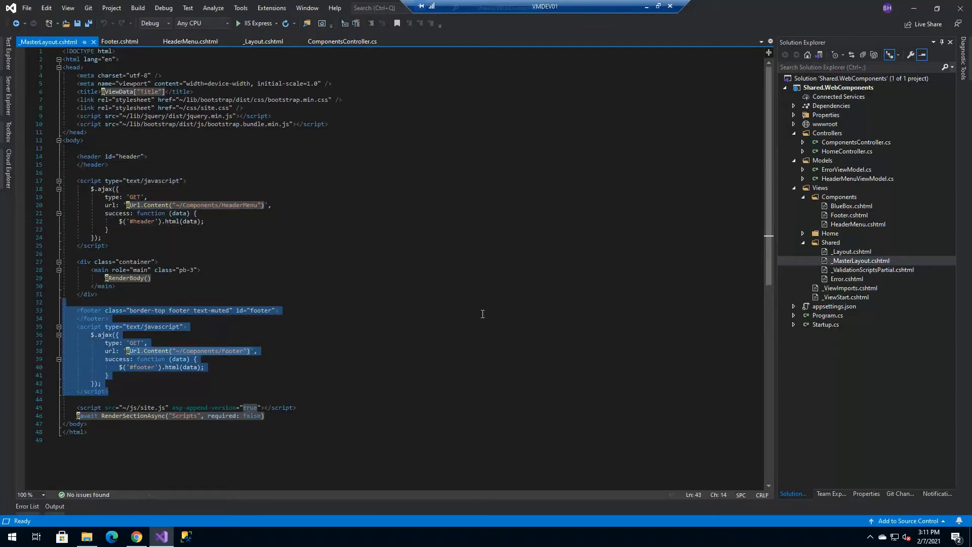
pyautogui.moveTo(573, 324)
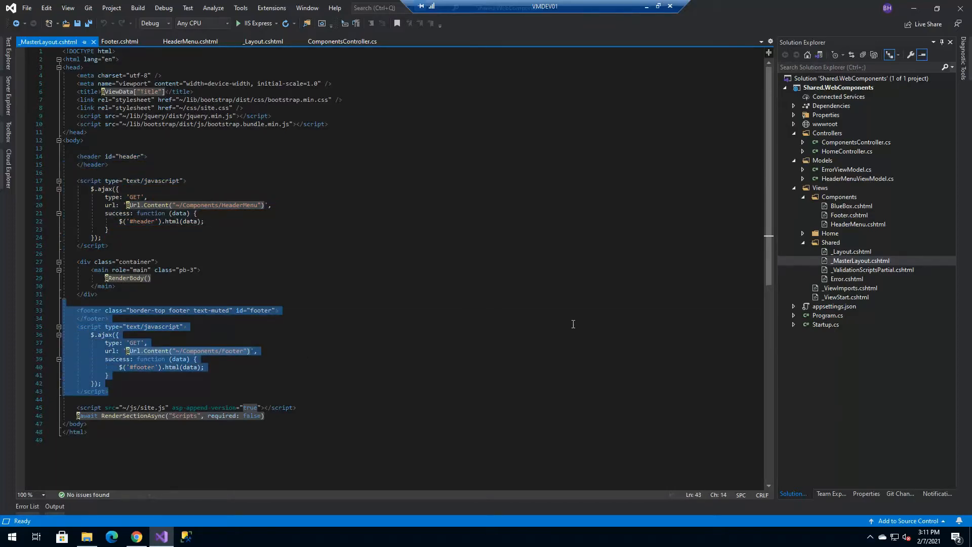
pyautogui.moveTo(438, 305)
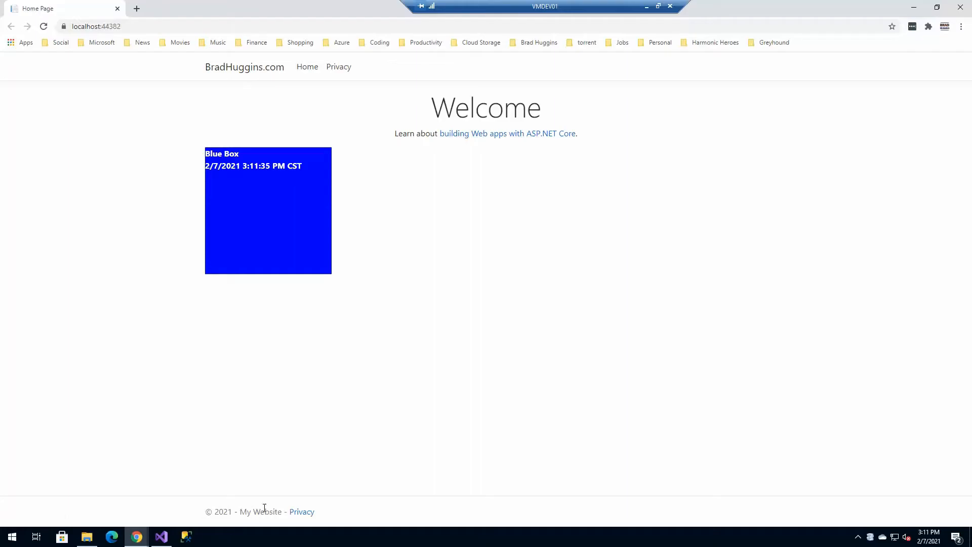
pyautogui.moveTo(965, 8)
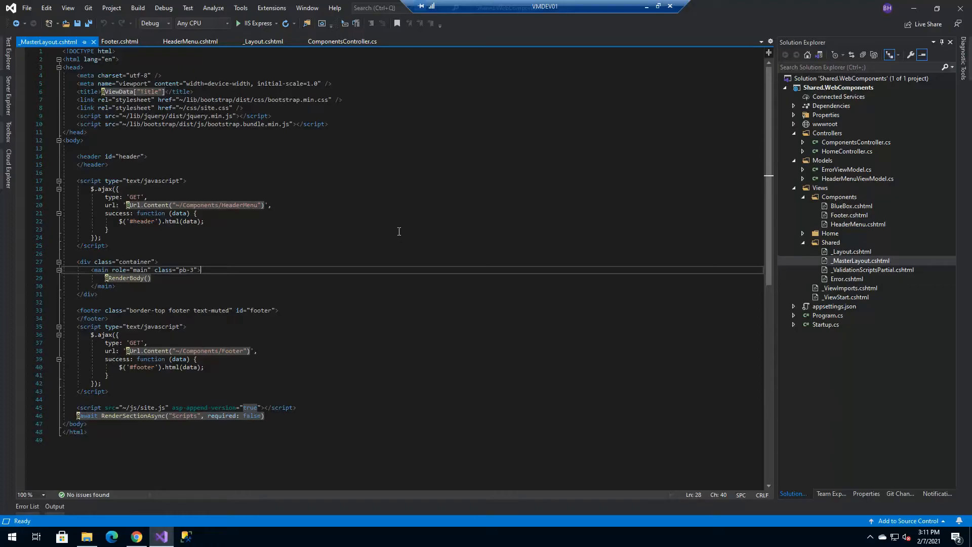
# - Collapse the Shared.WebComponents project node and select the solution node
pyautogui.click(796, 87)
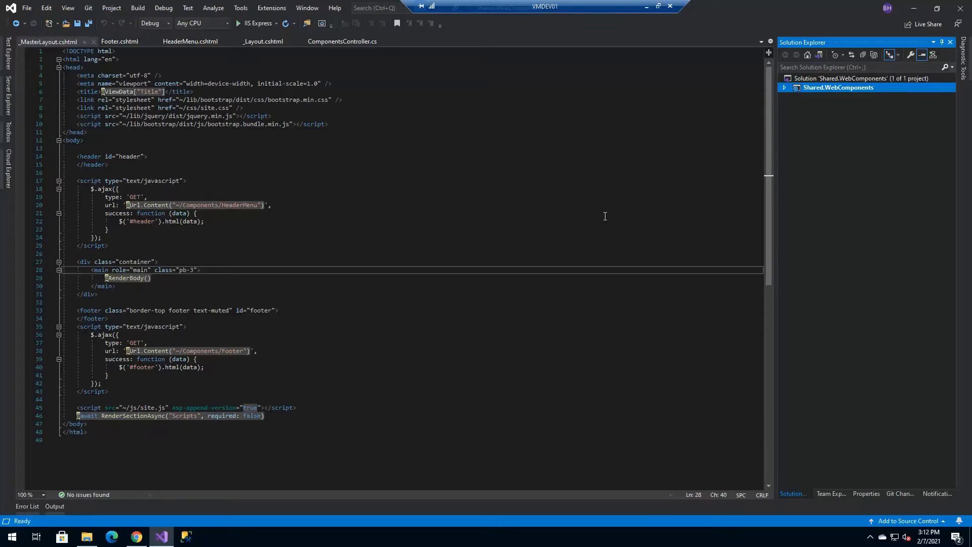
pyautogui.click(850, 78)
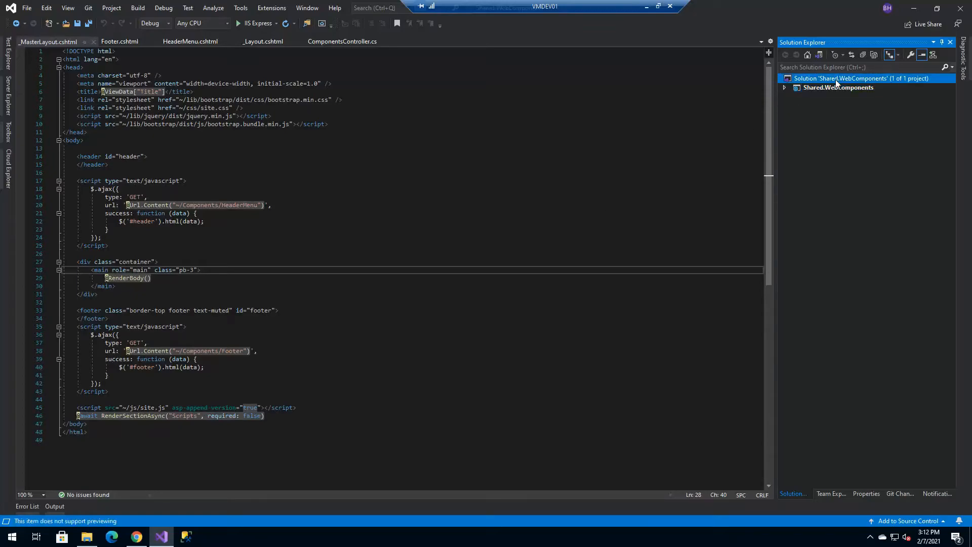
# - Add an ASP.NET Core MVC web application named ProjectWebApplication to the solution
pyautogui.rightClick(844, 78)
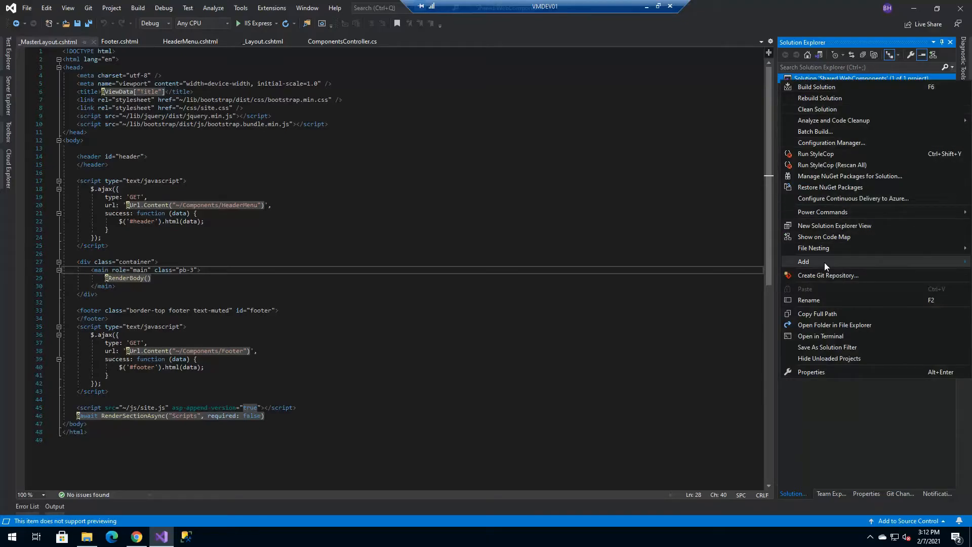
pyautogui.click(803, 262)
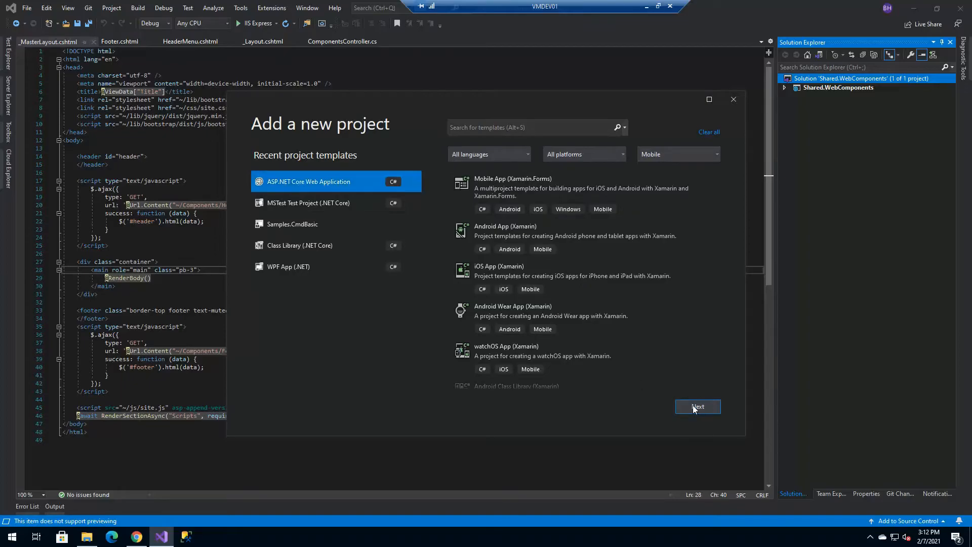
pyautogui.click(698, 406)
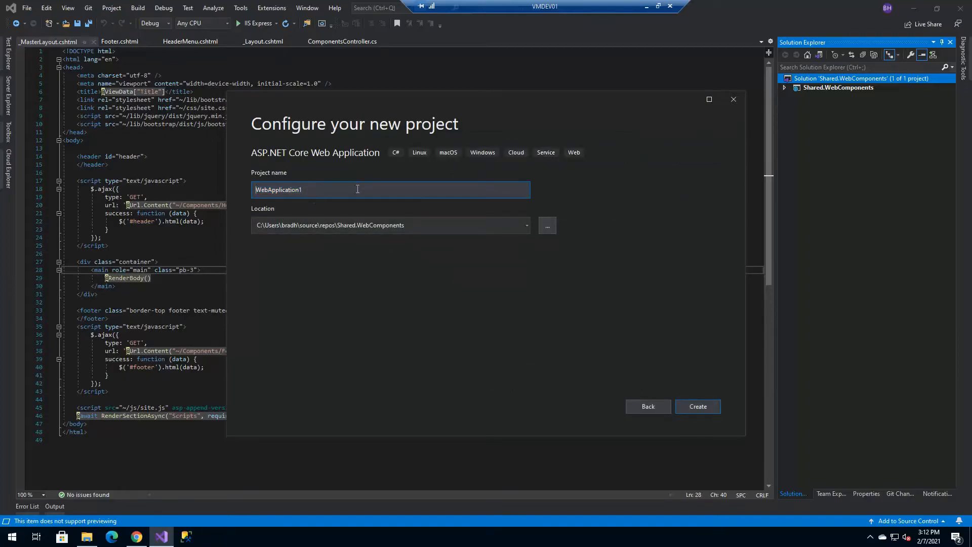
pyautogui.write('ProjectWebApplication')
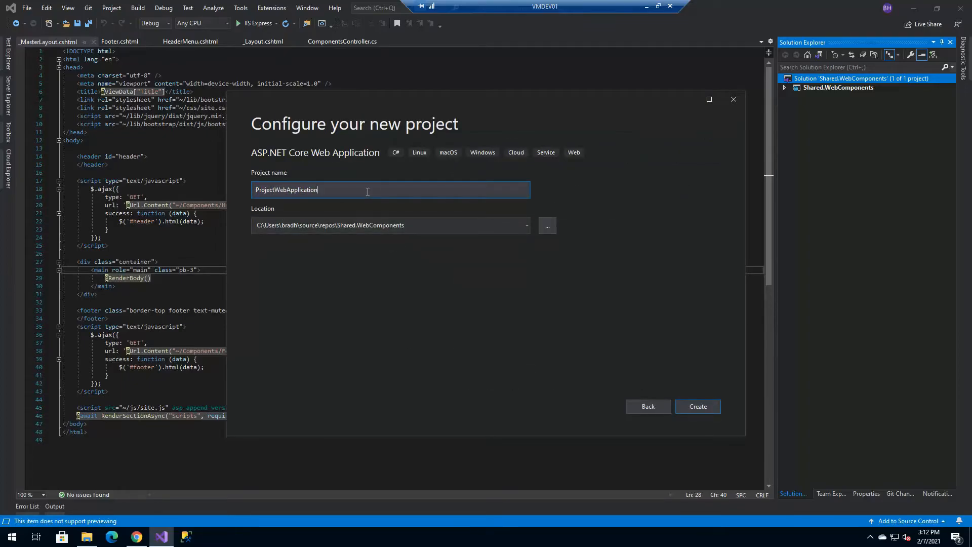
pyautogui.click(697, 406)
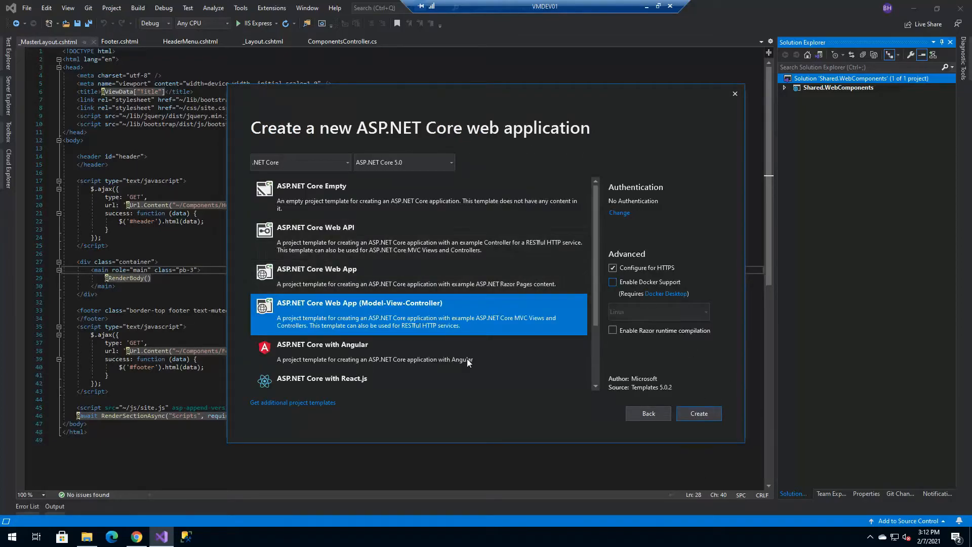
pyautogui.click(698, 413)
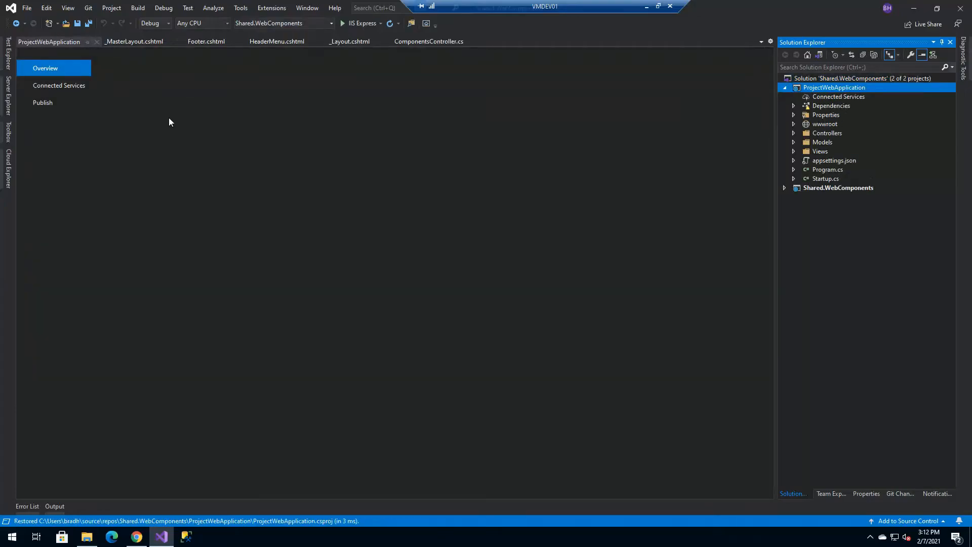
# - Close all open documents and view ProjectWebApplication's Views/Shared/_Layout.cshtml
pyautogui.click(307, 7)
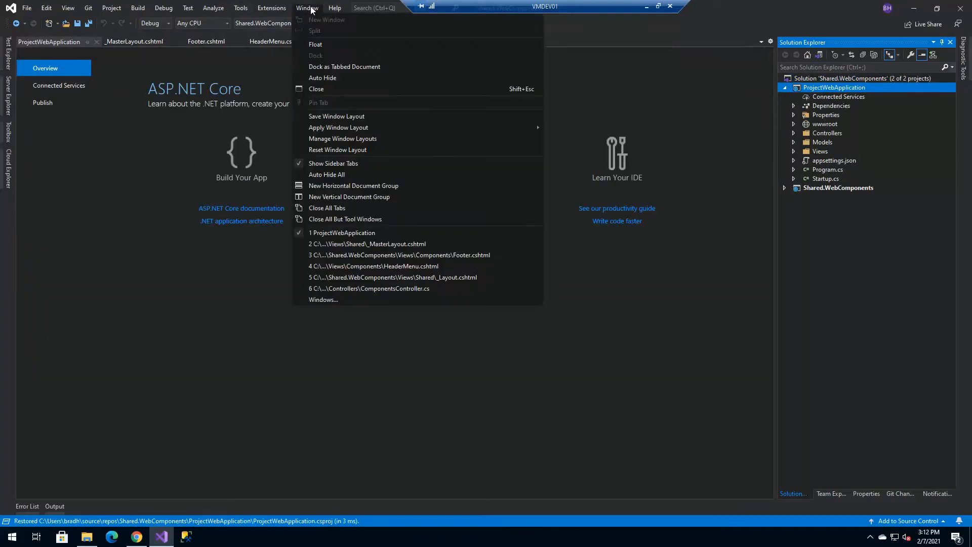
pyautogui.click(345, 219)
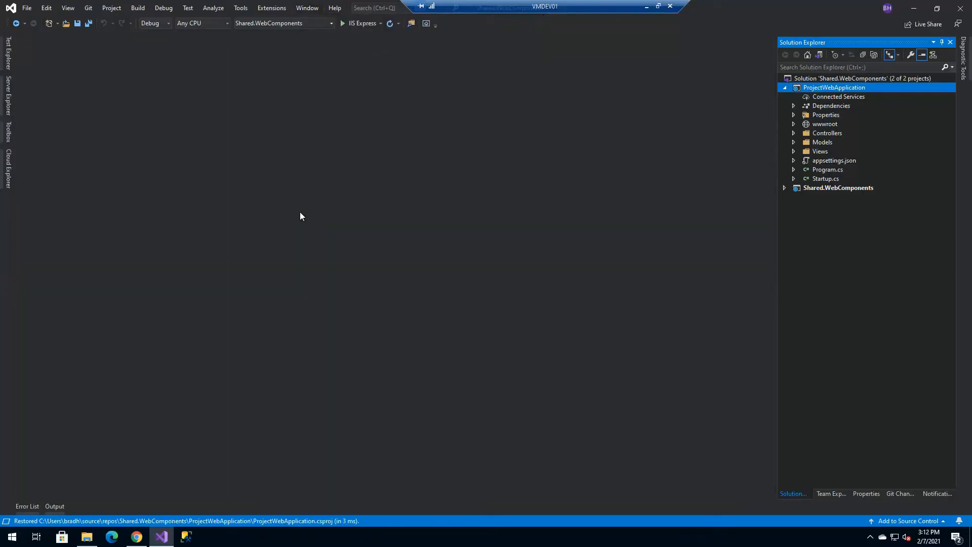
pyautogui.moveTo(936, 275)
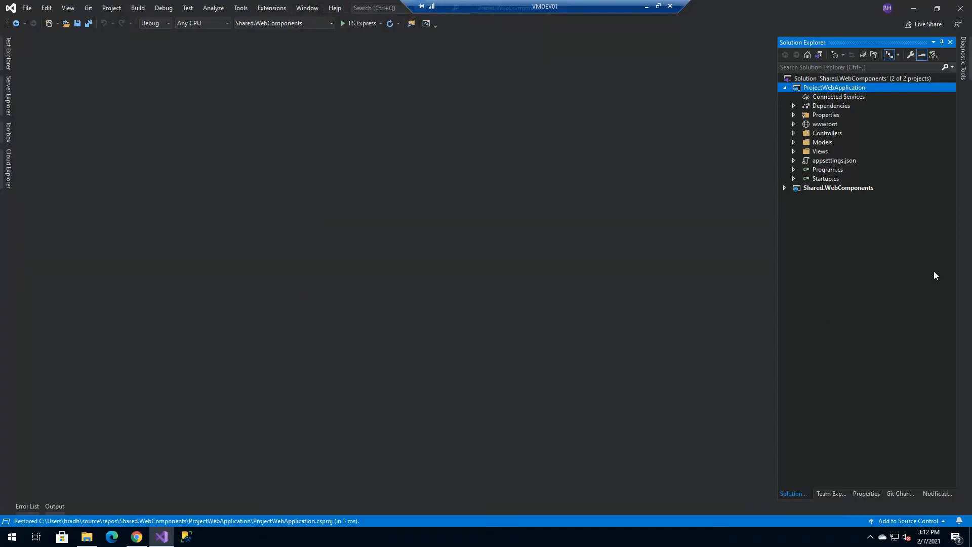
pyautogui.moveTo(834, 179)
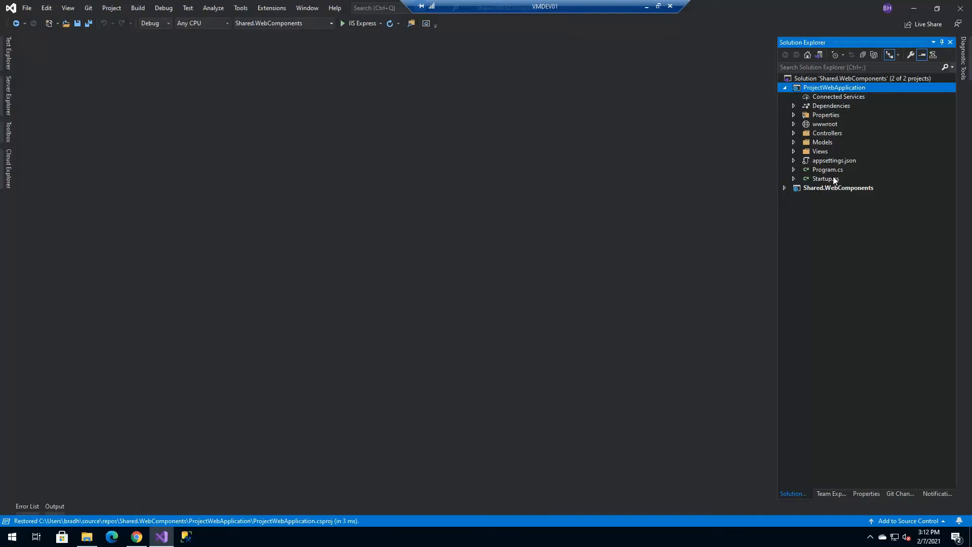
pyautogui.moveTo(794, 166)
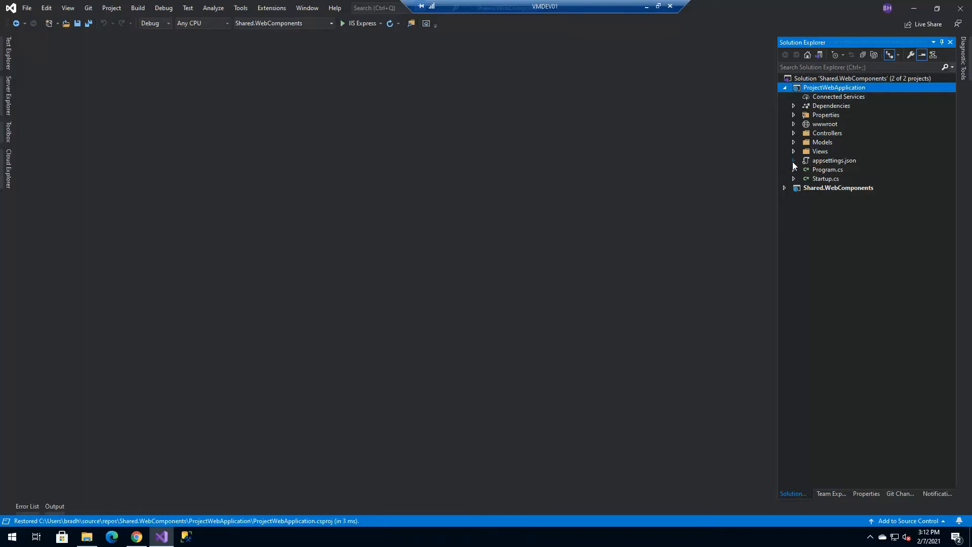
pyautogui.doubleClick(827, 179)
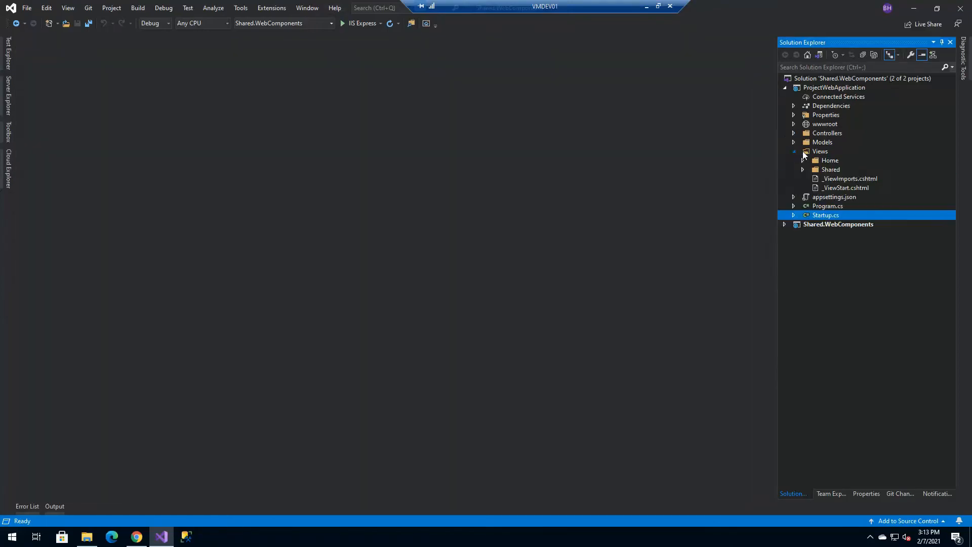
pyautogui.click(802, 169)
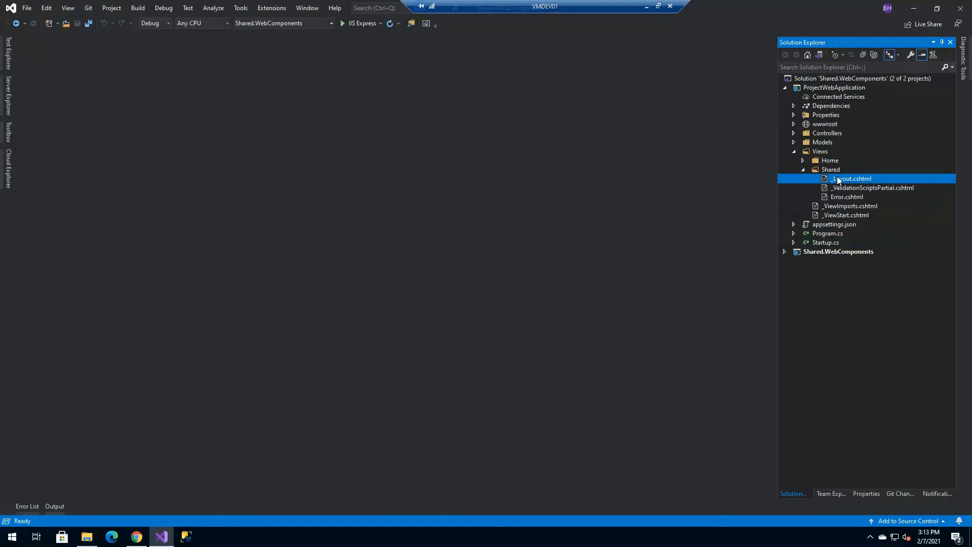
pyautogui.doubleClick(852, 178)
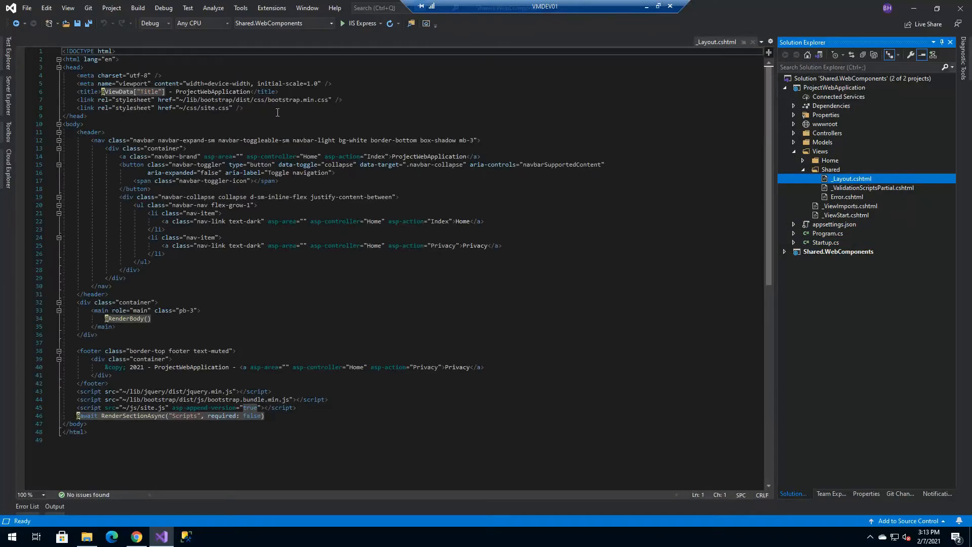
pyautogui.moveTo(295, 389)
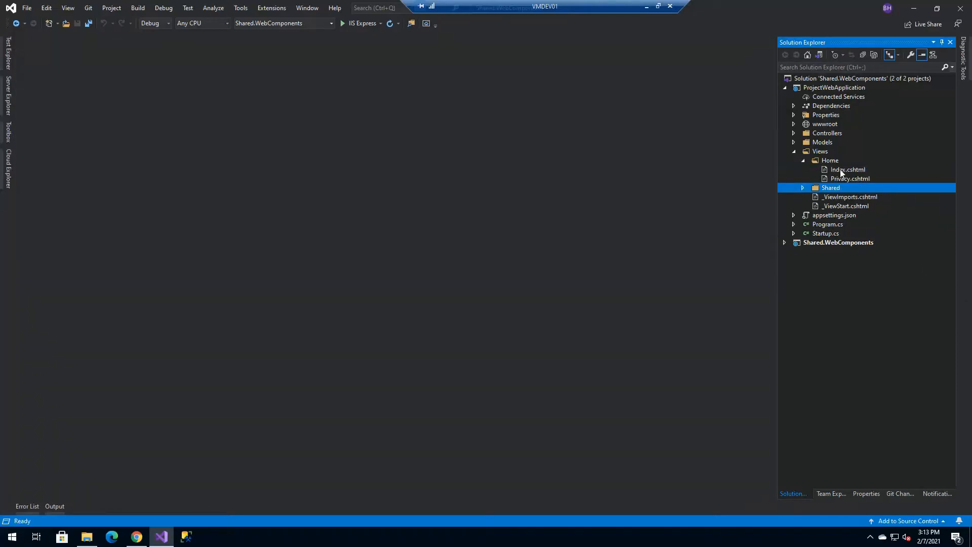
pyautogui.doubleClick(848, 169)
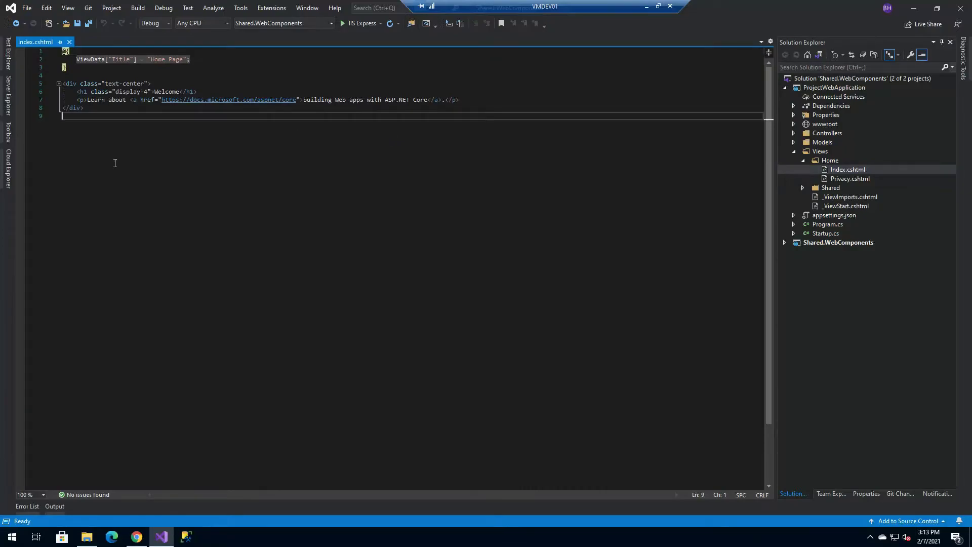
pyautogui.press('enter')
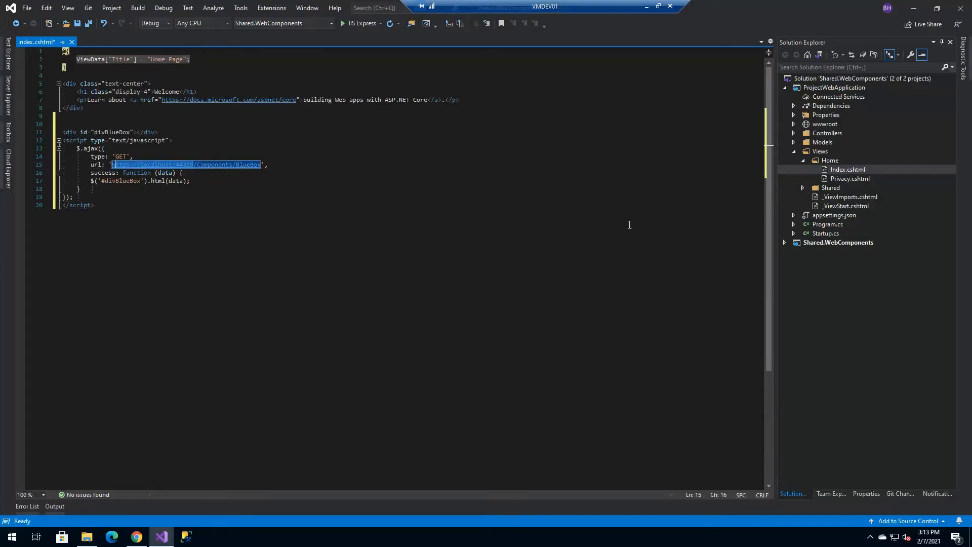
pyautogui.rightClick(833, 87)
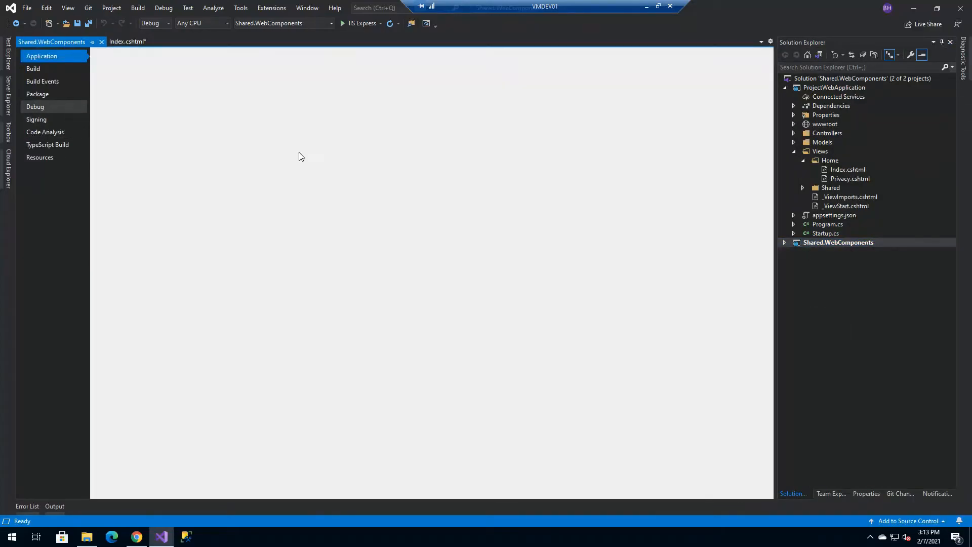
pyautogui.click(36, 106)
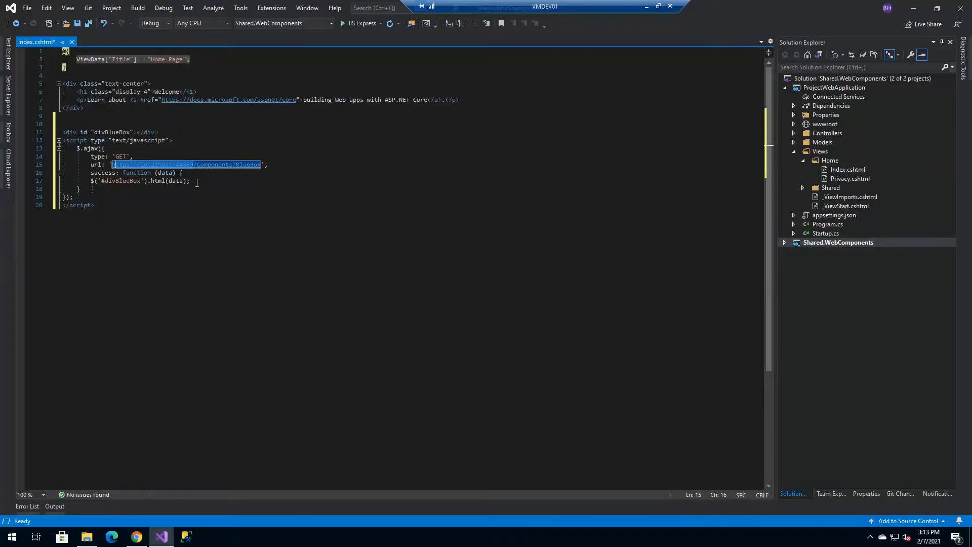
pyautogui.moveTo(186, 164)
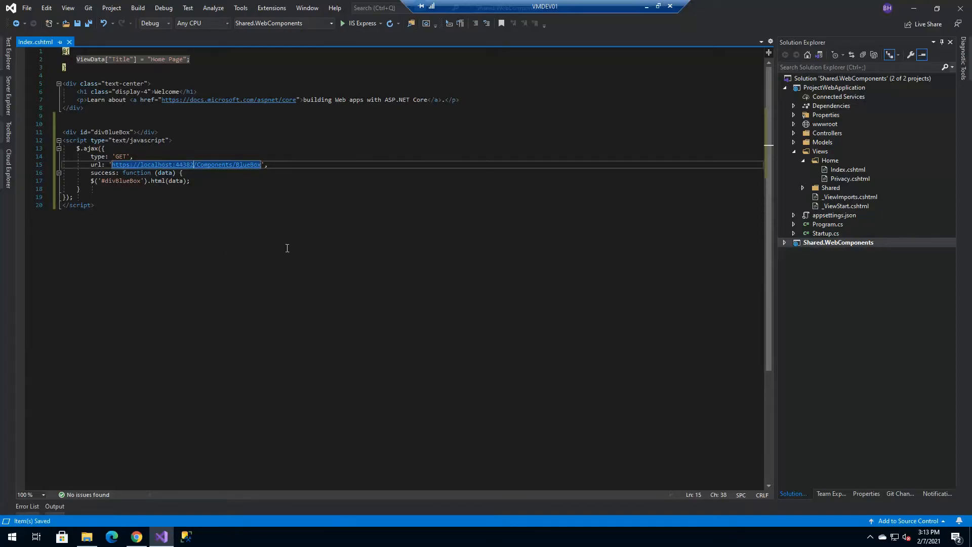
pyautogui.click(839, 242)
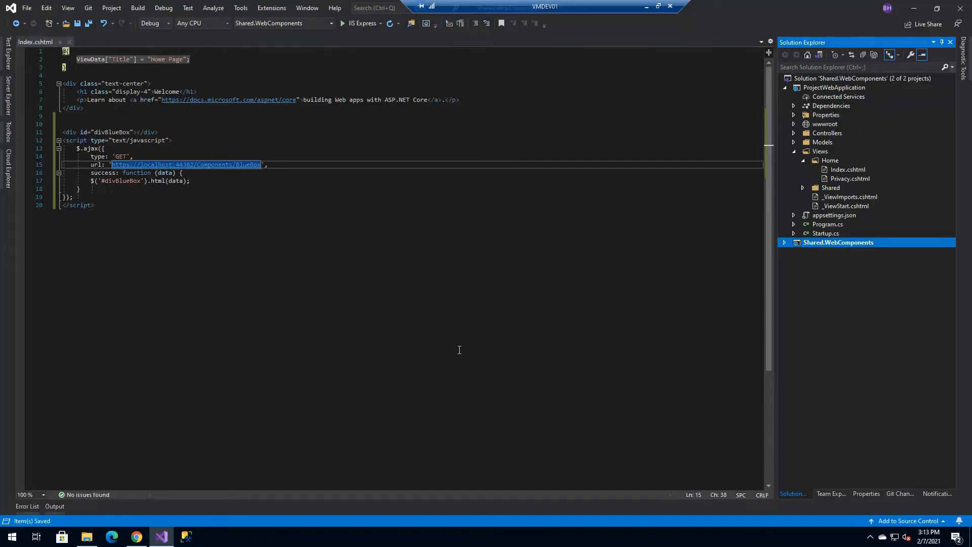
# - Start debugging and launch a new instance of ProjectWebApplication
pyautogui.click(342, 24)
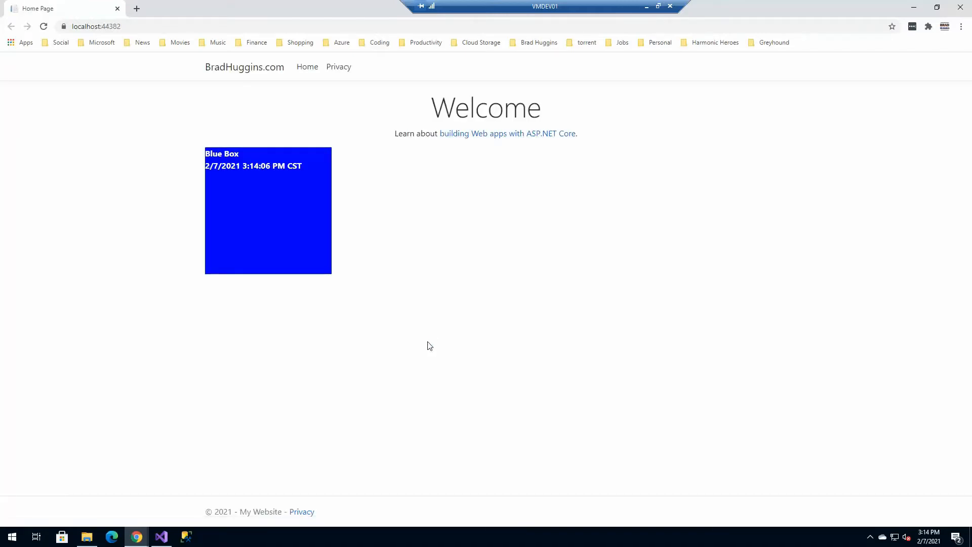
pyautogui.moveTo(886, 12)
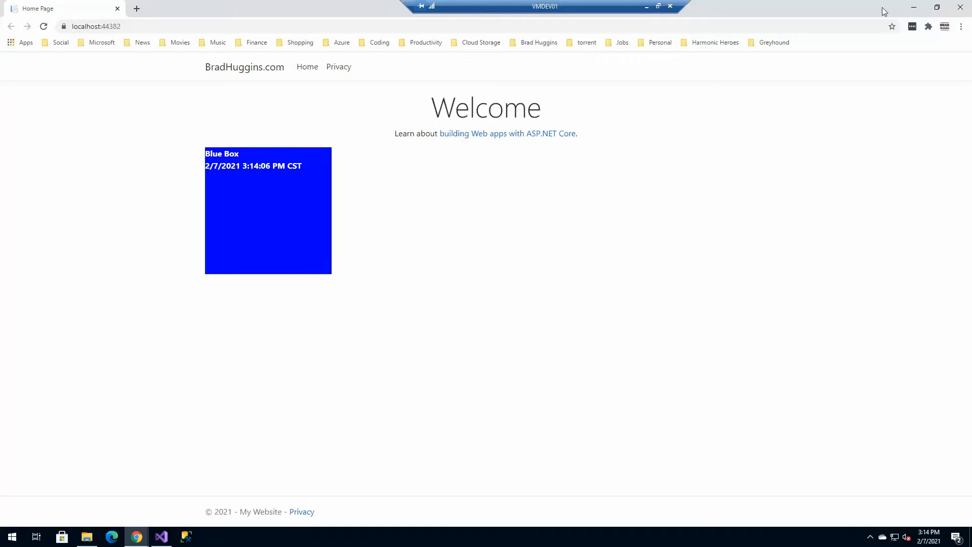
pyautogui.click(161, 537)
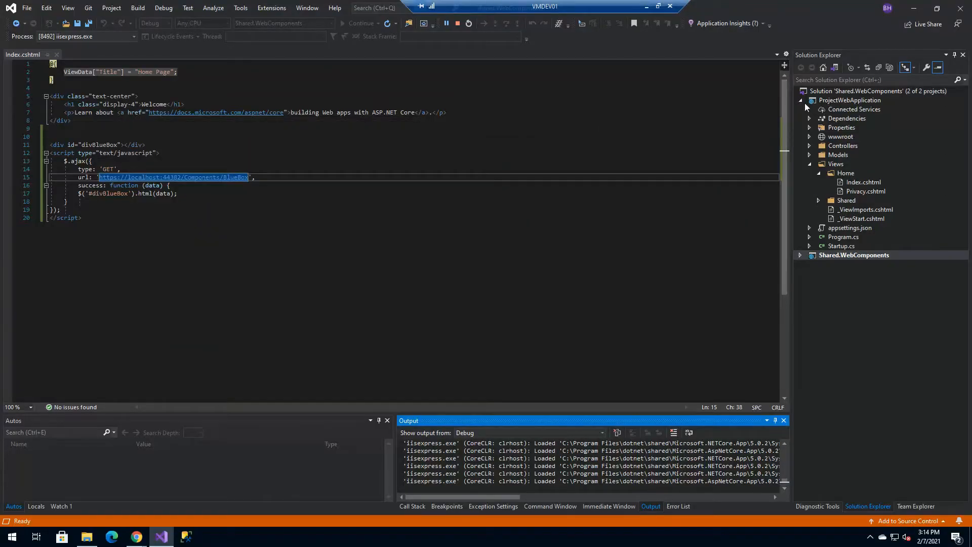
pyautogui.rightClick(850, 100)
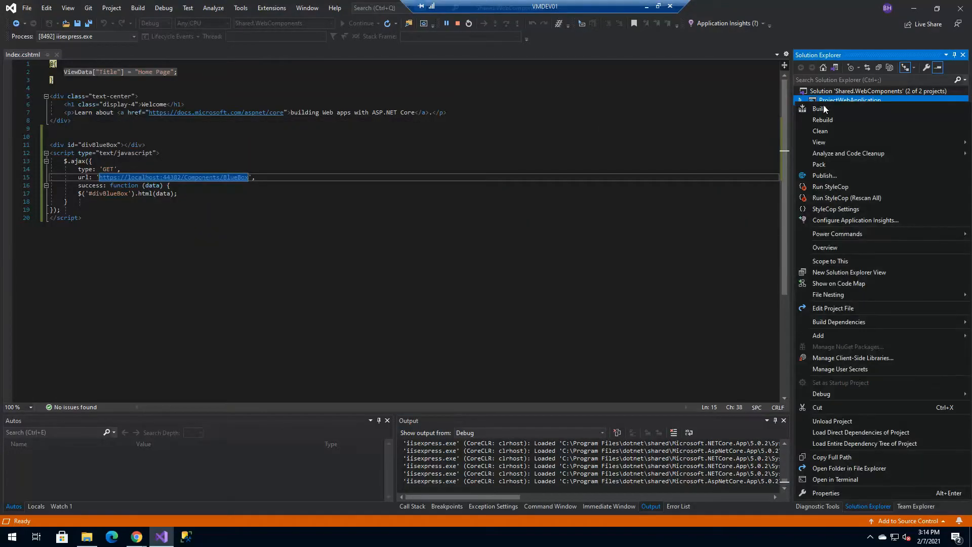
pyautogui.moveTo(623, 261)
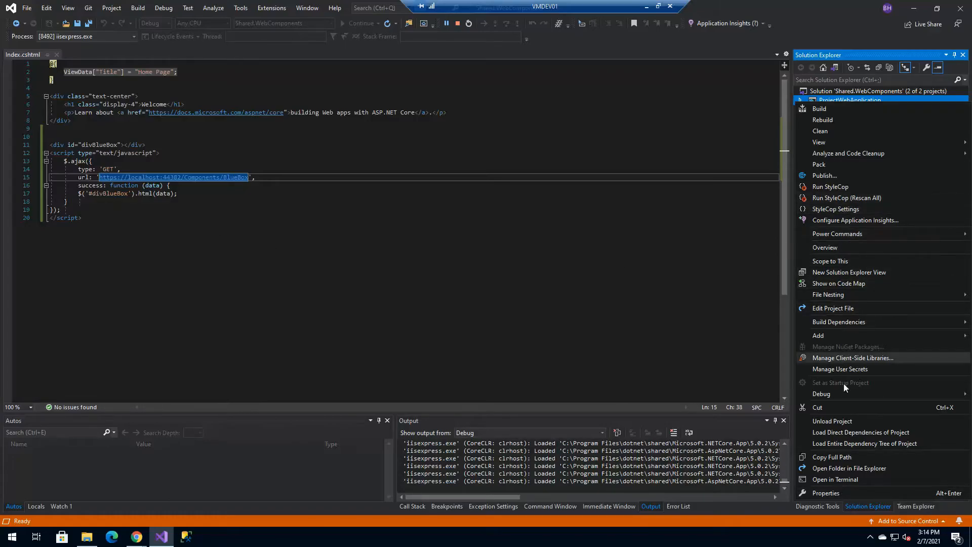
pyautogui.moveTo(832, 308)
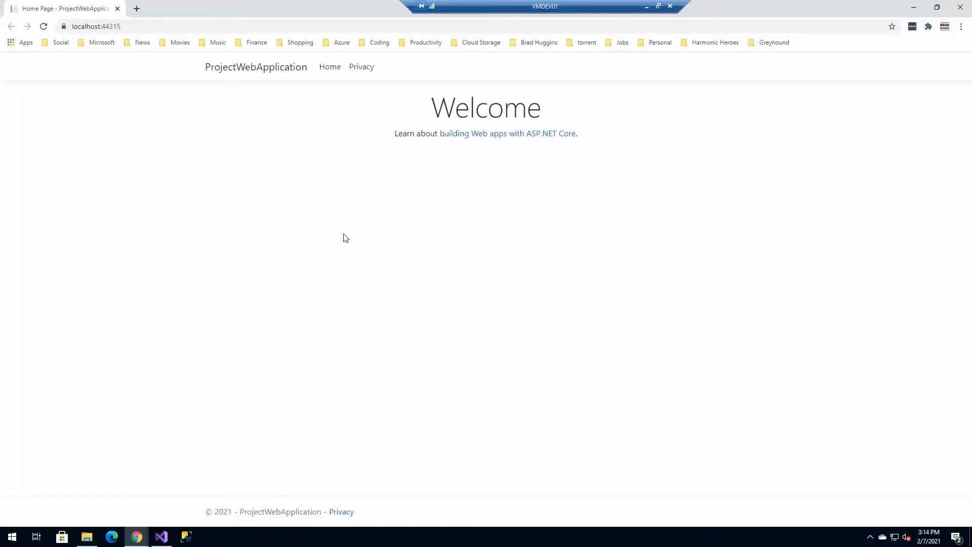
pyautogui.moveTo(382, 240)
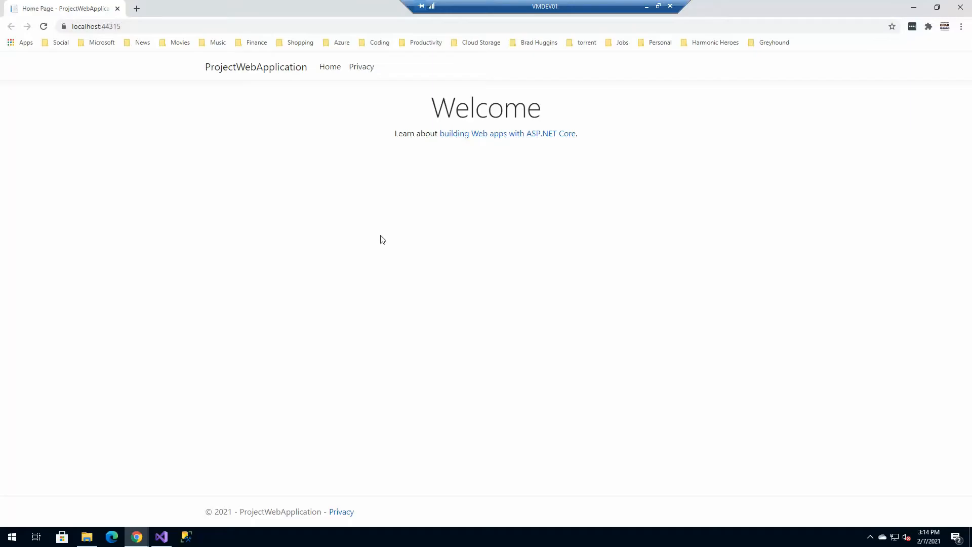
# - Show the browser console reporting the BlueBox request blocked by CORS policy
pyautogui.press('F12')
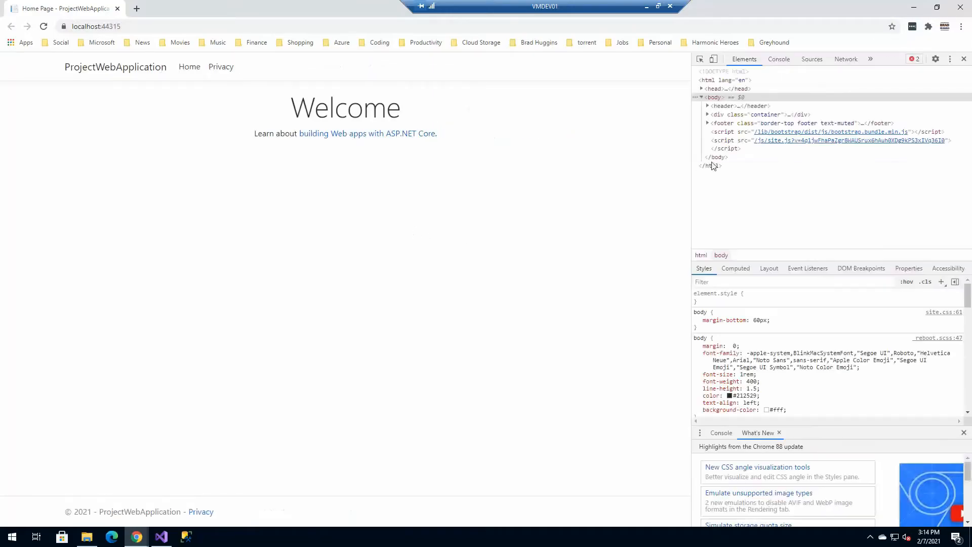
pyautogui.click(720, 433)
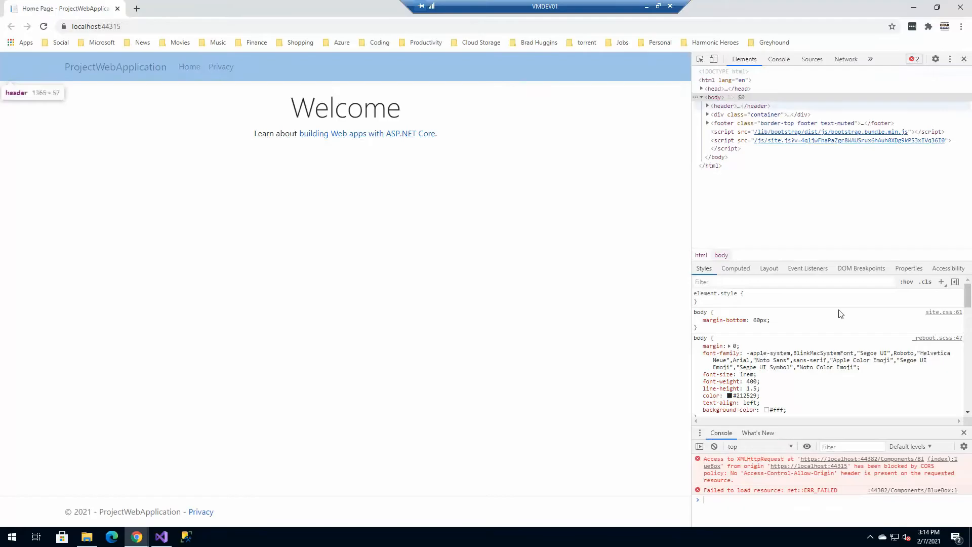
pyautogui.moveTo(929, 498)
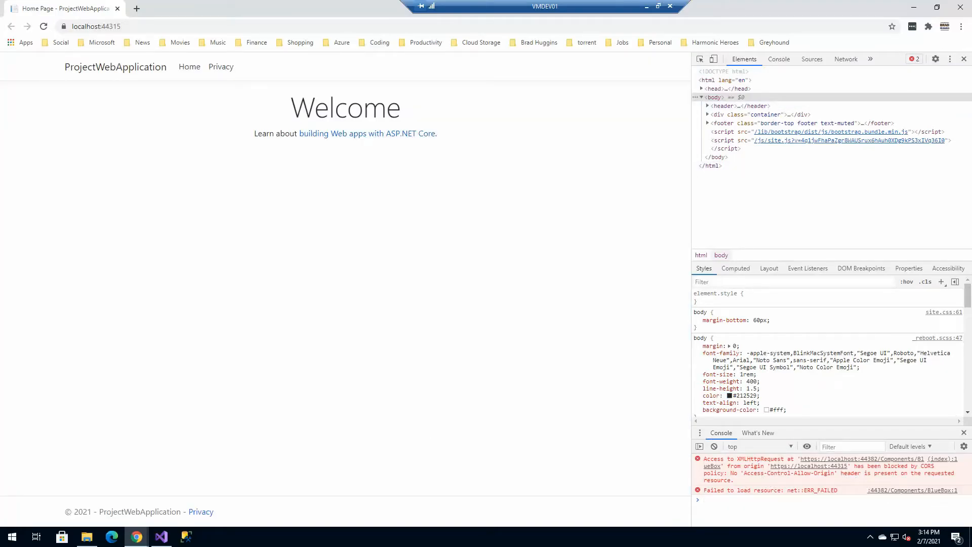
pyautogui.click(161, 536)
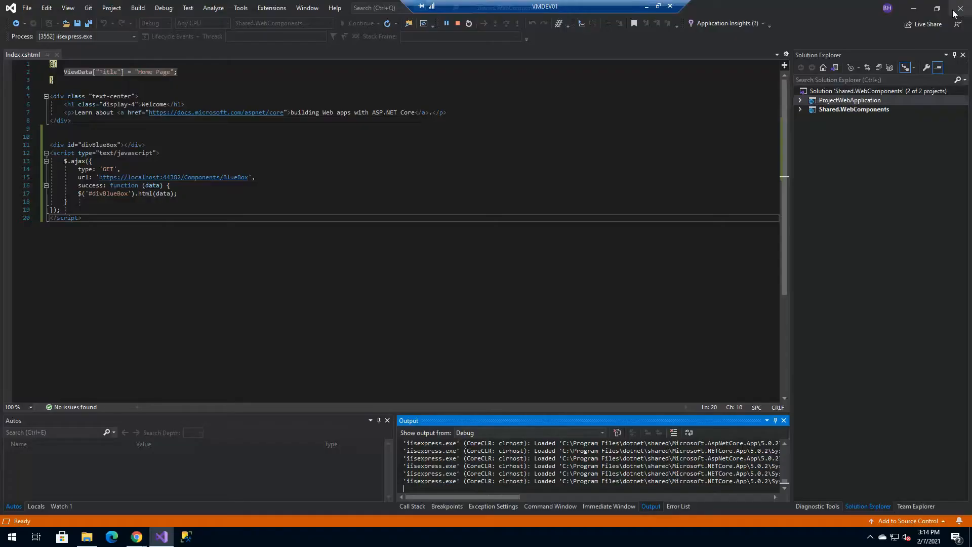
# - Stop debugging and bring up Startup.cs of the Shared.WebComponents project
pyautogui.click(469, 23)
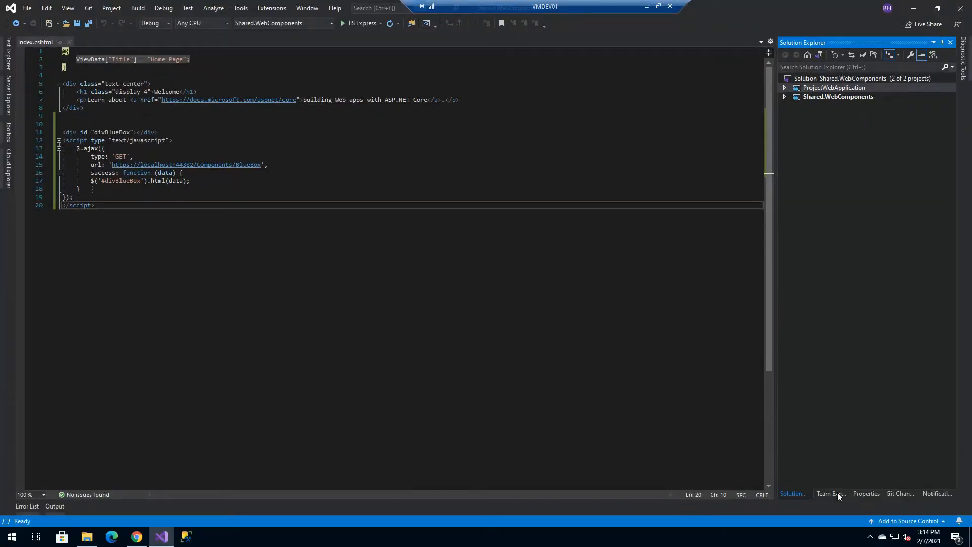
pyautogui.click(784, 97)
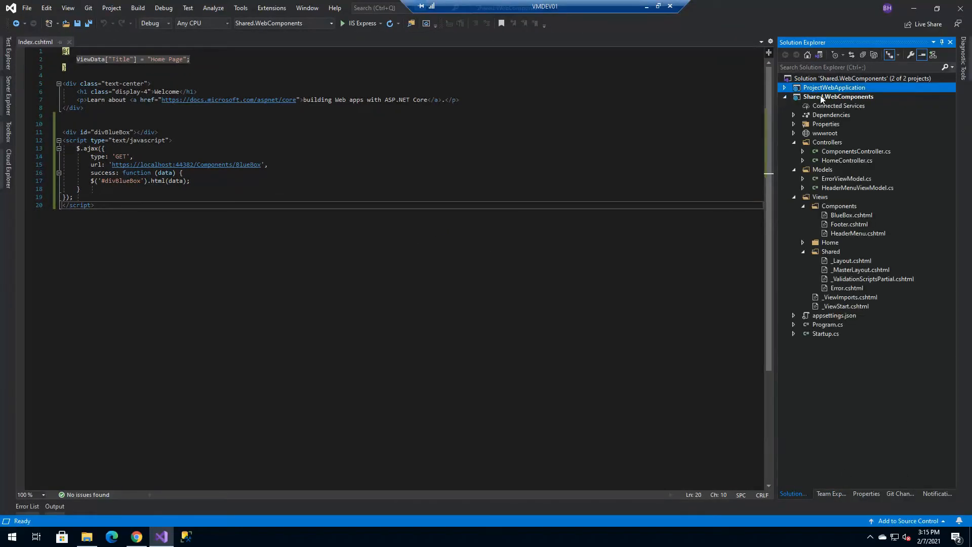
pyautogui.doubleClick(839, 96)
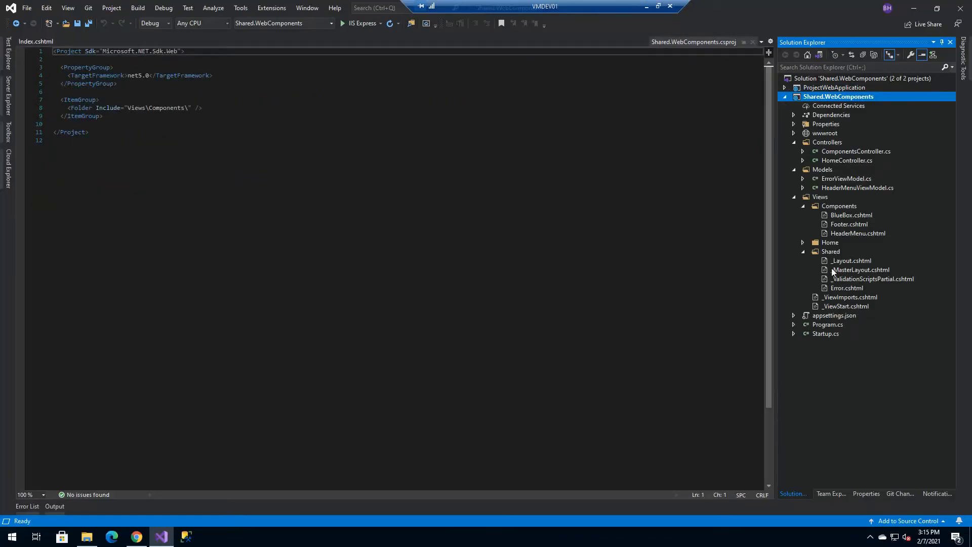
pyautogui.doubleClick(826, 333)
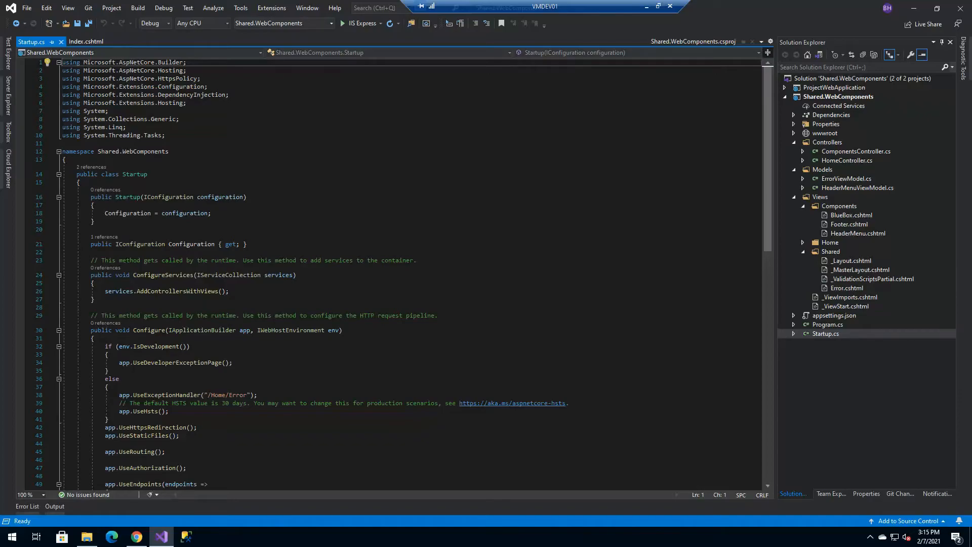
pyautogui.moveTo(140, 353)
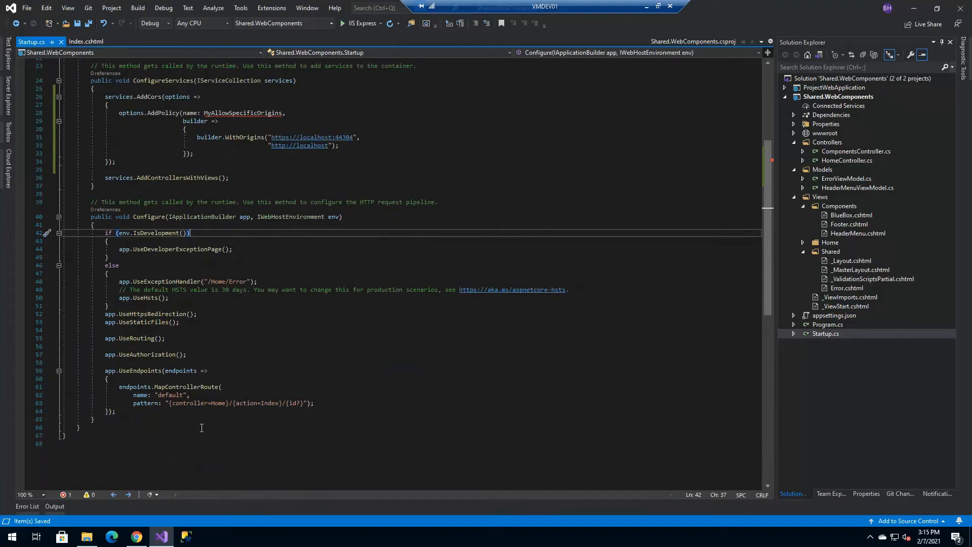
pyautogui.moveTo(206, 341)
pyautogui.write('app.UseCors(MyAllowSpecificOrigins);')
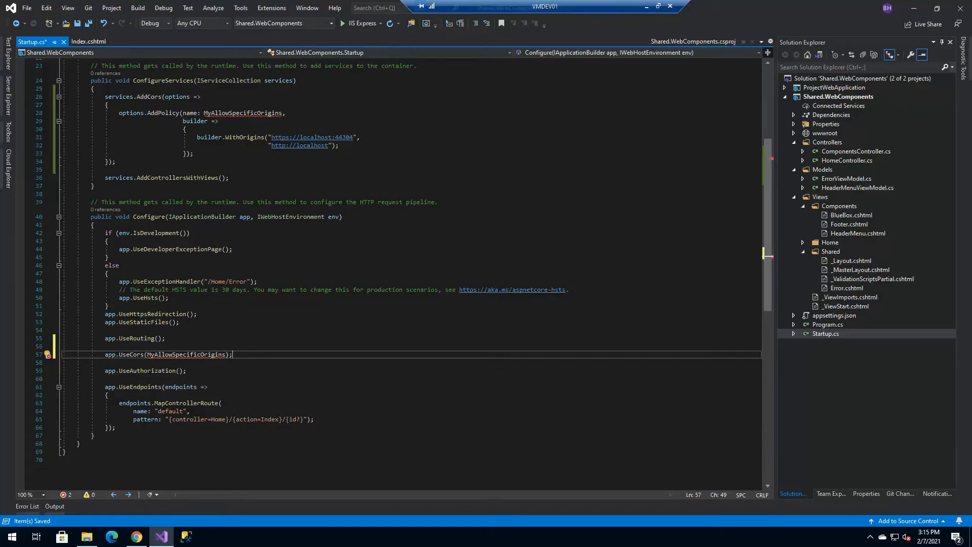
# - Register the MyAllowSpecificOrigins CORS policy with app.UseCors and declare the readonly policy-name field
pyautogui.click(267, 81)
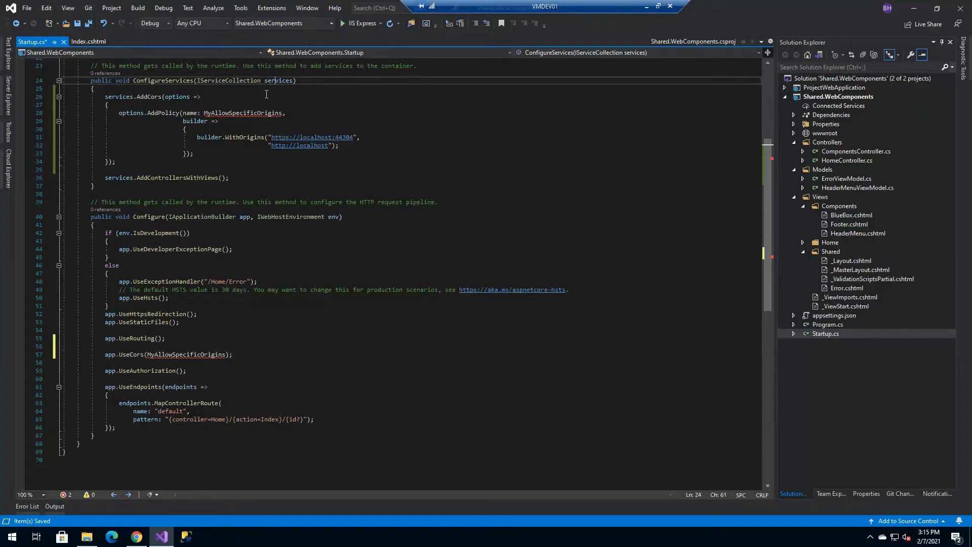
pyautogui.scroll(3)
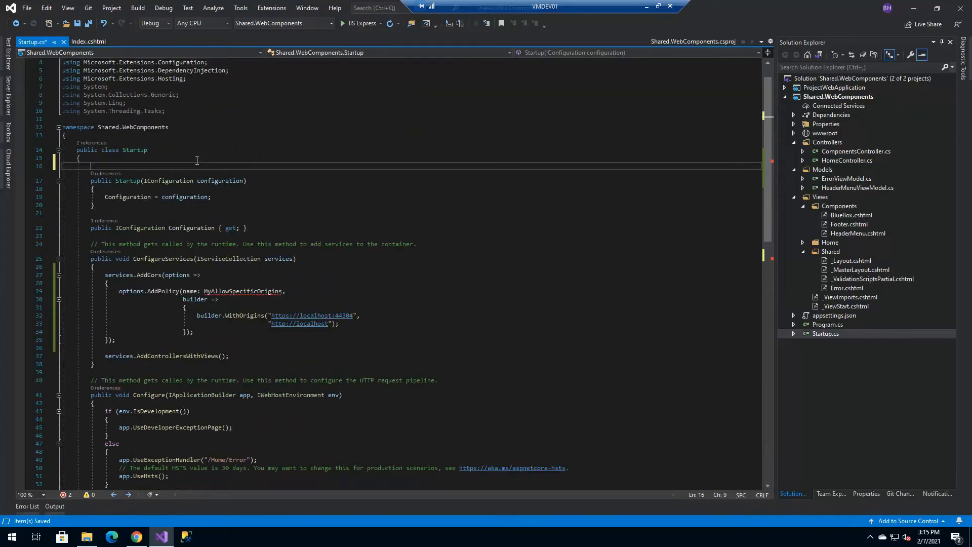
pyautogui.write('readonly string MyAllowSpecificOrigins = "_myAllowSpecificOrigins";')
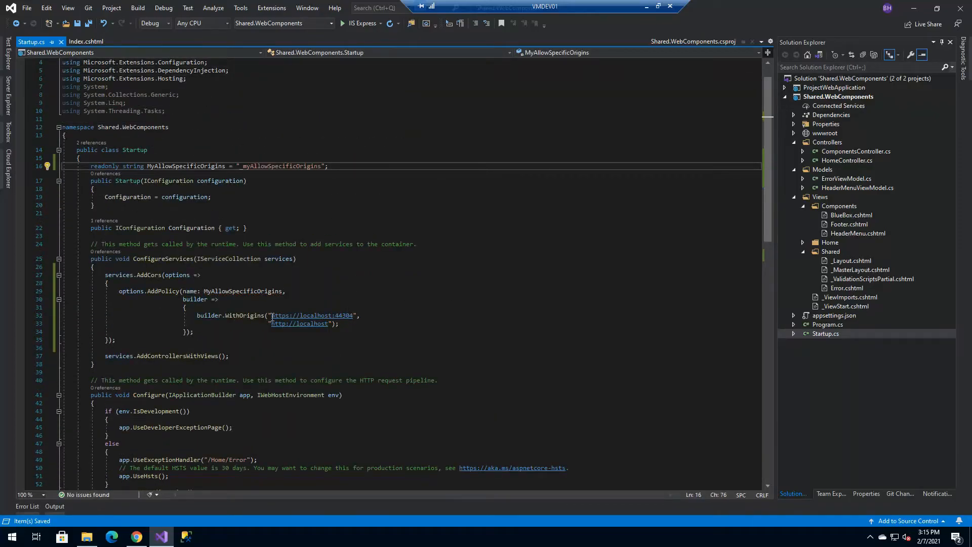
pyautogui.moveTo(264, 300)
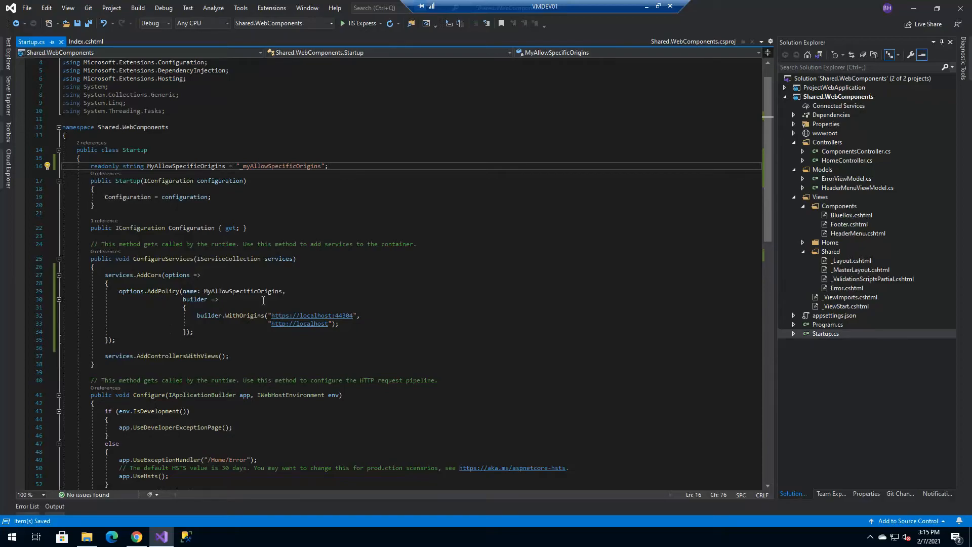
pyautogui.moveTo(313, 315)
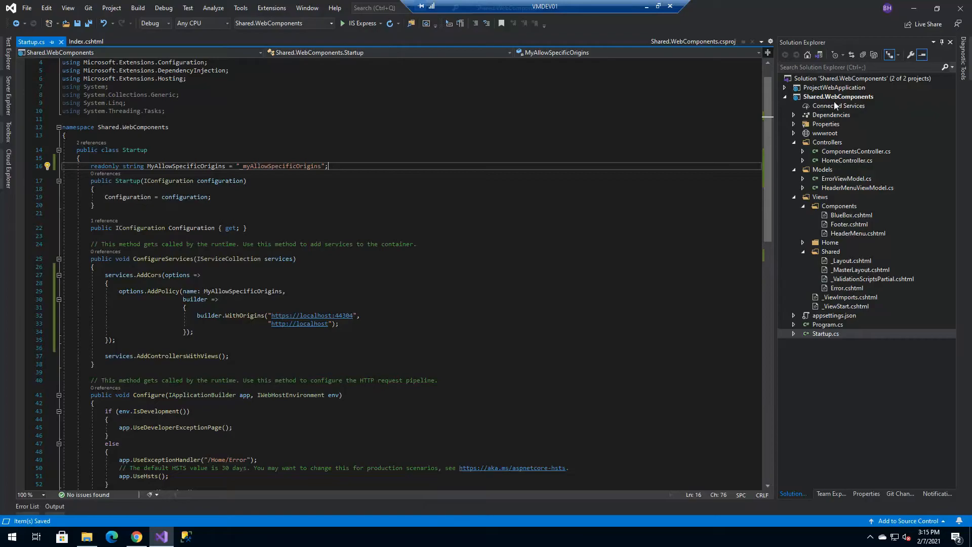
pyautogui.rightClick(839, 96)
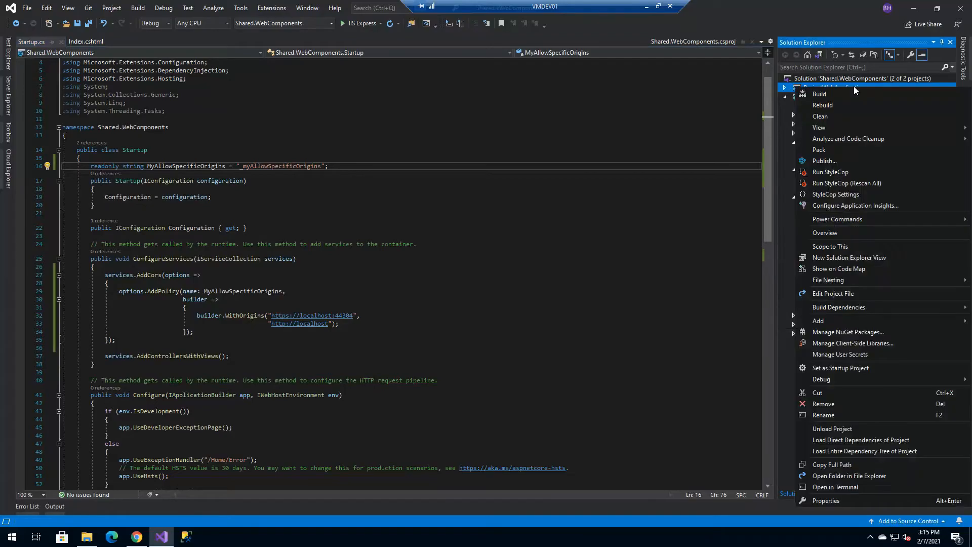
pyautogui.moveTo(843, 416)
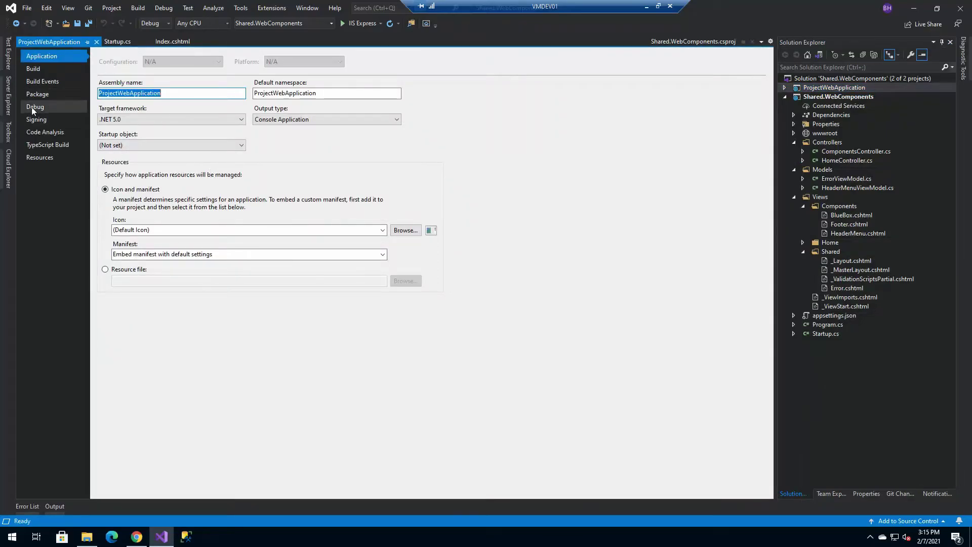
pyautogui.click(36, 107)
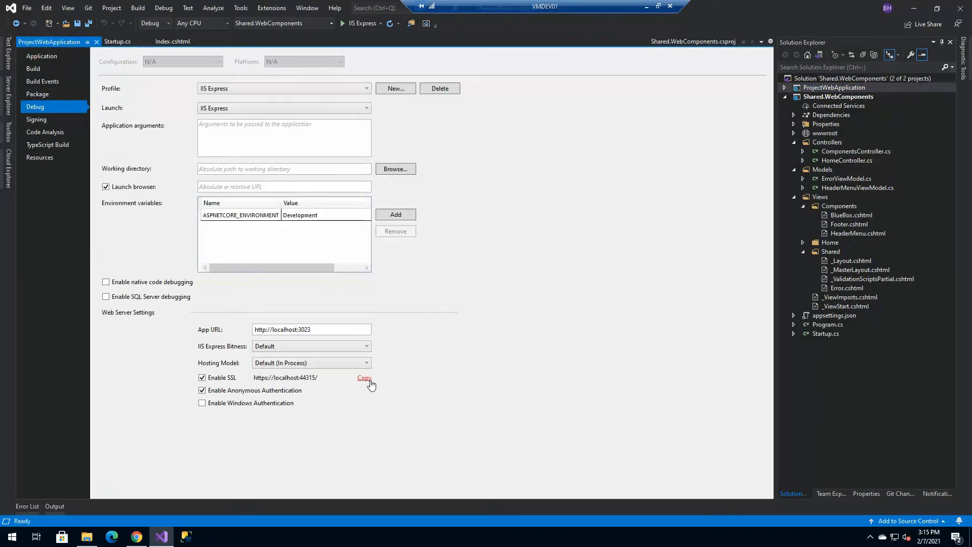
pyautogui.click(117, 40)
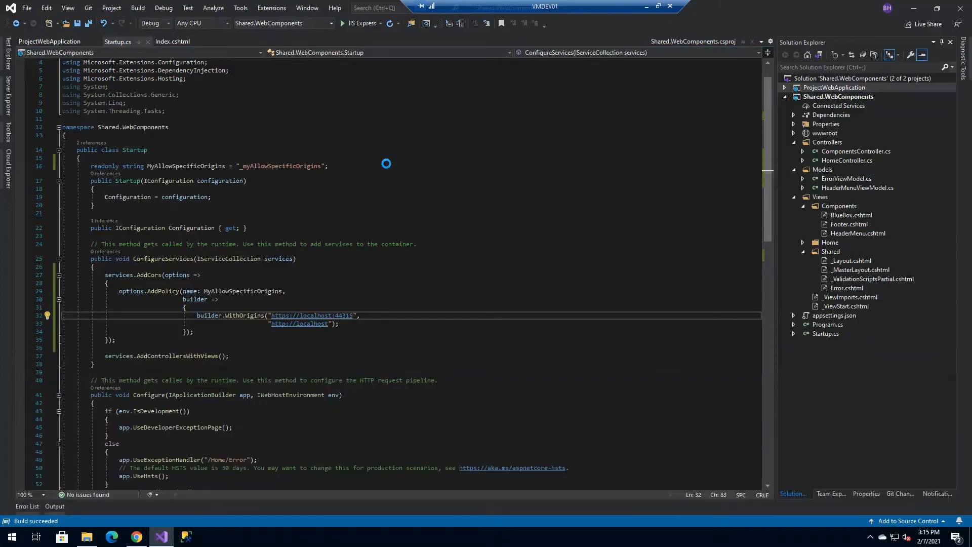
# - Run the site, confirm the Blue Box and ProjectWebApplication footer load at localhost:44315, then close the page
pyautogui.click(343, 23)
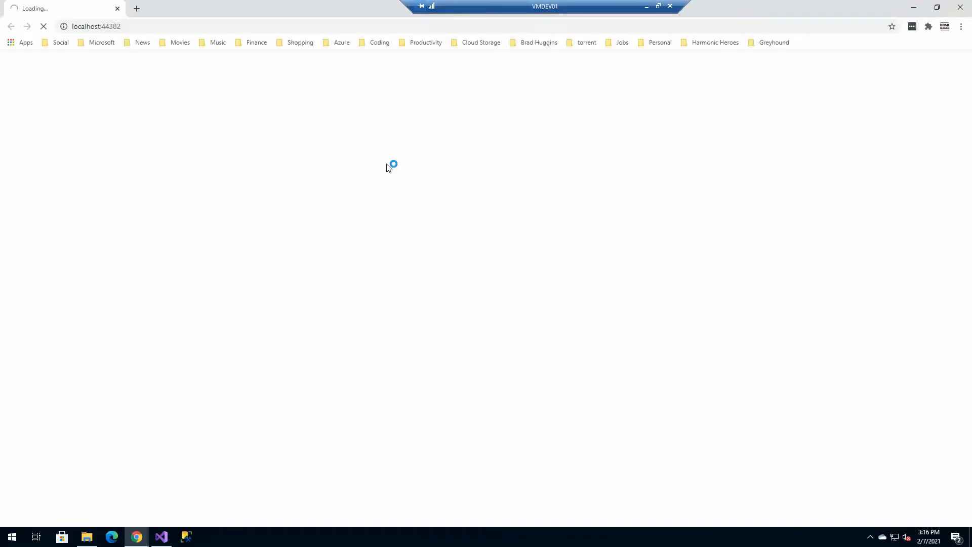
pyautogui.moveTo(389, 278)
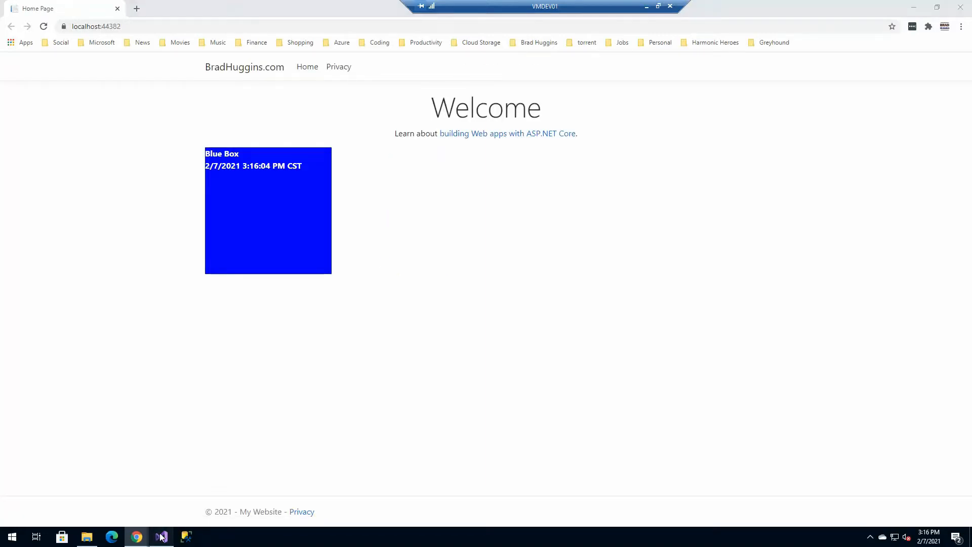
pyautogui.click(161, 537)
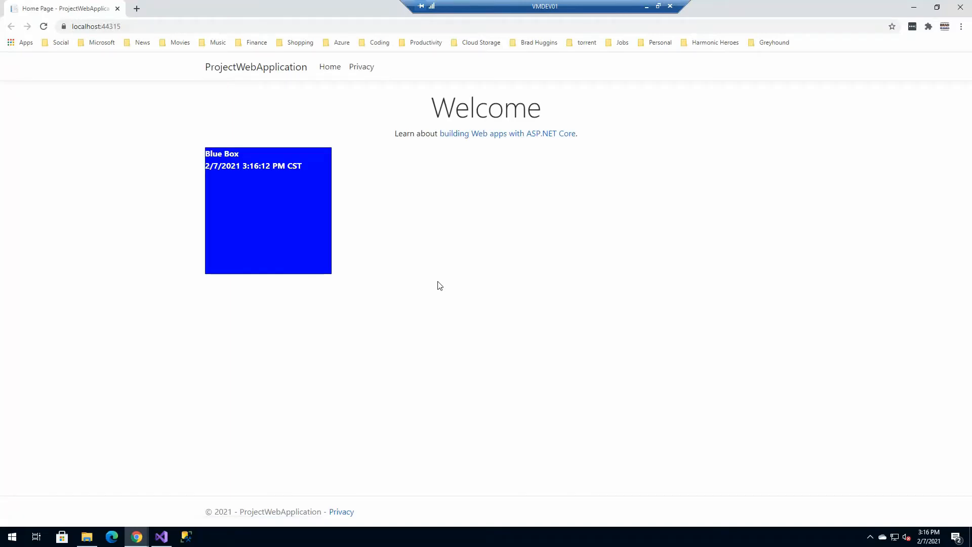
pyautogui.moveTo(260, 81)
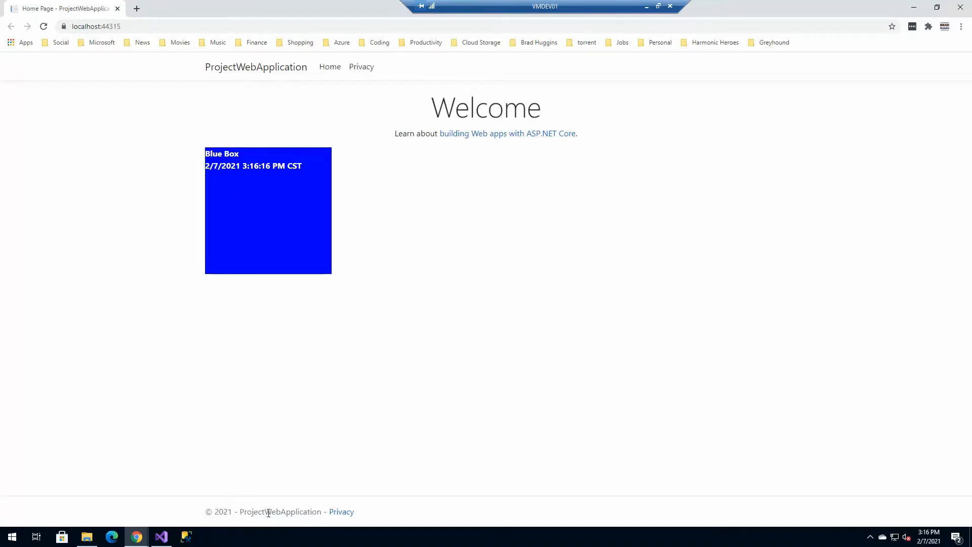
pyautogui.doubleClick(281, 511)
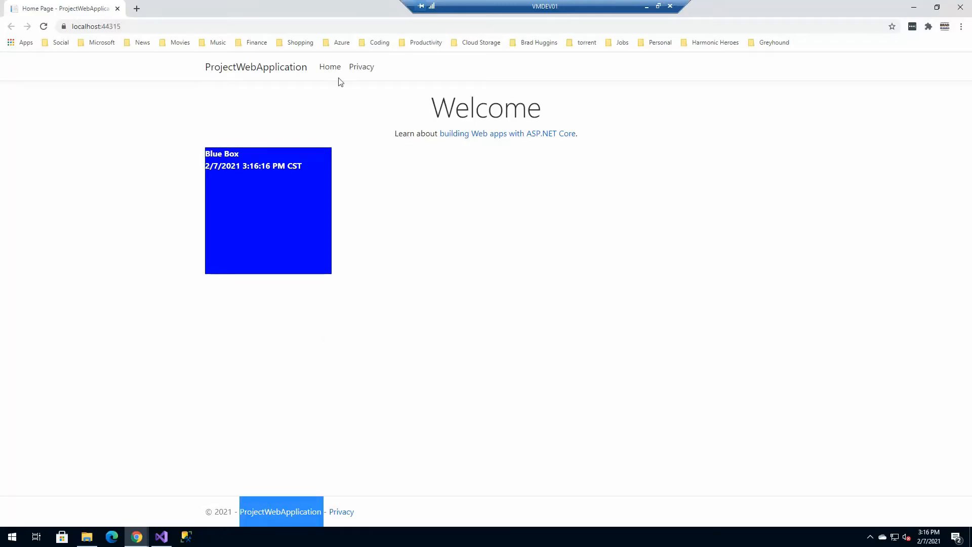
pyautogui.moveTo(175, 71)
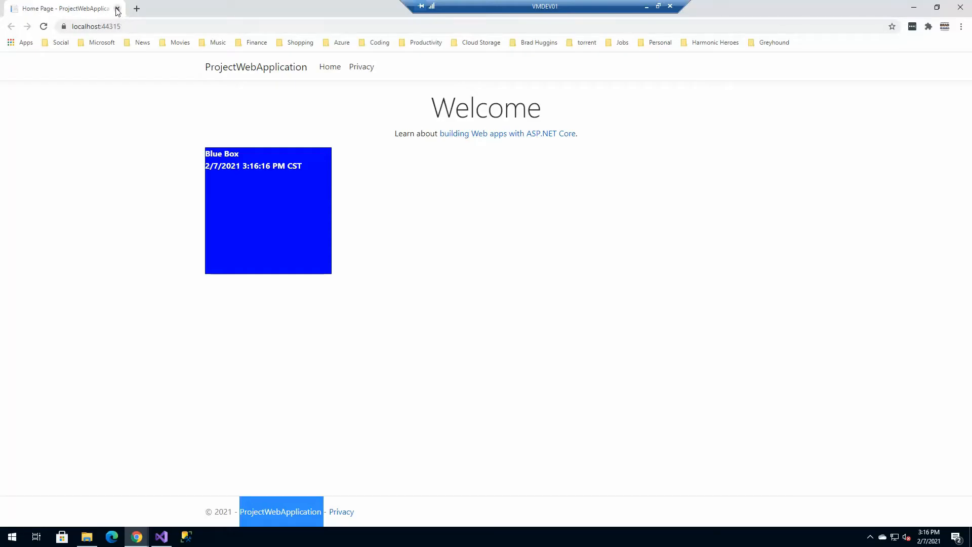
pyautogui.click(161, 535)
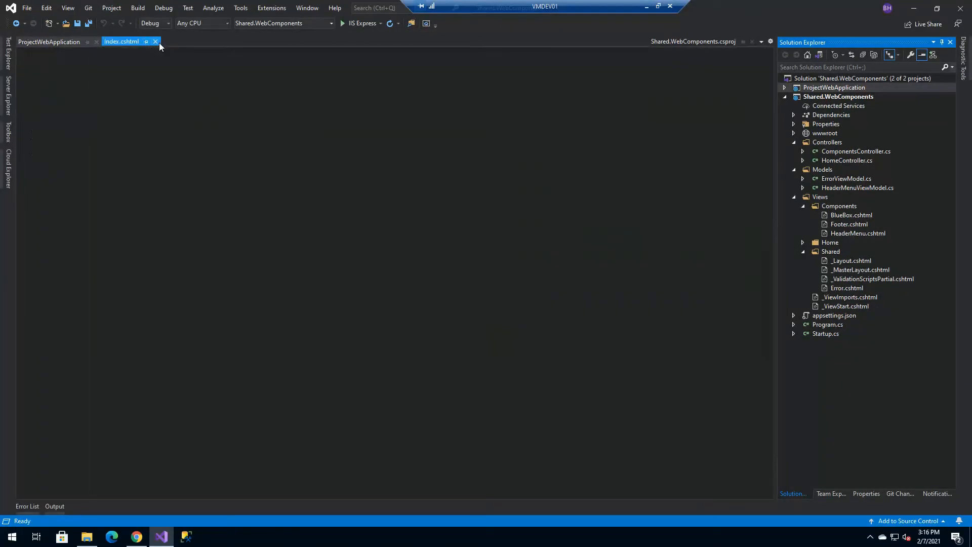
# - Close Index.cshtml, collapse the Shared views folder and bring up File Explorer
pyautogui.click(49, 41)
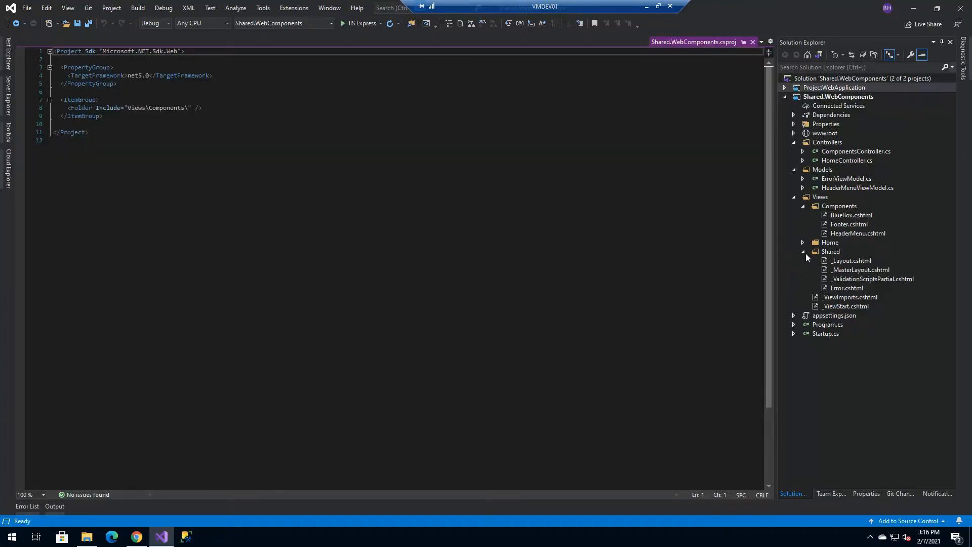
pyautogui.click(802, 205)
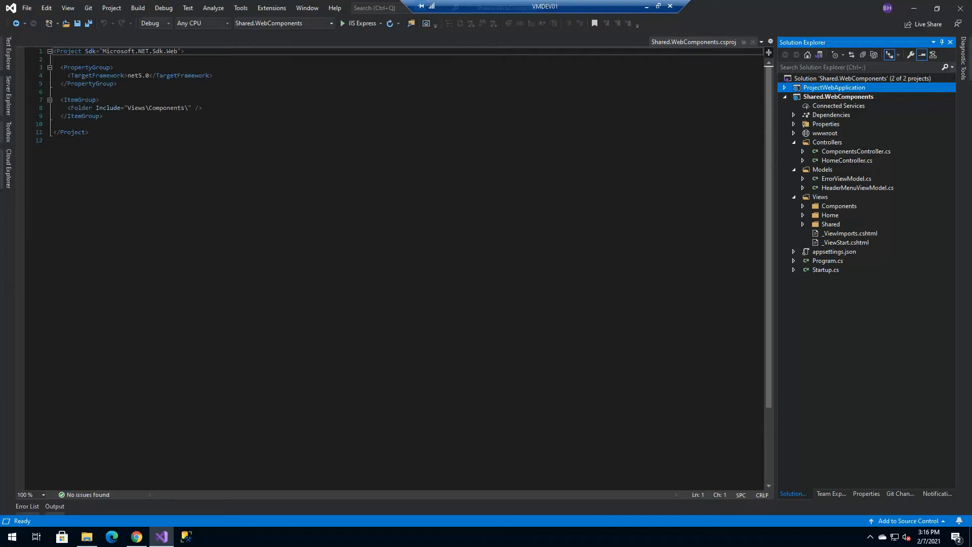
pyautogui.moveTo(861, 234)
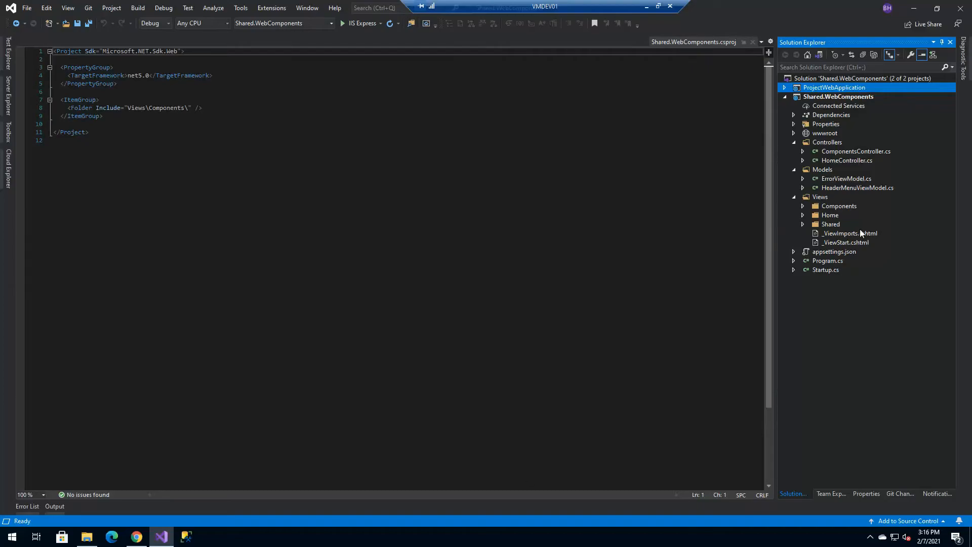
pyautogui.moveTo(808, 226)
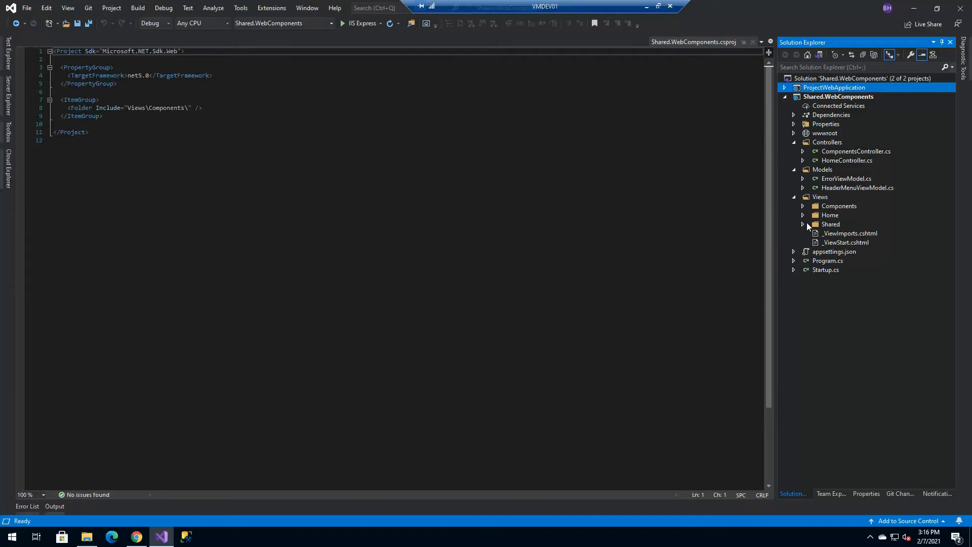
pyautogui.moveTo(123, 508)
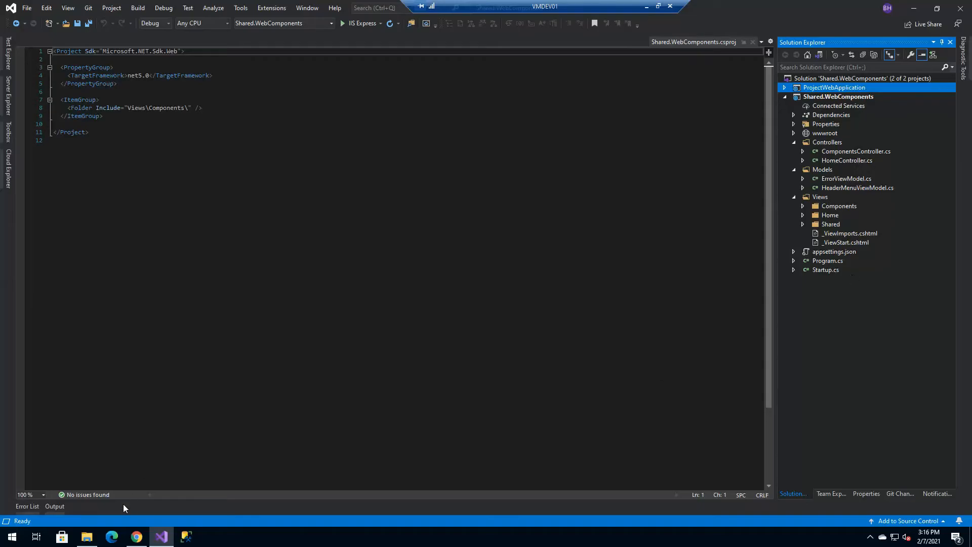
pyautogui.click(88, 537)
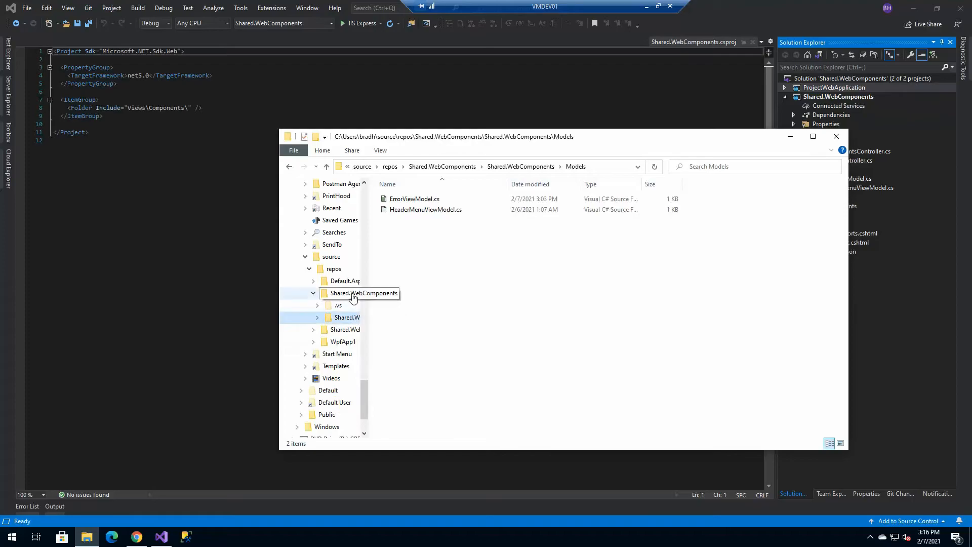
# - Browse to ProjectWebApplication's Views\Shared folder showing _MasterLayout.cshtml
pyautogui.click(347, 317)
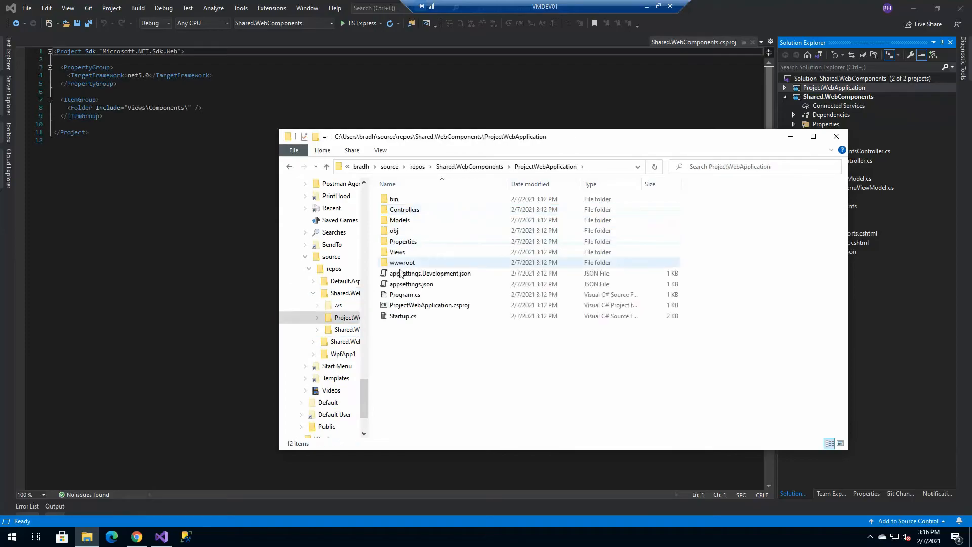
pyautogui.doubleClick(397, 253)
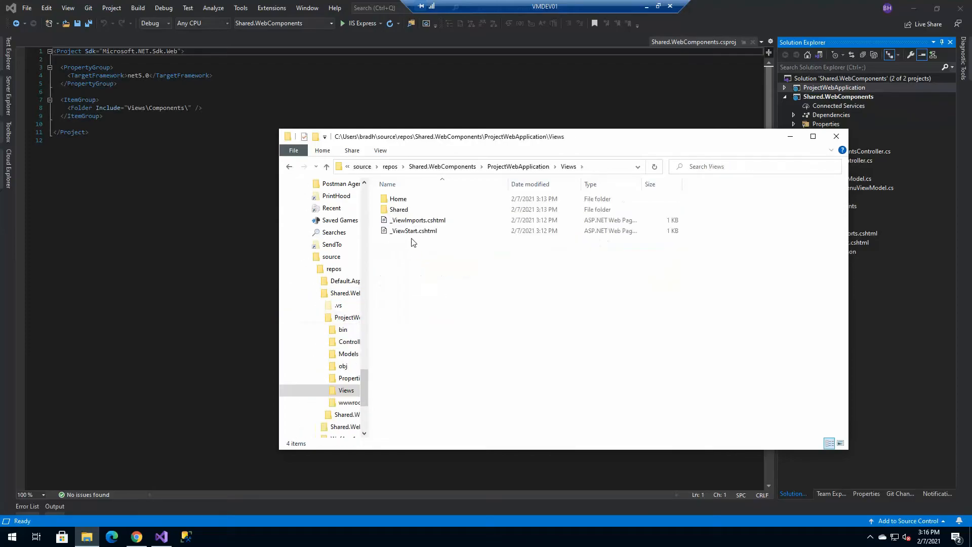
pyautogui.doubleClick(398, 209)
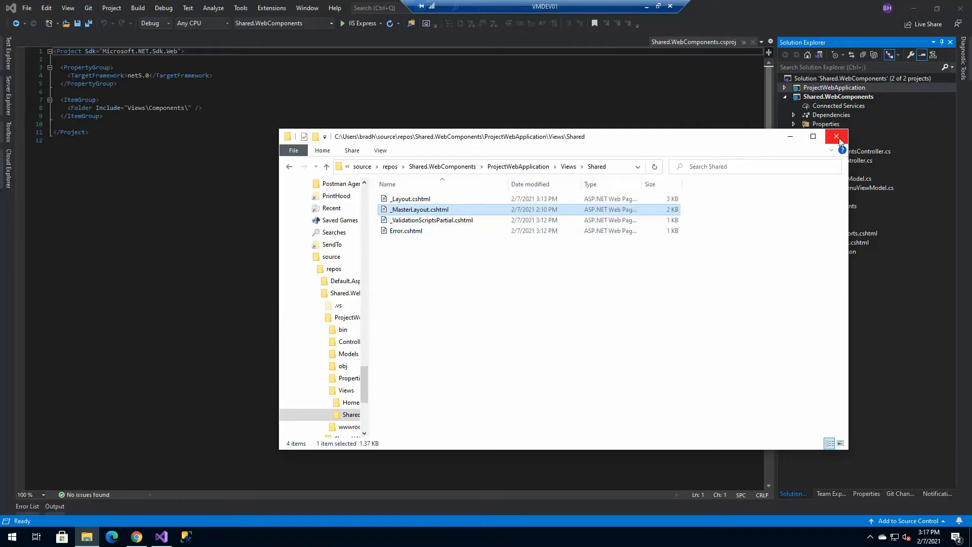
pyautogui.moveTo(791, 137)
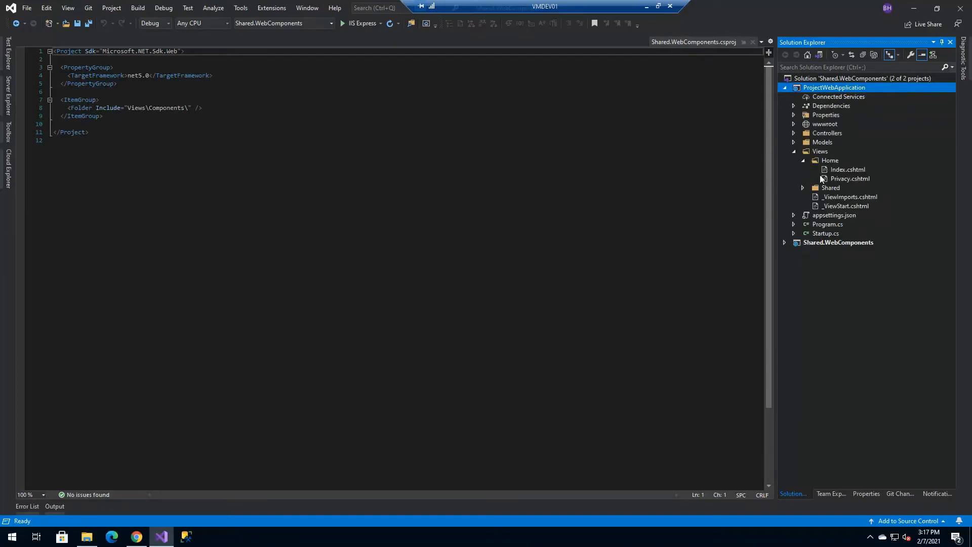
pyautogui.click(830, 160)
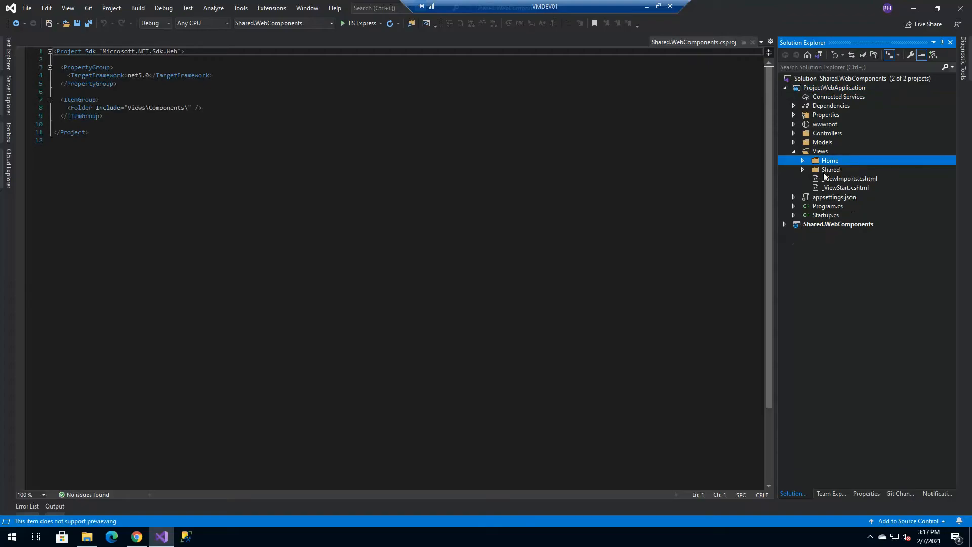
pyautogui.doubleClick(847, 188)
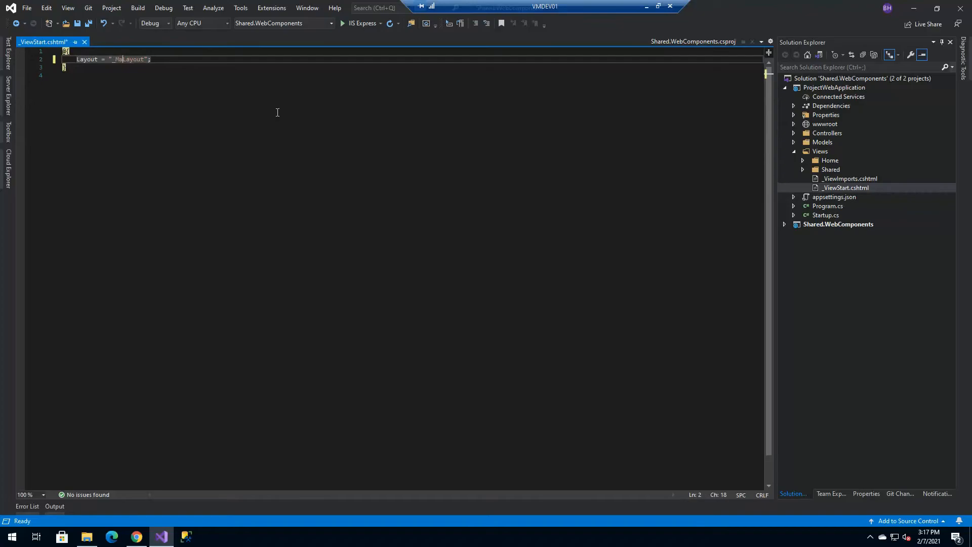
pyautogui.press('ctrl+s')
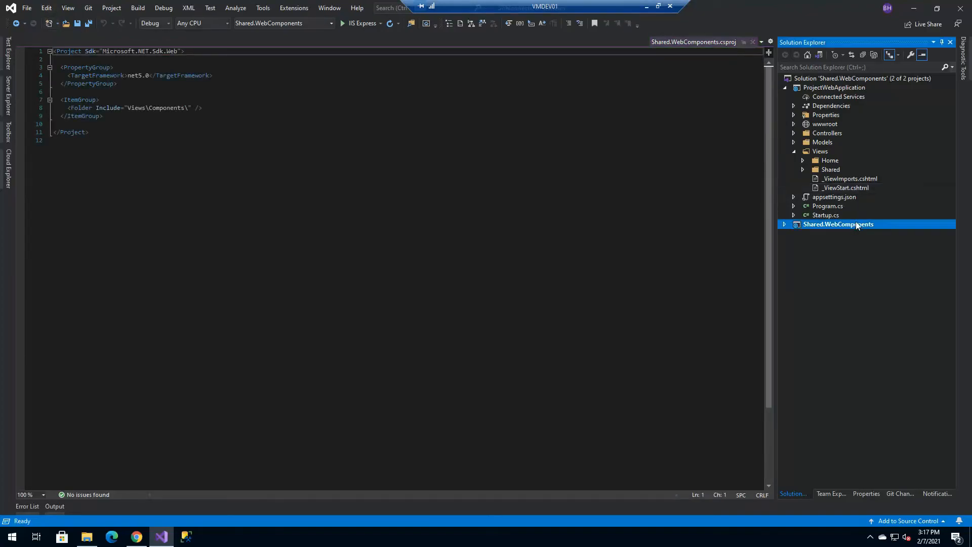
pyautogui.doubleClick(838, 224)
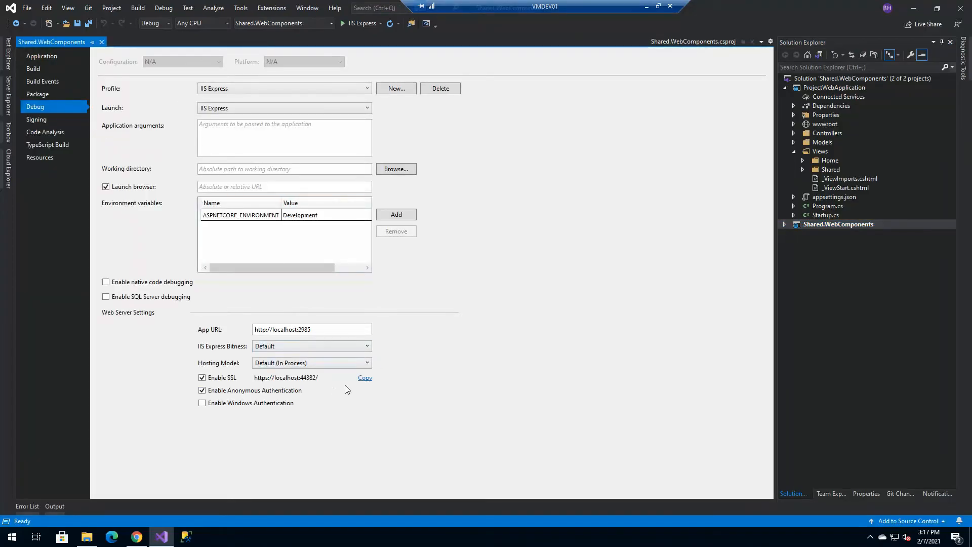
pyautogui.moveTo(92, 50)
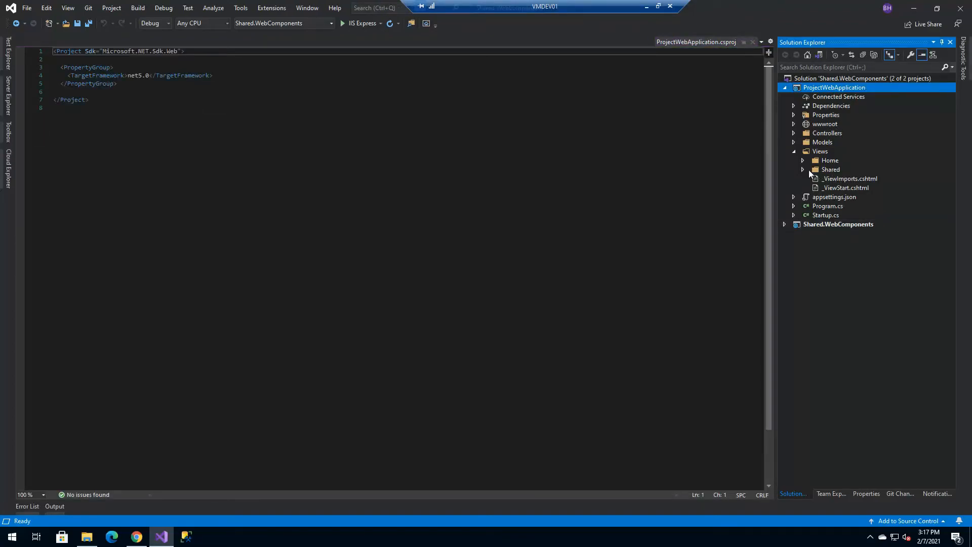
# - Change _MasterLayout.cshtml's HeaderMenu and Footer AJAX URLs from port 44359 to 44382 and save
pyautogui.click(803, 169)
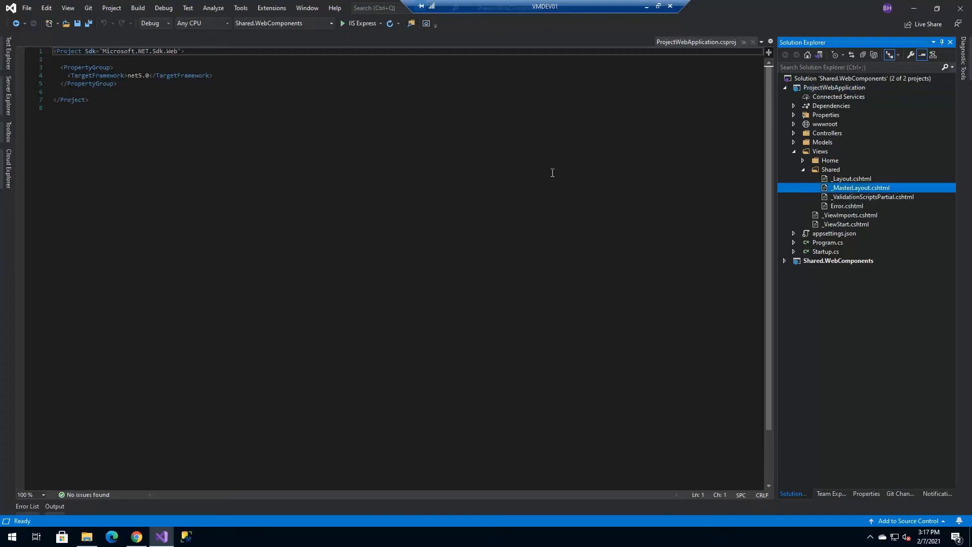
pyautogui.doubleClick(861, 188)
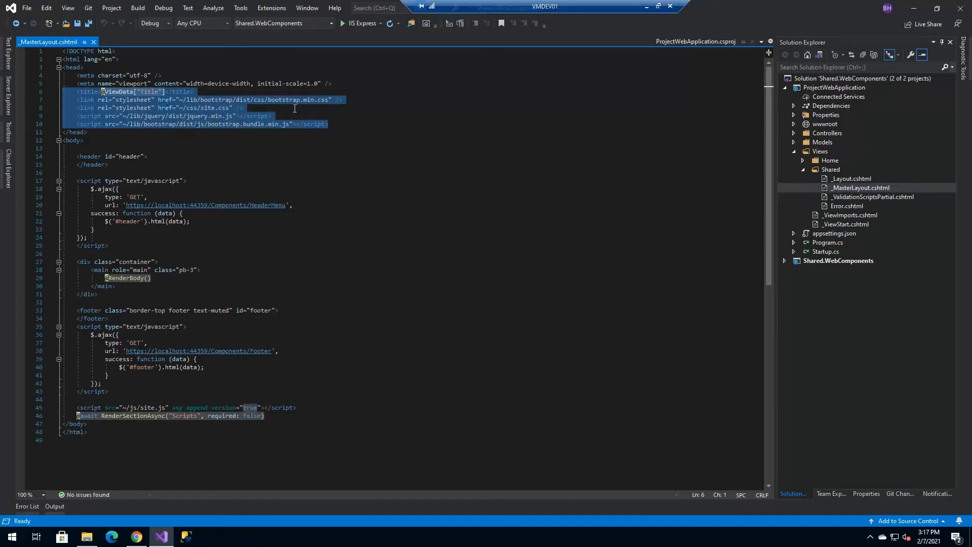
pyautogui.moveTo(172, 123)
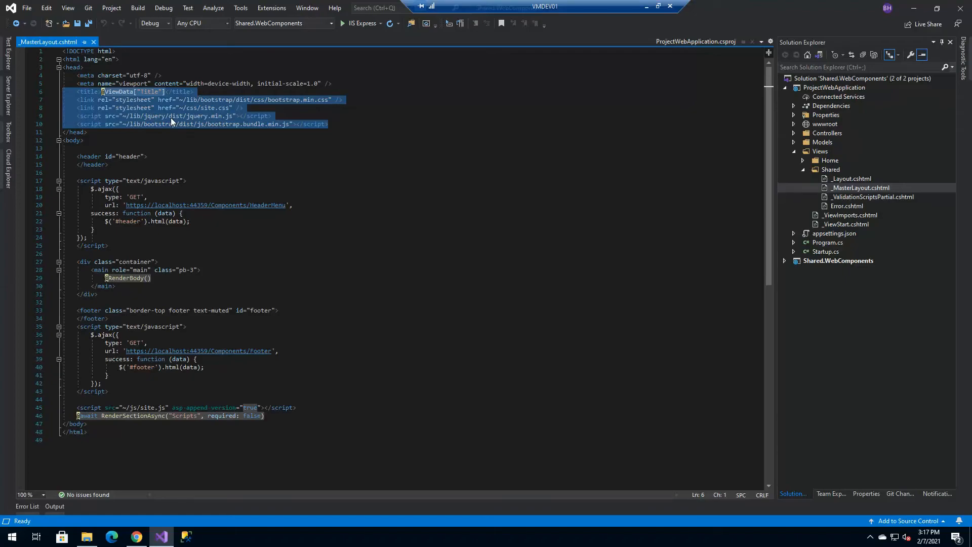
pyautogui.moveTo(179, 83)
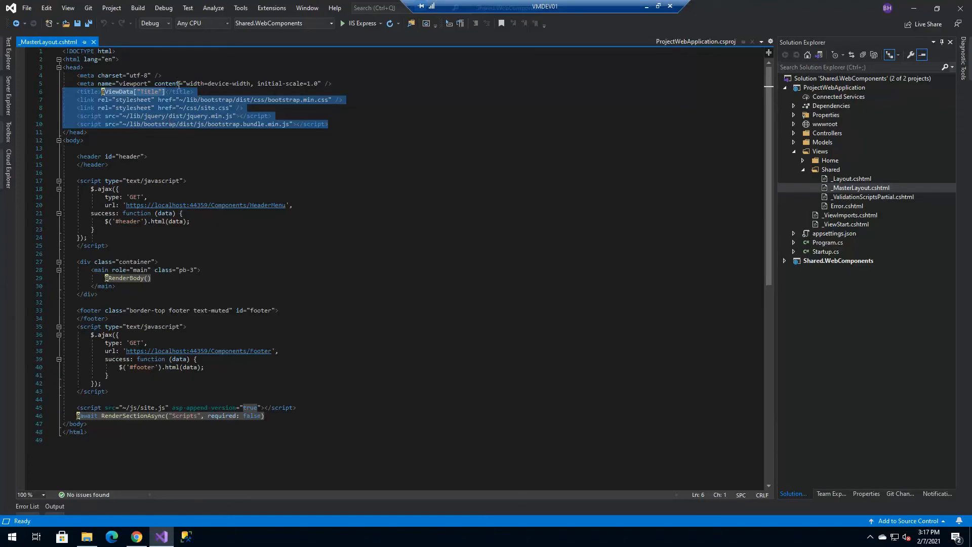
pyautogui.click(167, 115)
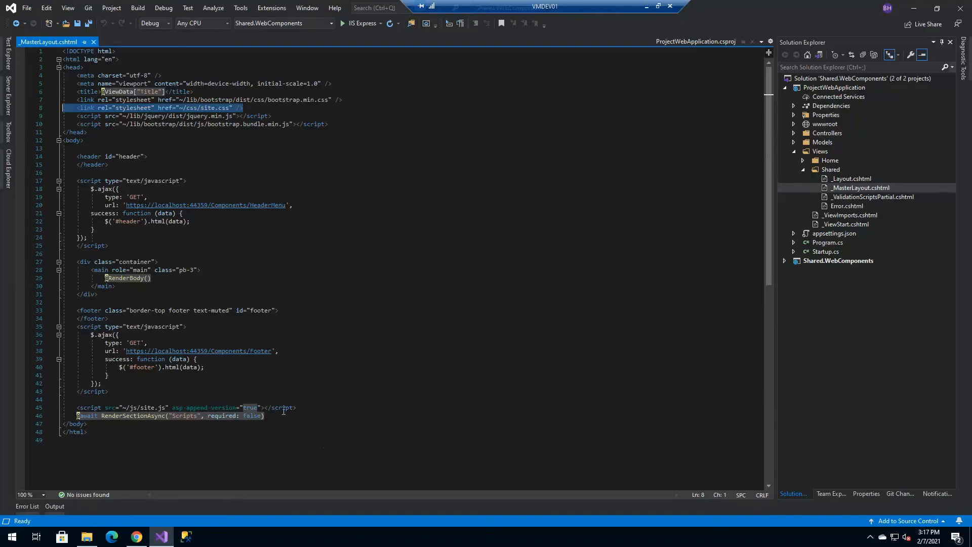
pyautogui.moveTo(218, 244)
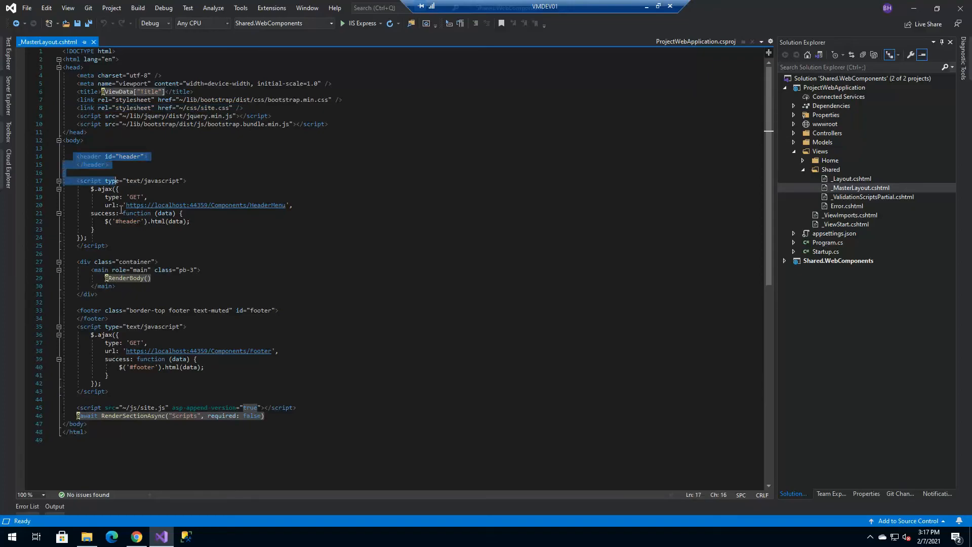
pyautogui.click(88, 237)
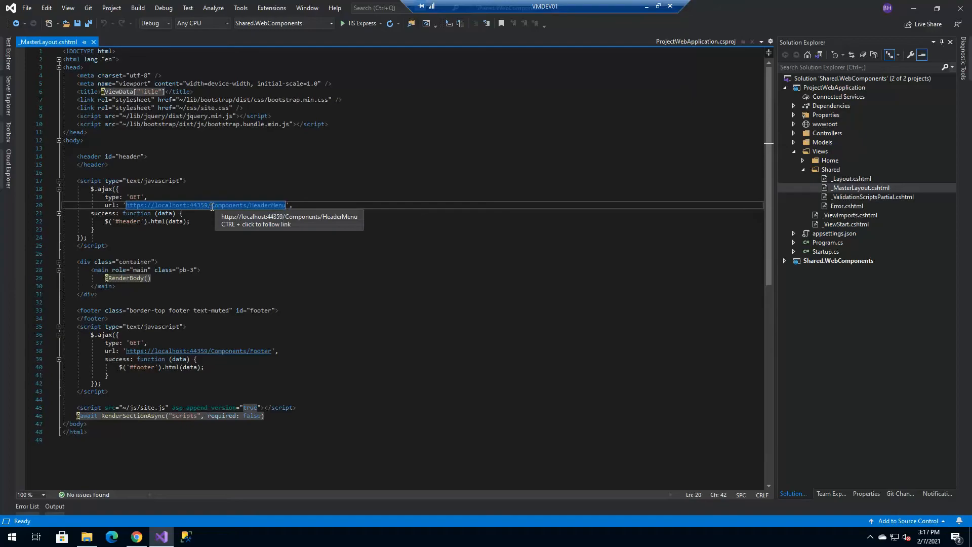
pyautogui.moveTo(127, 205)
pyautogui.write('82')
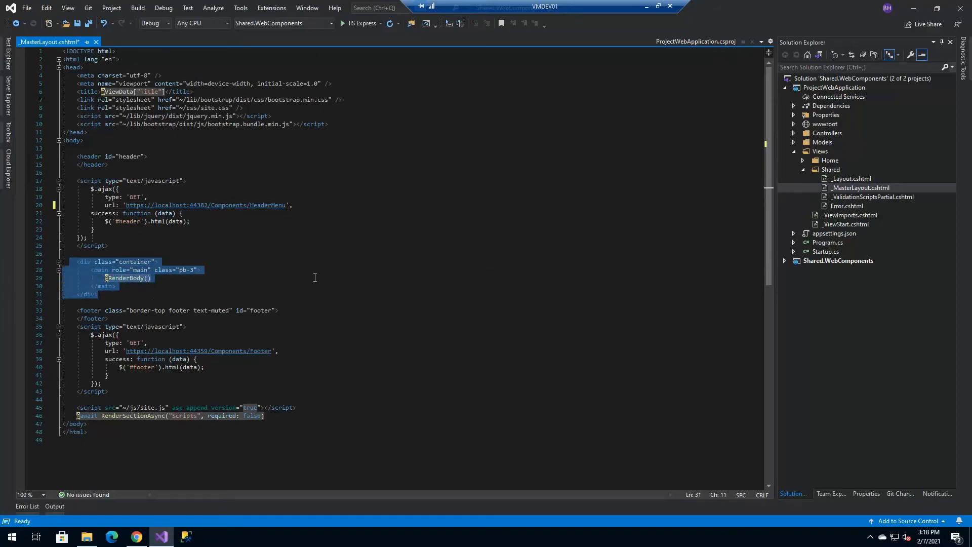
pyautogui.moveTo(184, 294)
pyautogui.write('82')
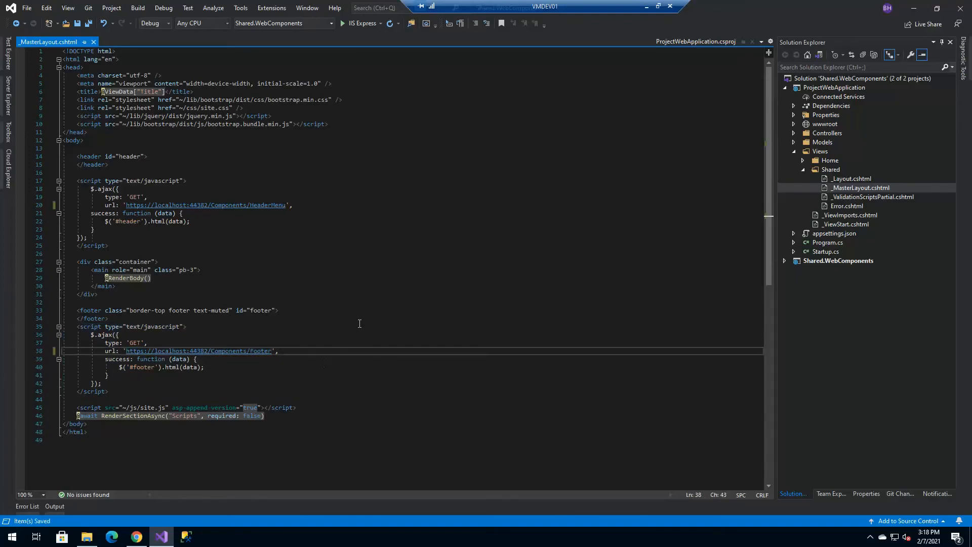
pyautogui.doubleClick(198, 351)
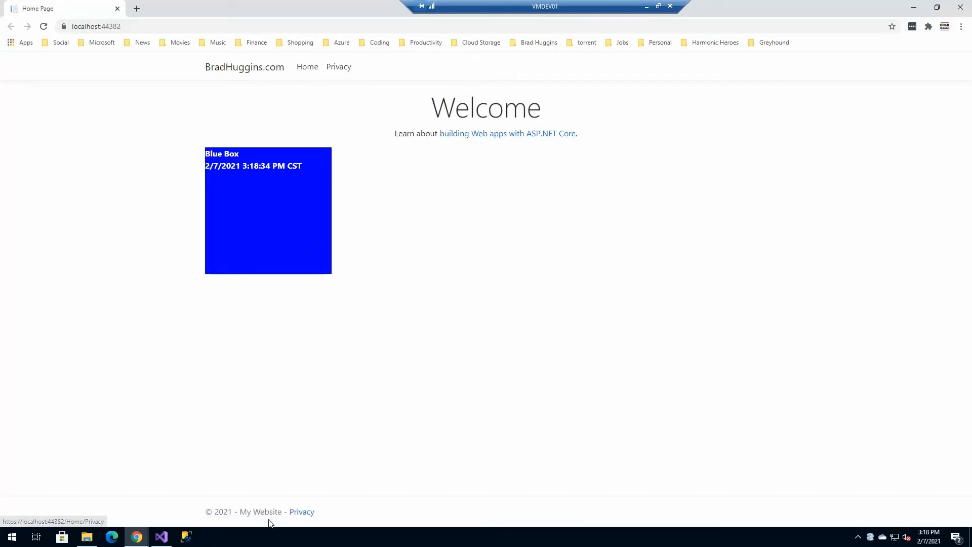
# - Run ProjectWebApplication via Debug > Start New Instance, opening the site at localhost:44315 in Chrome
pyautogui.click(161, 536)
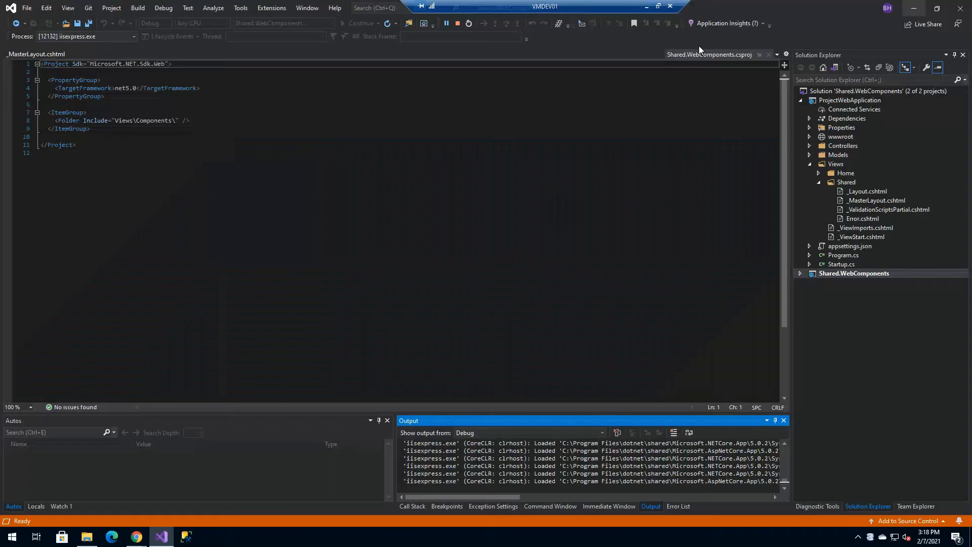
pyautogui.rightClick(850, 101)
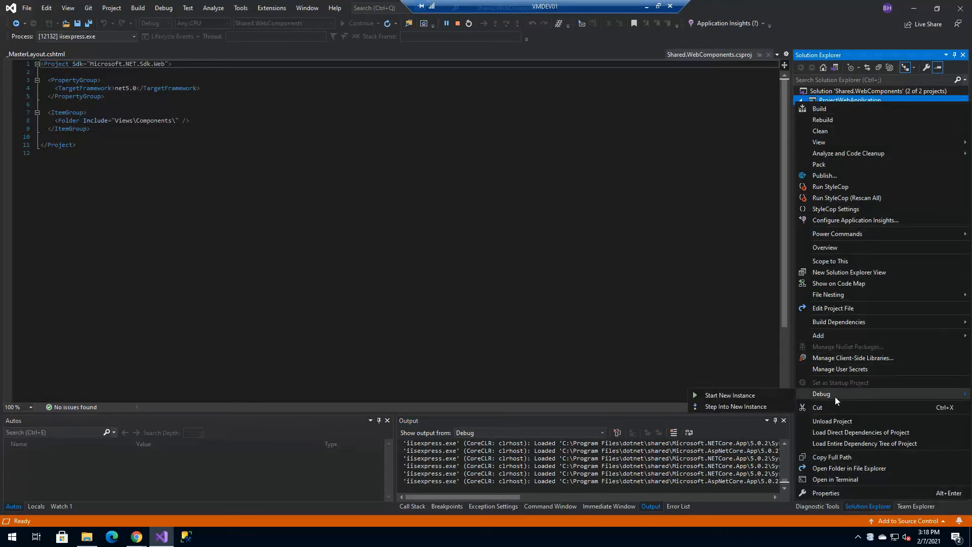
pyautogui.click(820, 109)
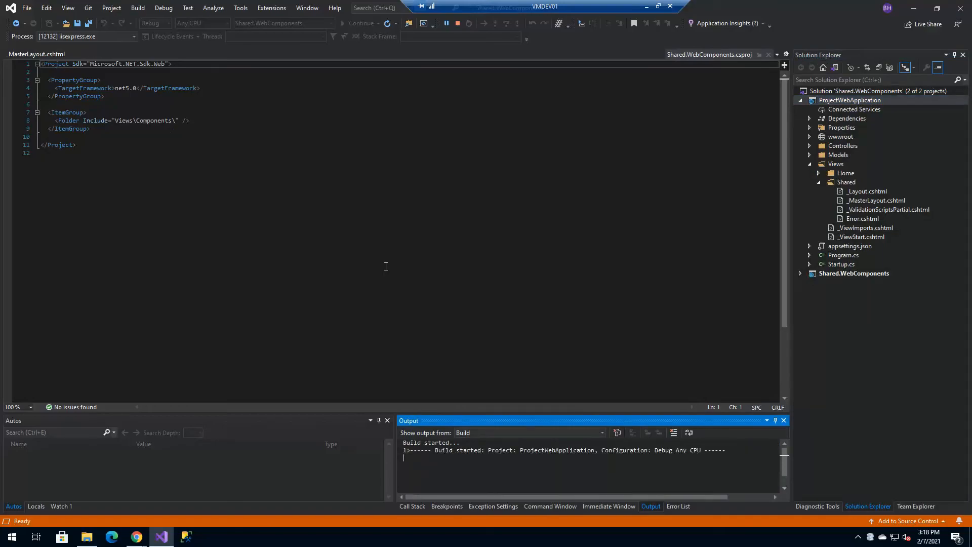
pyautogui.click(359, 24)
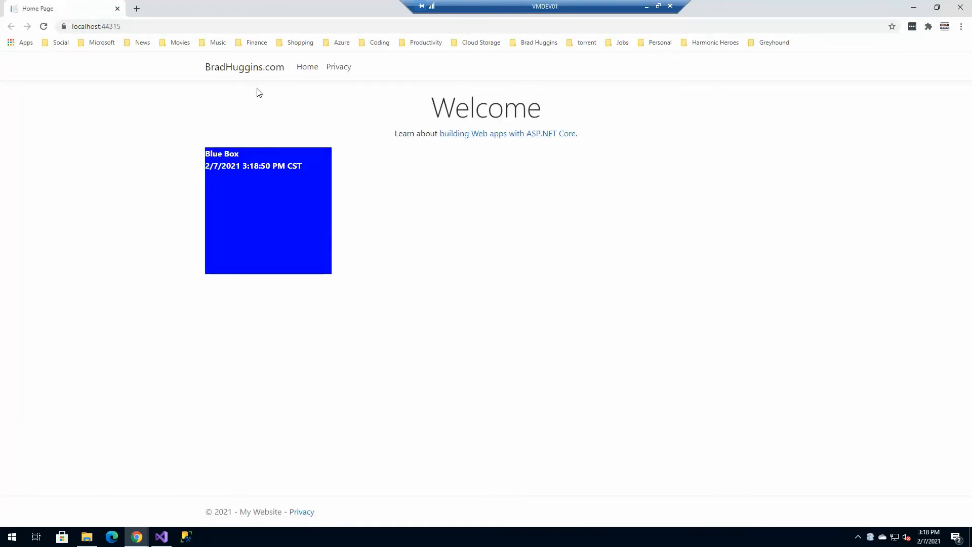
pyautogui.moveTo(239, 493)
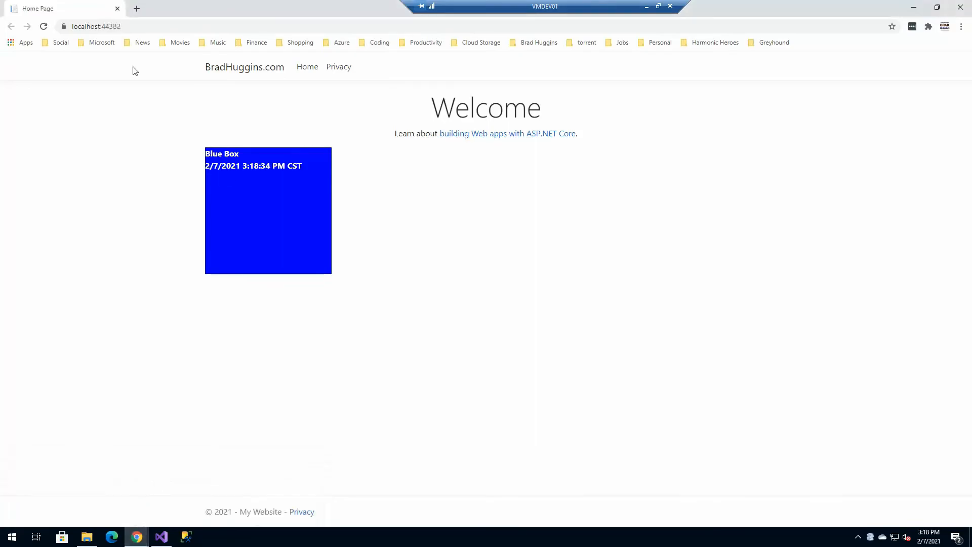
pyautogui.moveTo(140, 507)
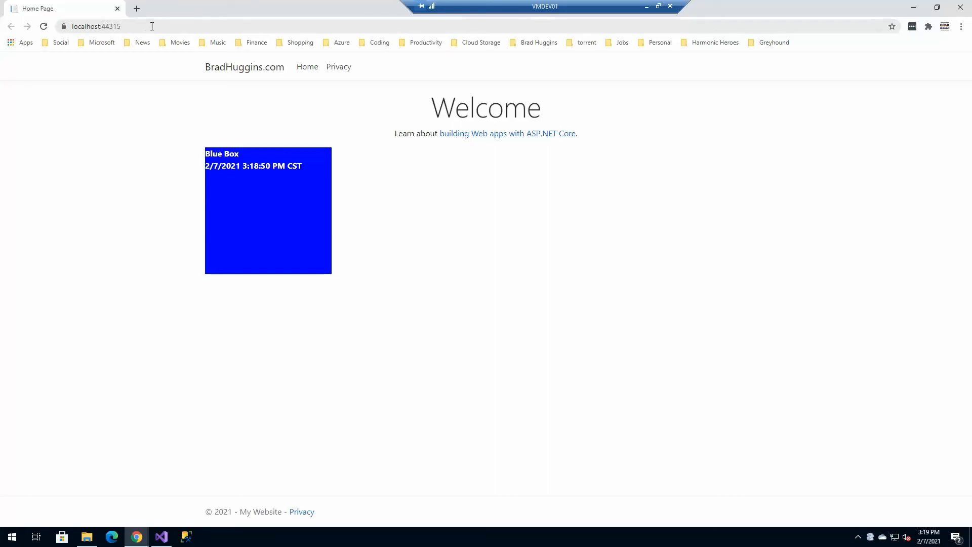
pyautogui.moveTo(238, 178)
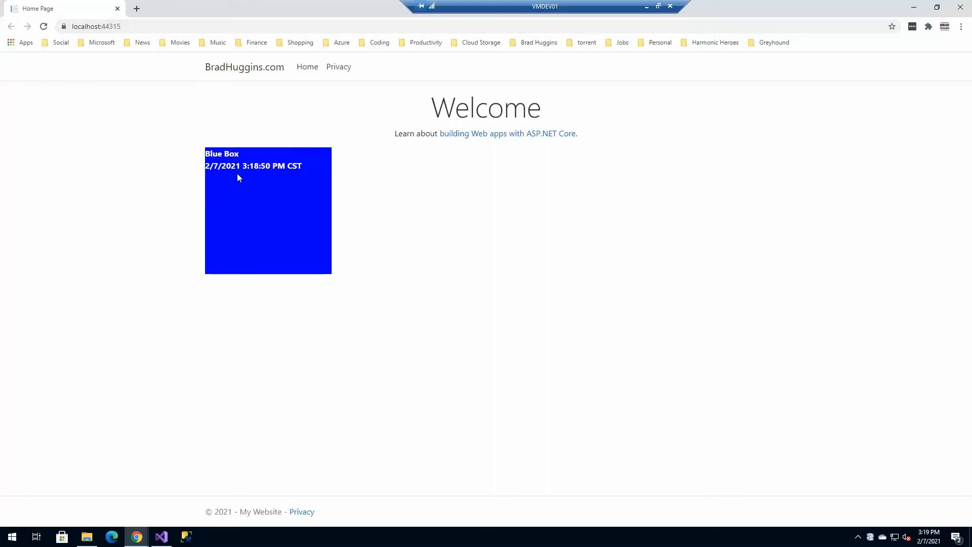
pyautogui.moveTo(269, 216)
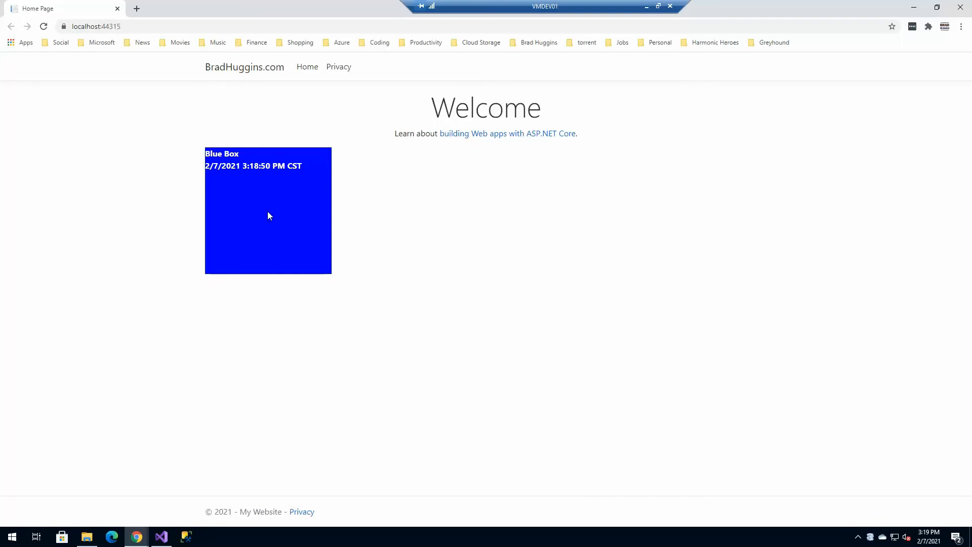
pyautogui.rightClick(424, 287)
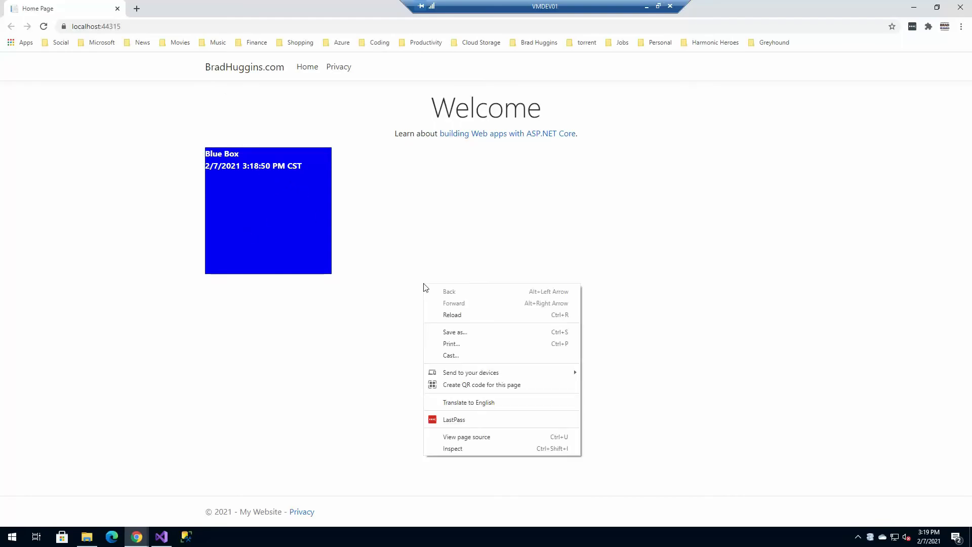
pyautogui.moveTo(465, 385)
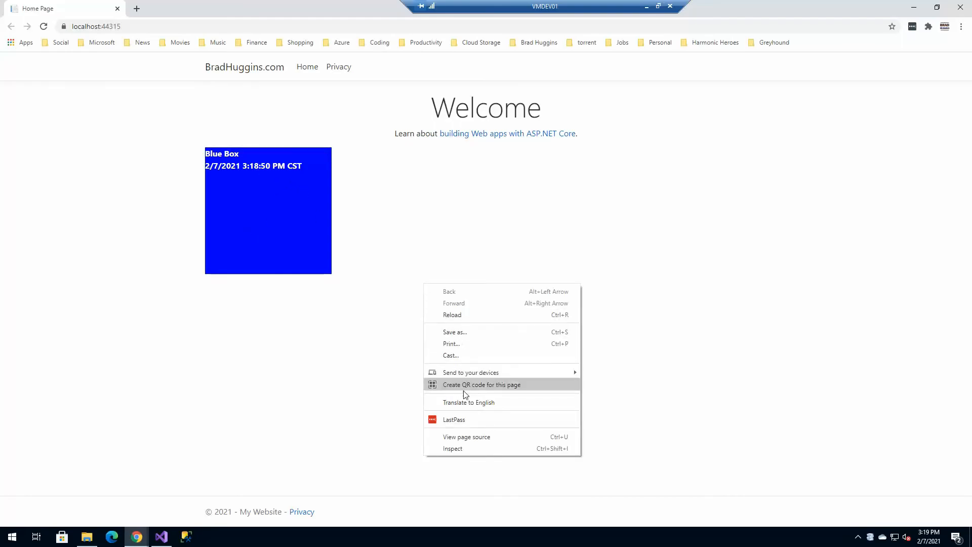
pyautogui.click(466, 437)
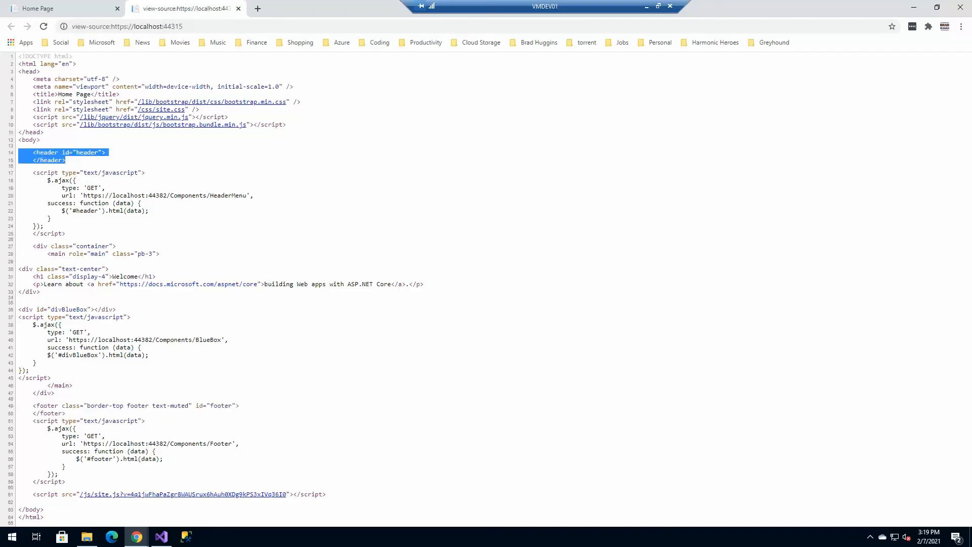
pyautogui.moveTo(287, 212)
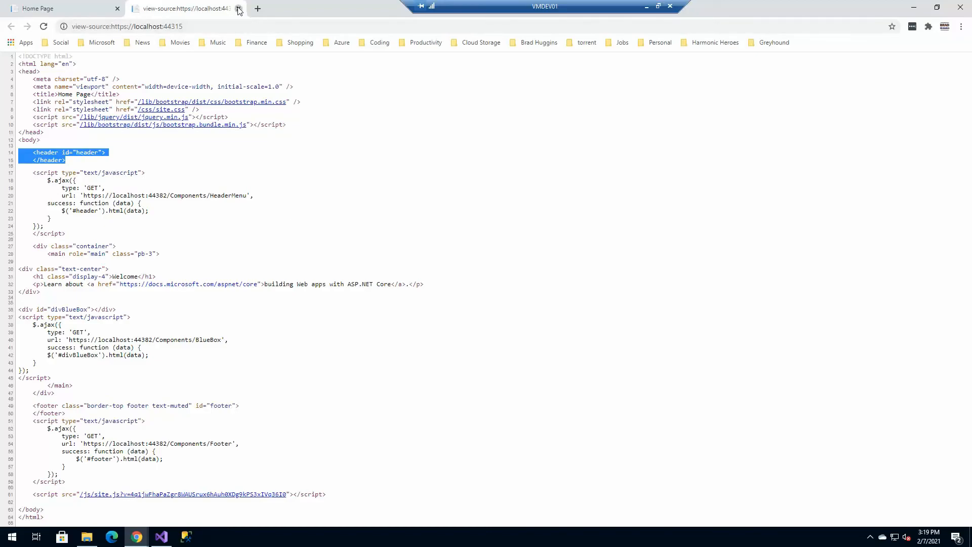
pyautogui.click(240, 9)
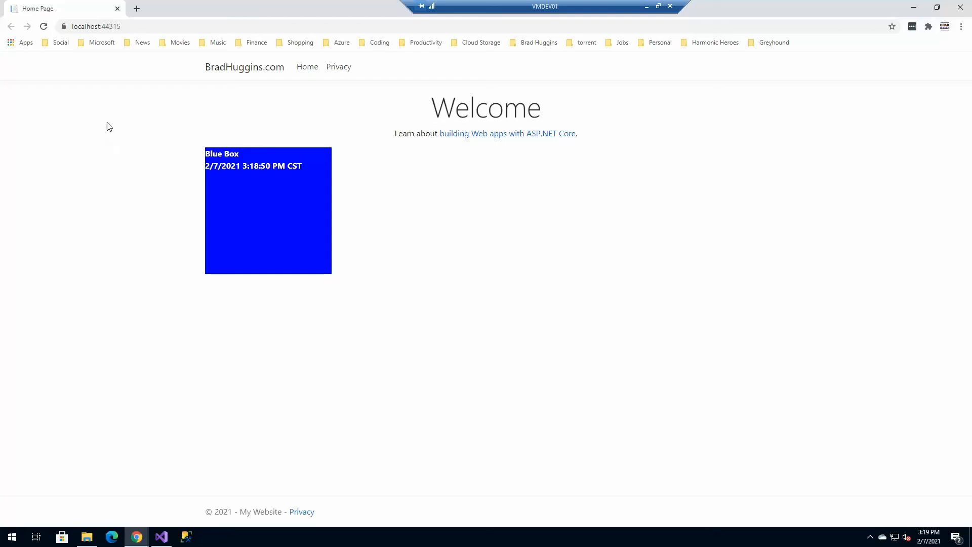
pyautogui.moveTo(161, 474)
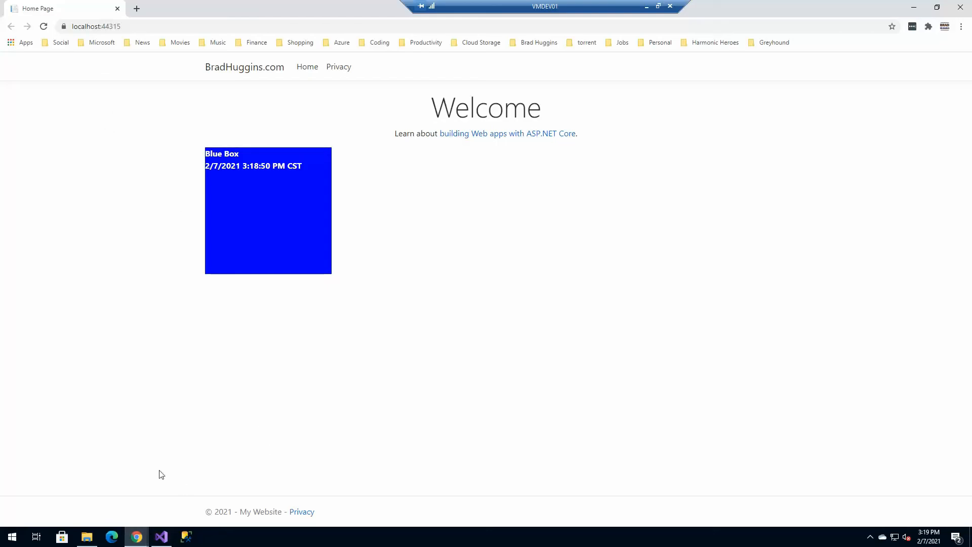
pyautogui.moveTo(136, 537)
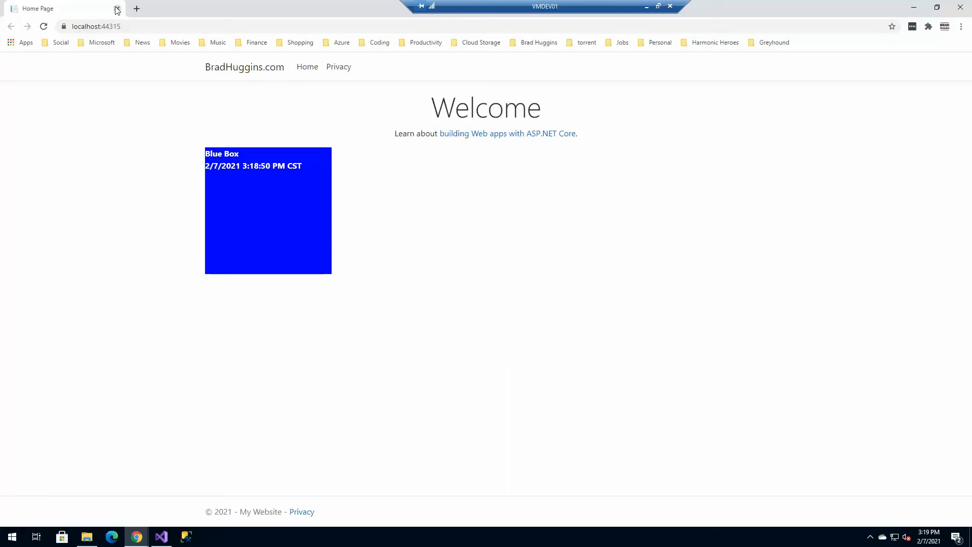
pyautogui.moveTo(263, 92)
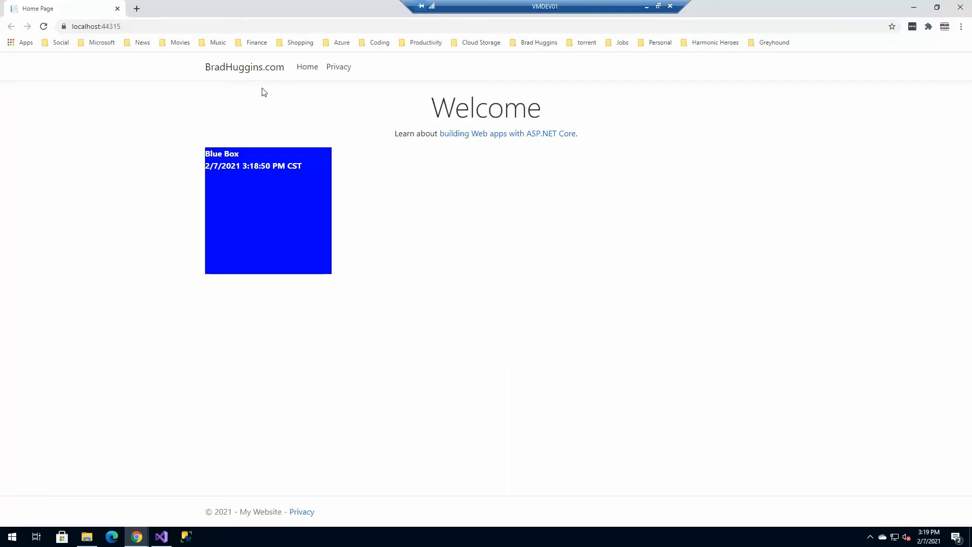
pyautogui.moveTo(338, 67)
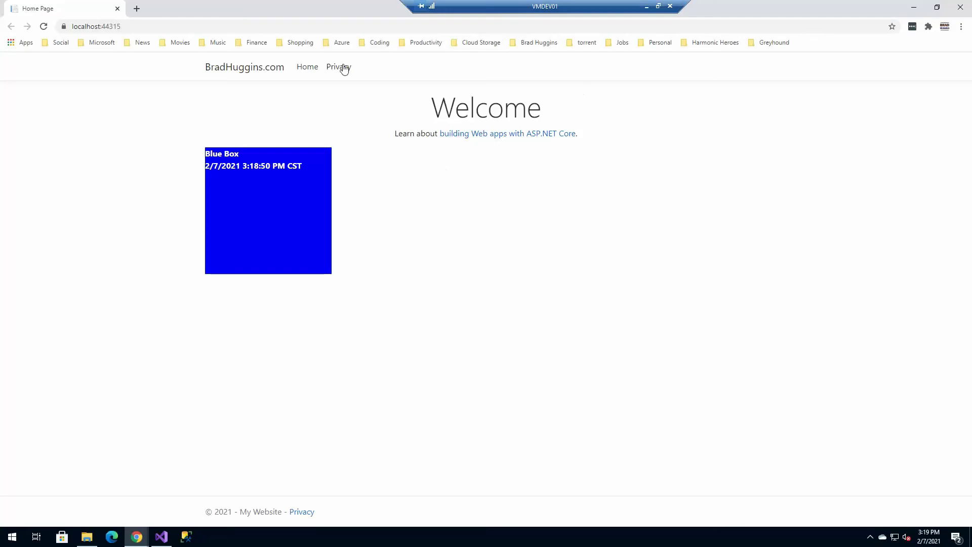
pyautogui.moveTo(581, 300)
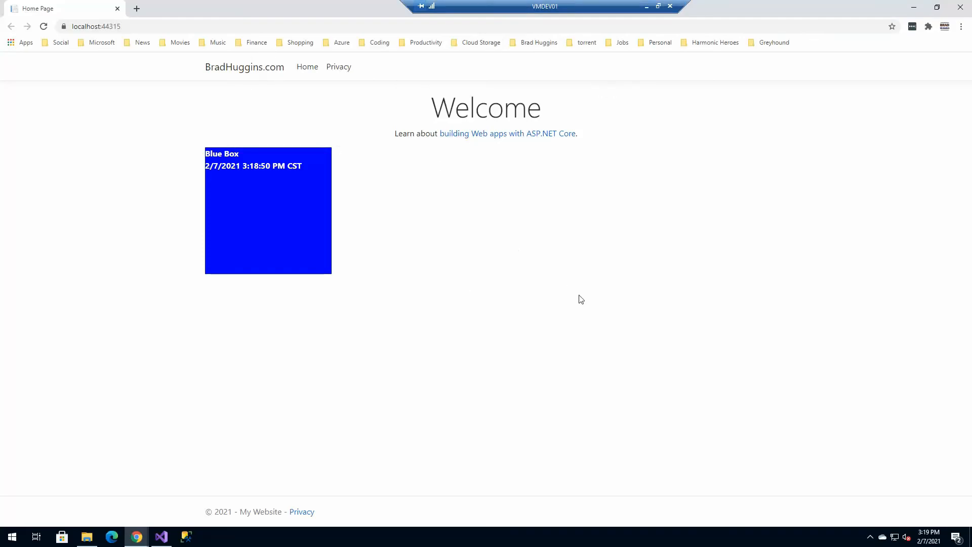
pyautogui.moveTo(396, 74)
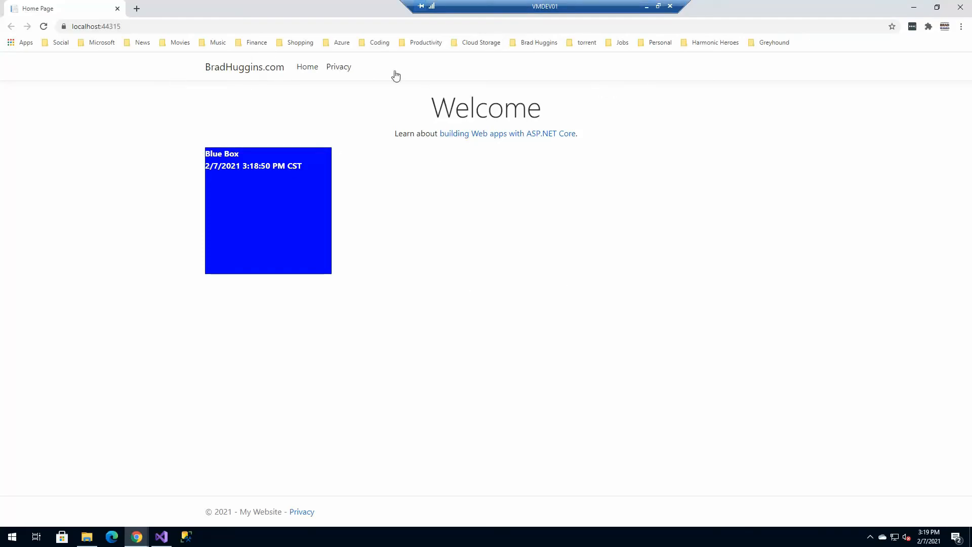
pyautogui.moveTo(665, 285)
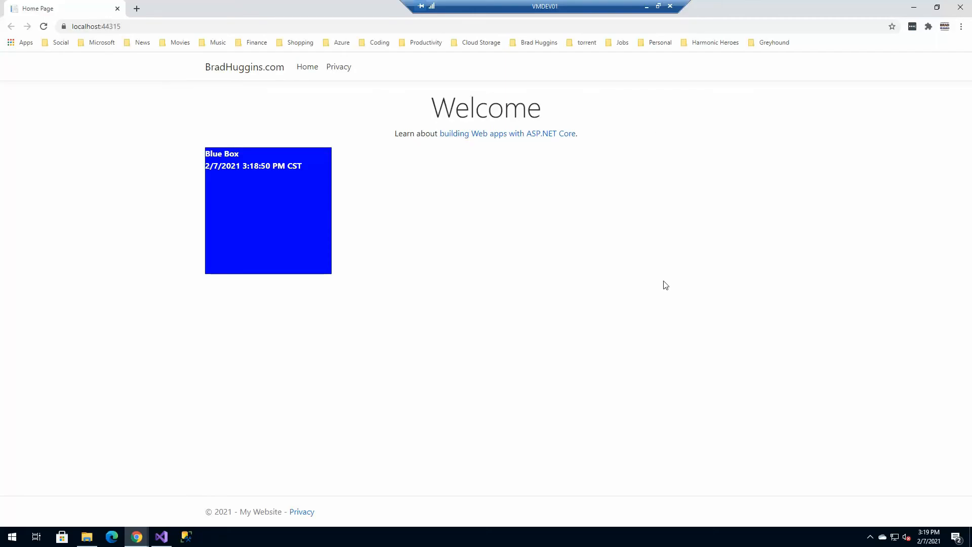
pyautogui.moveTo(522, 281)
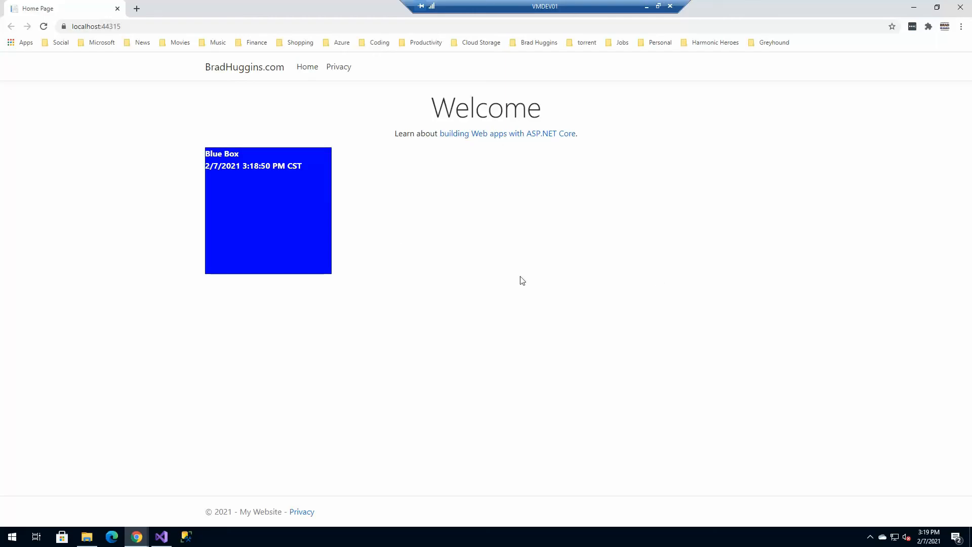
pyautogui.moveTo(169, 195)
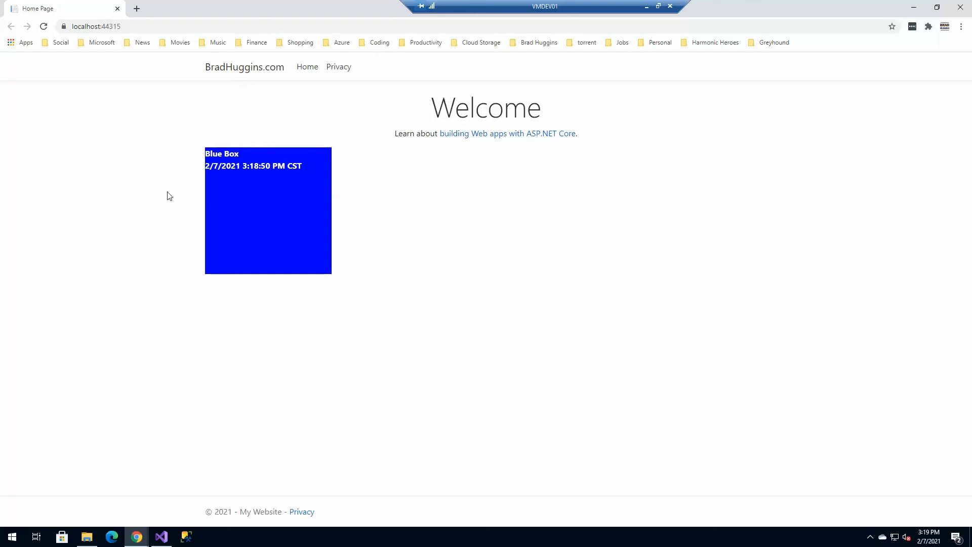
pyautogui.moveTo(318, 404)
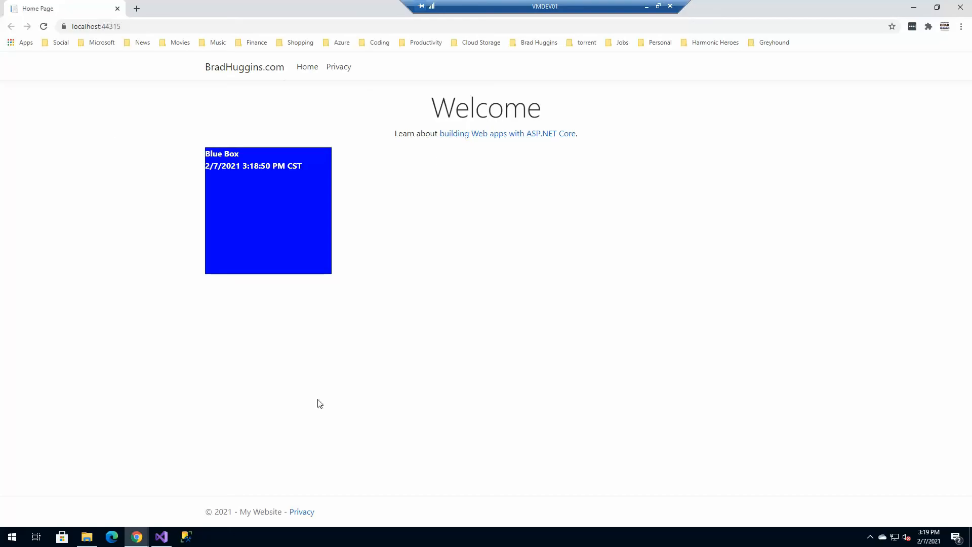
pyautogui.moveTo(339, 371)
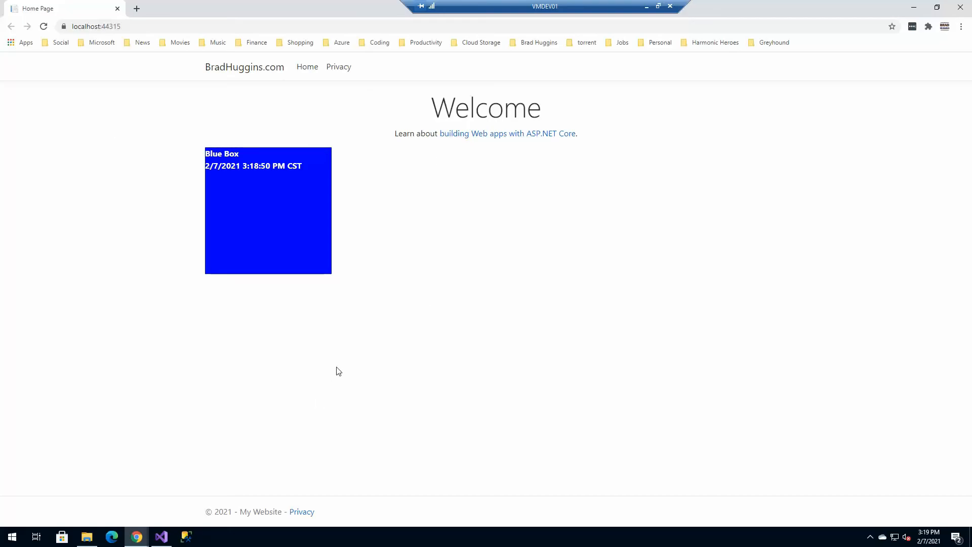